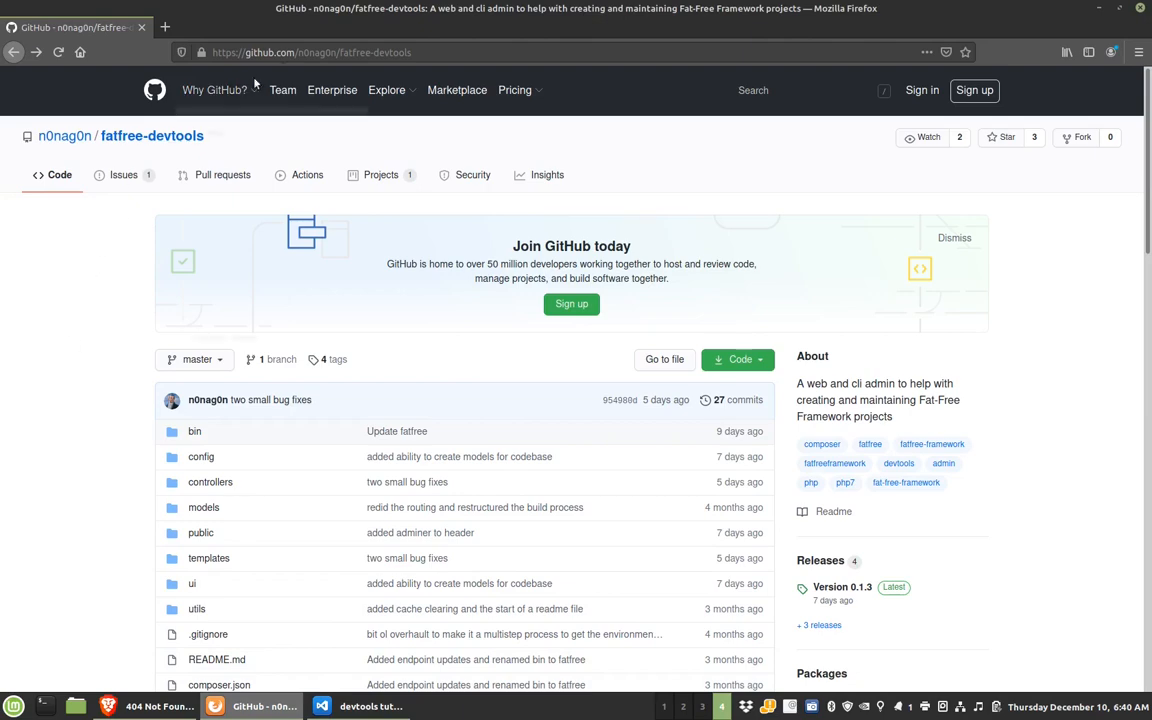
{"action": "mouse_move", "coordinate": [225, 332]}
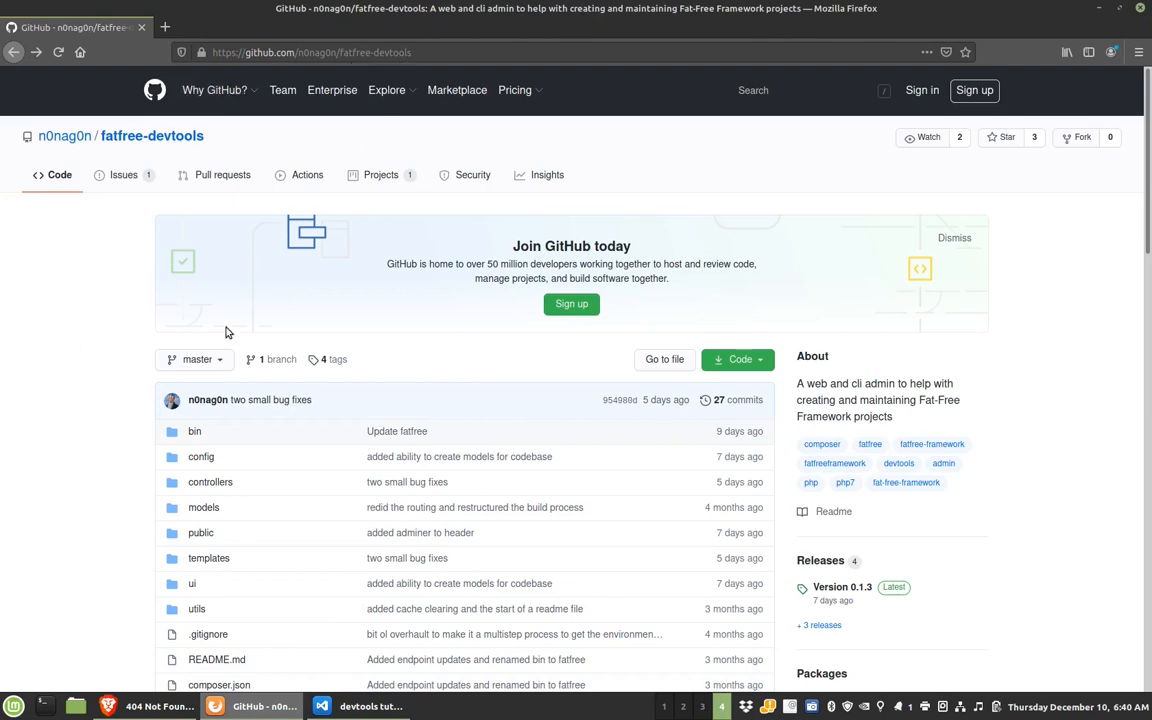
- Scroll the fatfree-devtools README down to its composer installation instructions
{"action": "scroll", "scroll_direction": "down", "scroll_amount": 3}
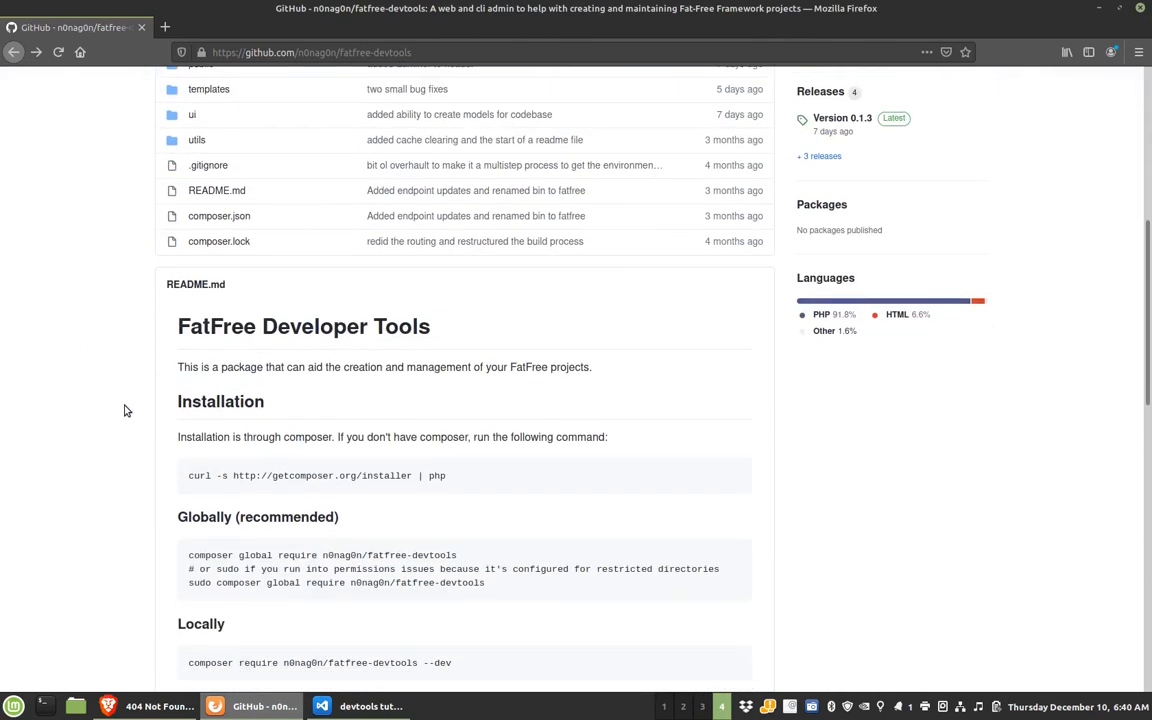
{"action": "scroll", "scroll_direction": "down", "scroll_amount": 3}
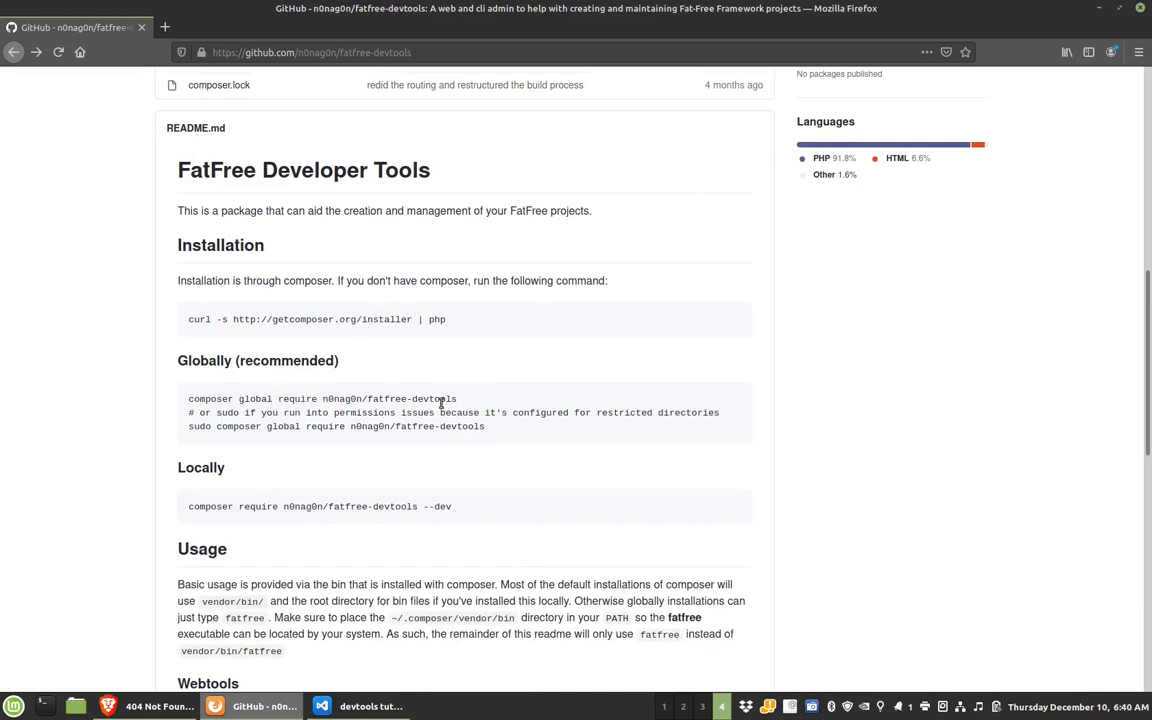
{"action": "mouse_move", "coordinate": [388, 608]}
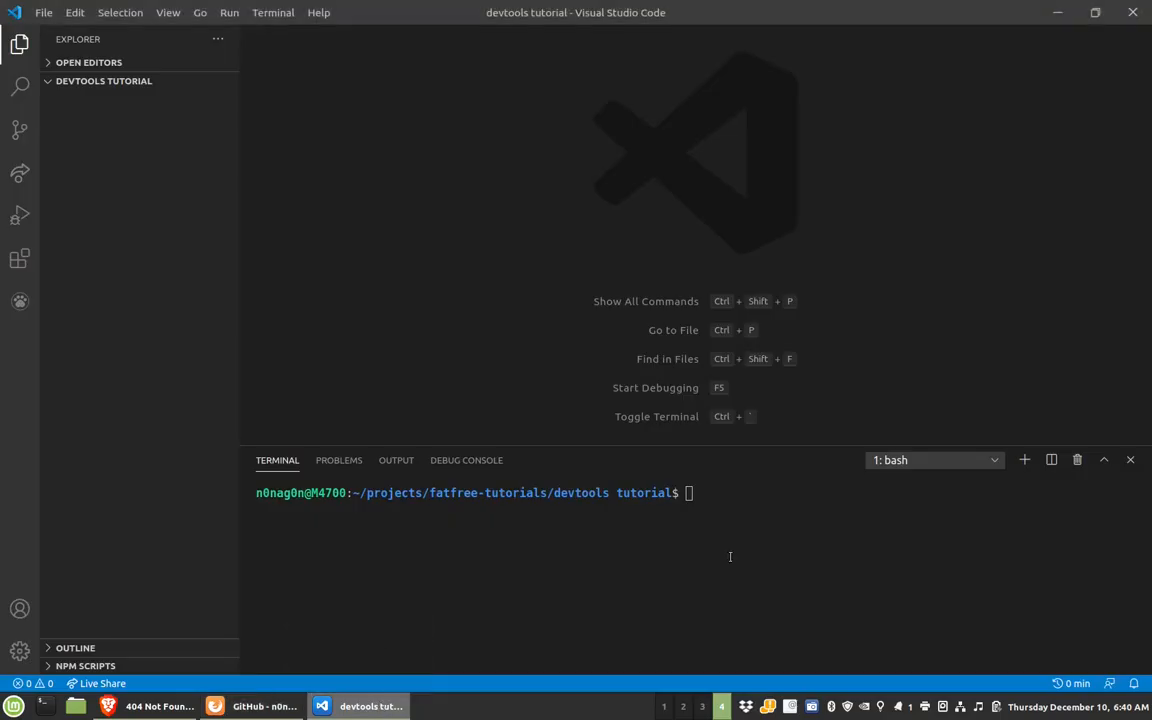
- In the VS Code terminal, Tab-complete 'fat' to confirm the fatfree and fatlabel commands exist
{"action": "type", "text": "fat"}
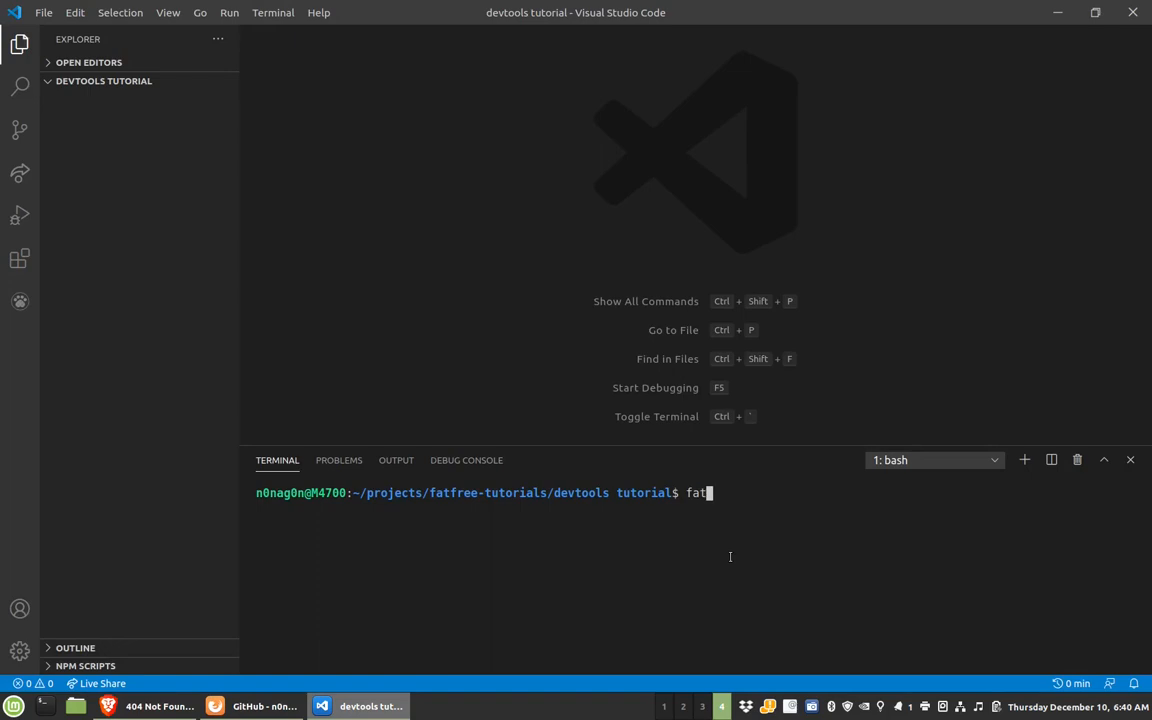
{"action": "key", "text": "Tab"}
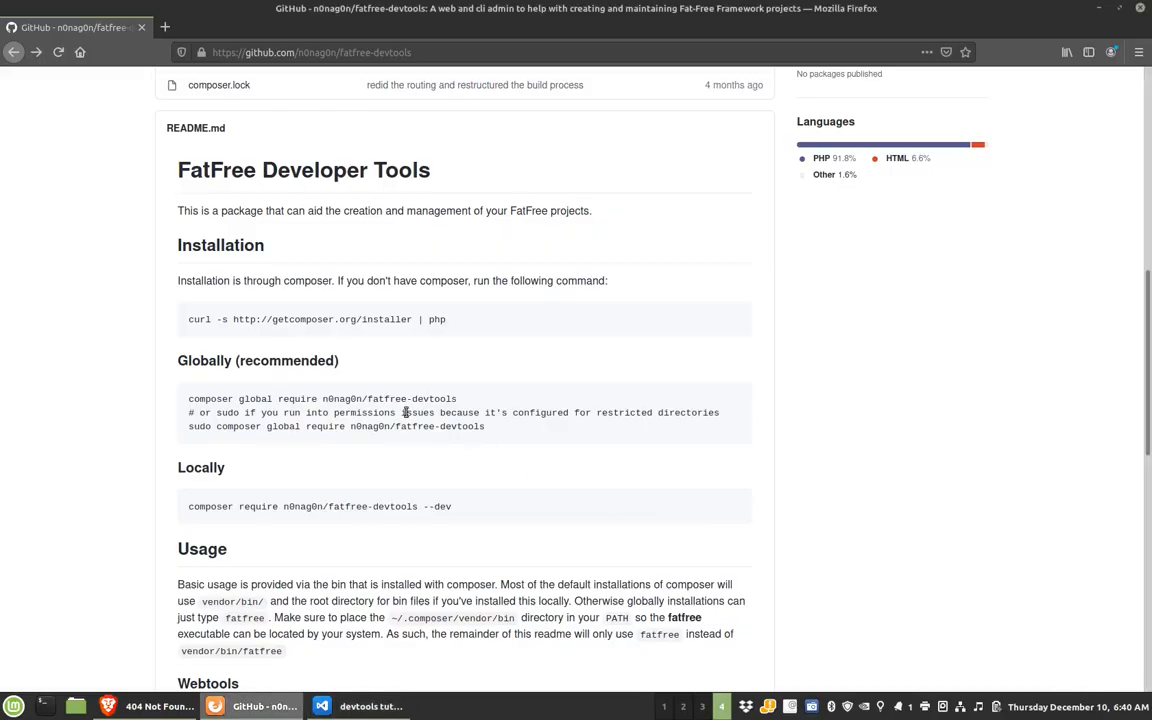
- Scroll the README to the Webtools section showing 'fatfree serve admin'
{"action": "scroll", "scroll_direction": "down", "scroll_amount": 3}
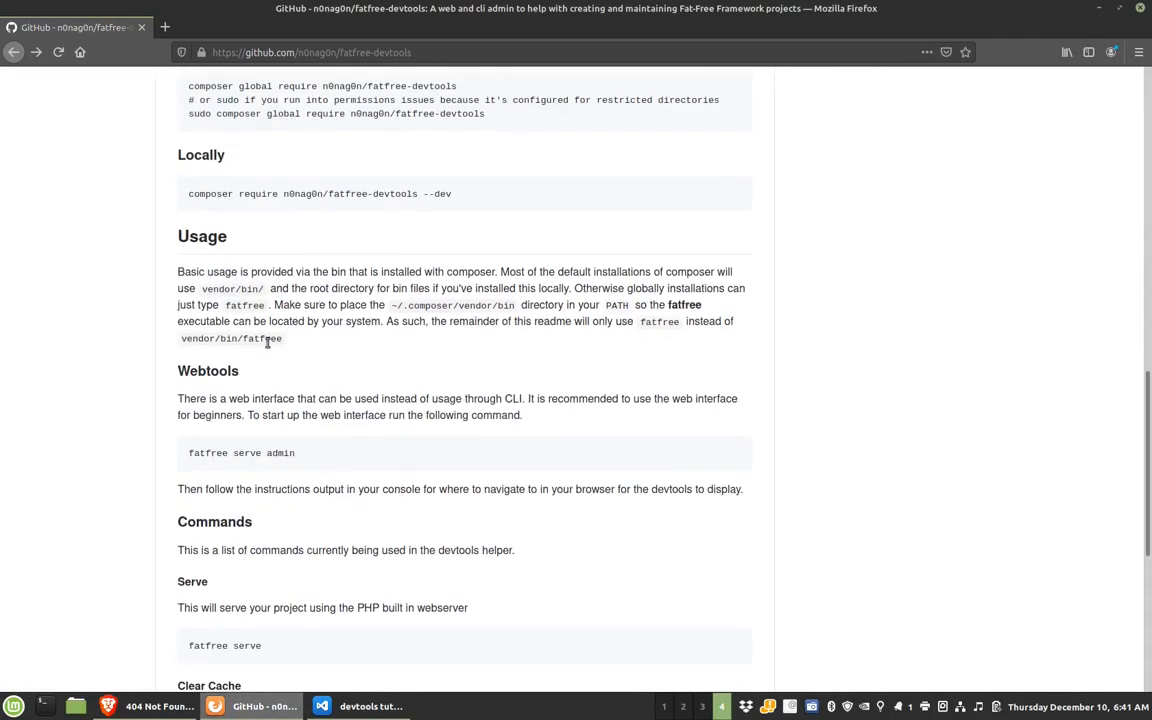
{"action": "mouse_move", "coordinate": [414, 463]}
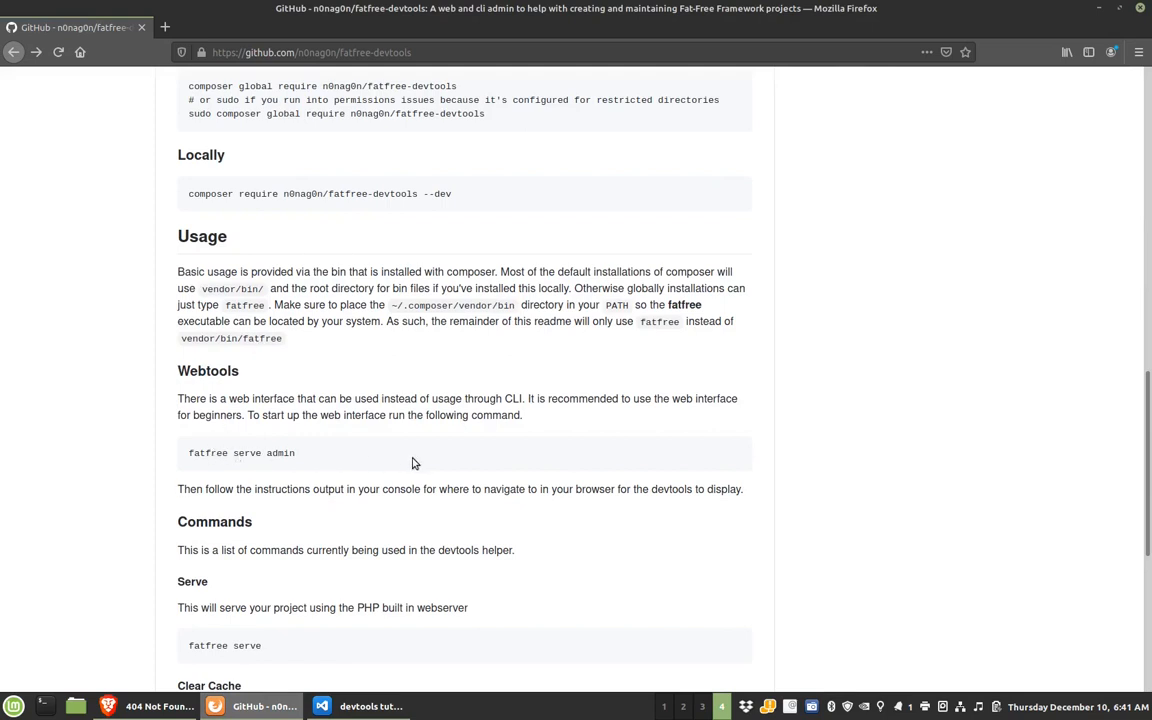
{"action": "mouse_move", "coordinate": [337, 460]}
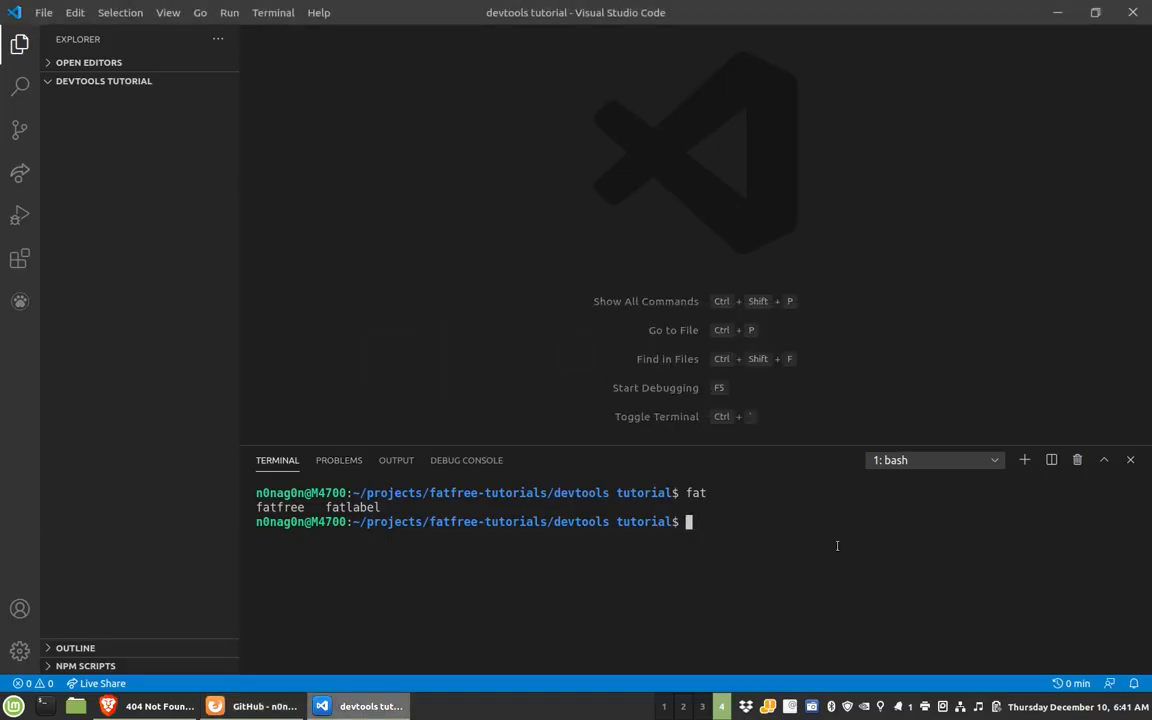
- Install bcosca/fatfree-core into the project with composer require
{"action": "type", "text": "composer"}
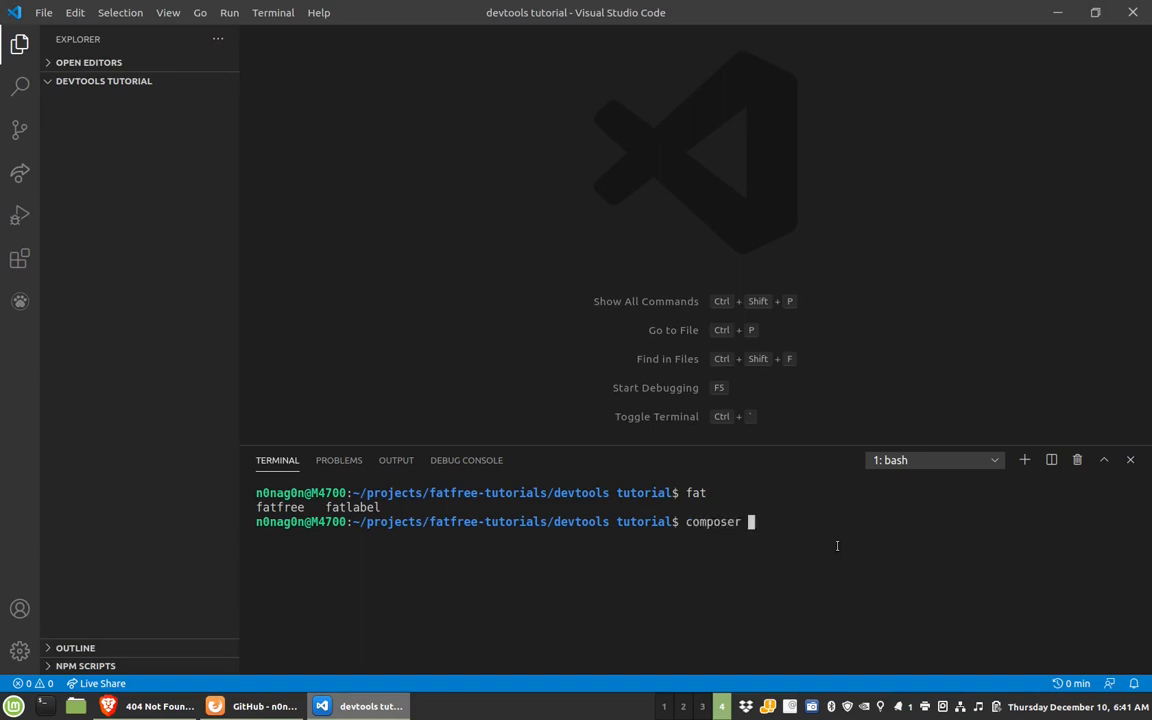
{"action": "type", "text": "require"}
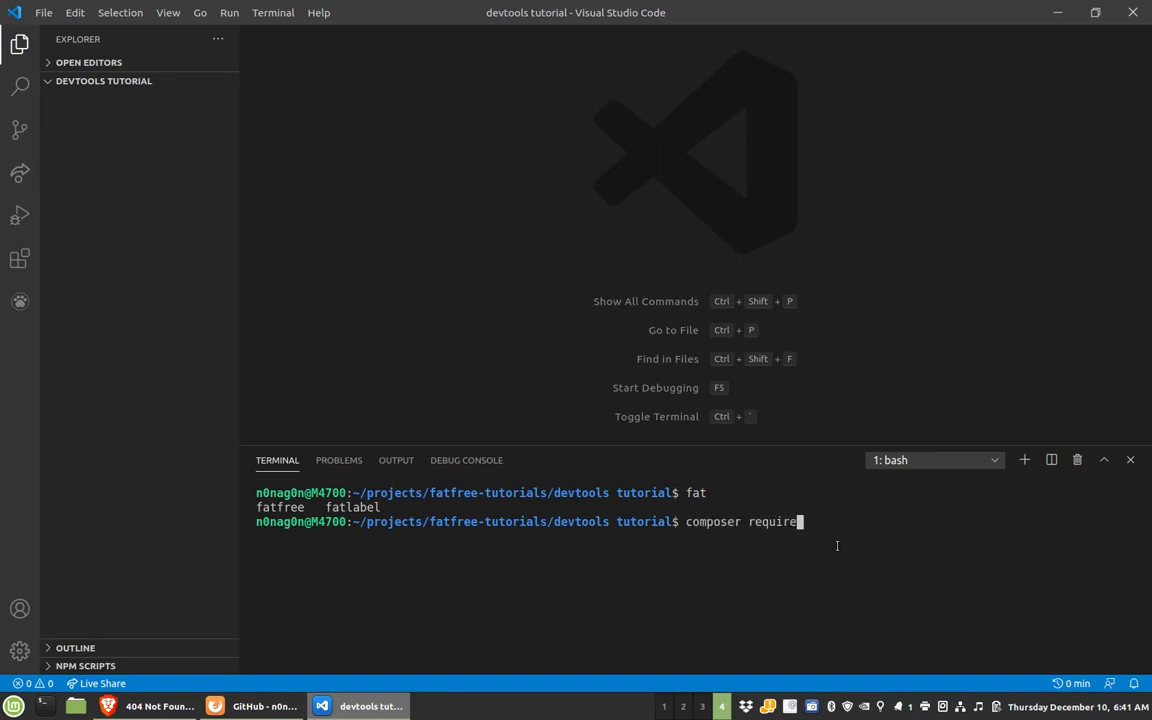
{"action": "type", "text": "bcso"}
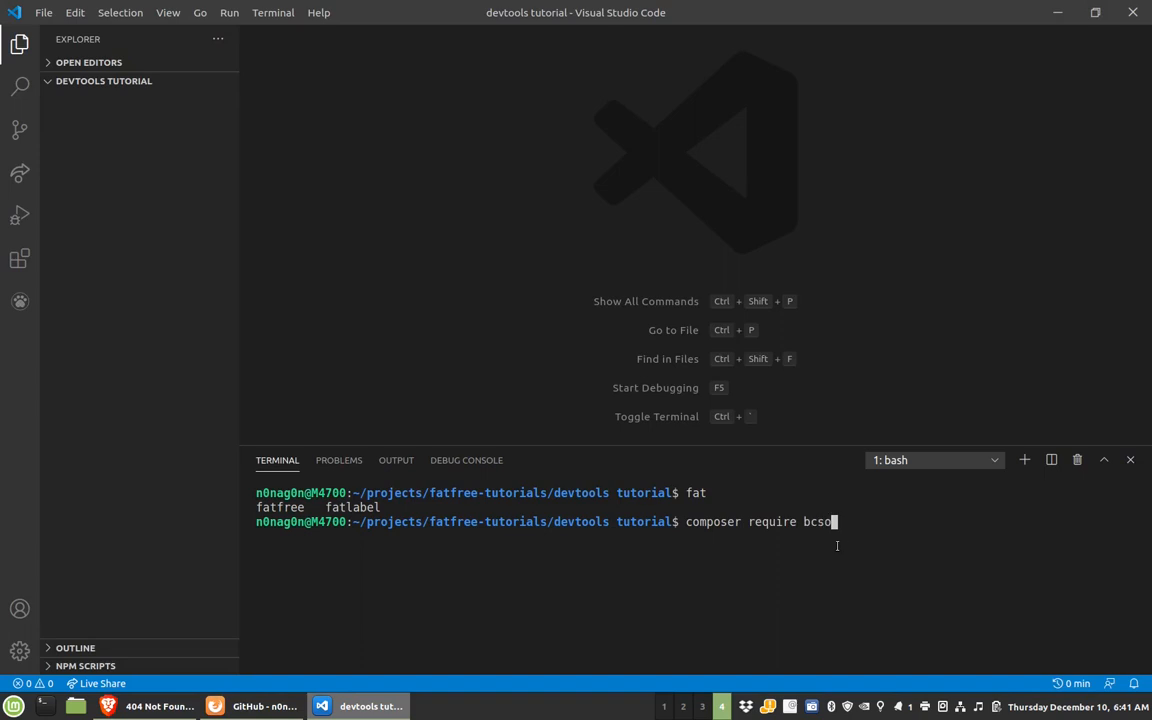
{"action": "type", "text": "a"}
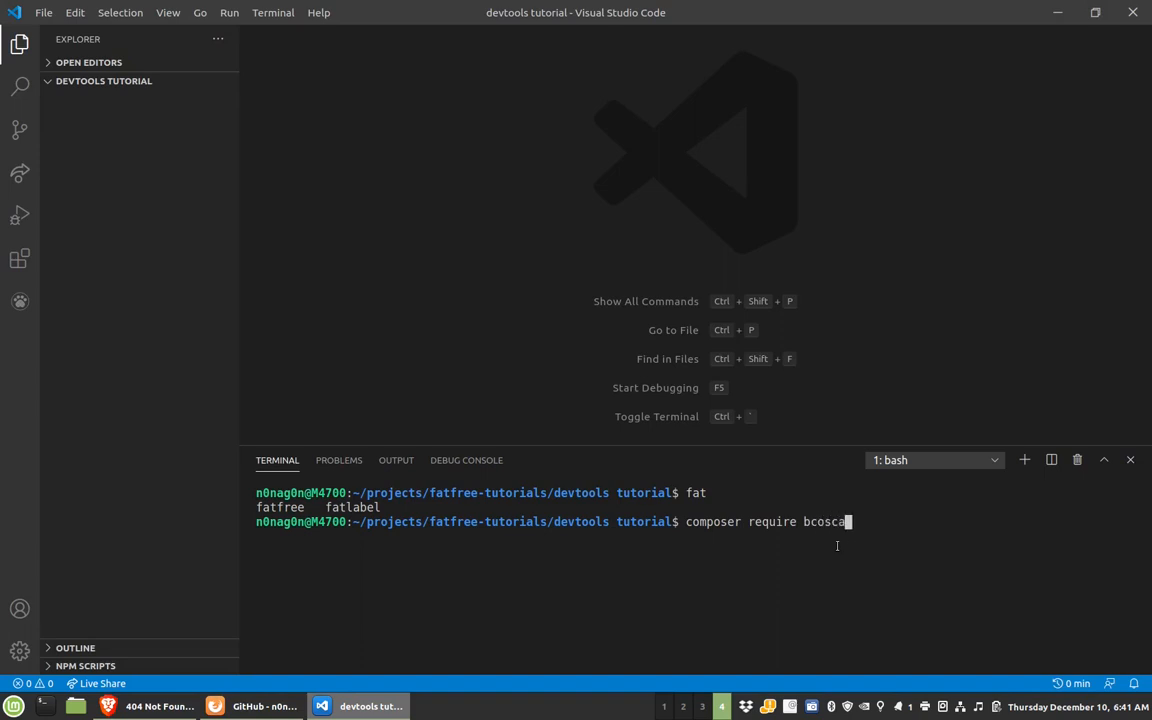
{"action": "type", "text": "-fatfree-"}
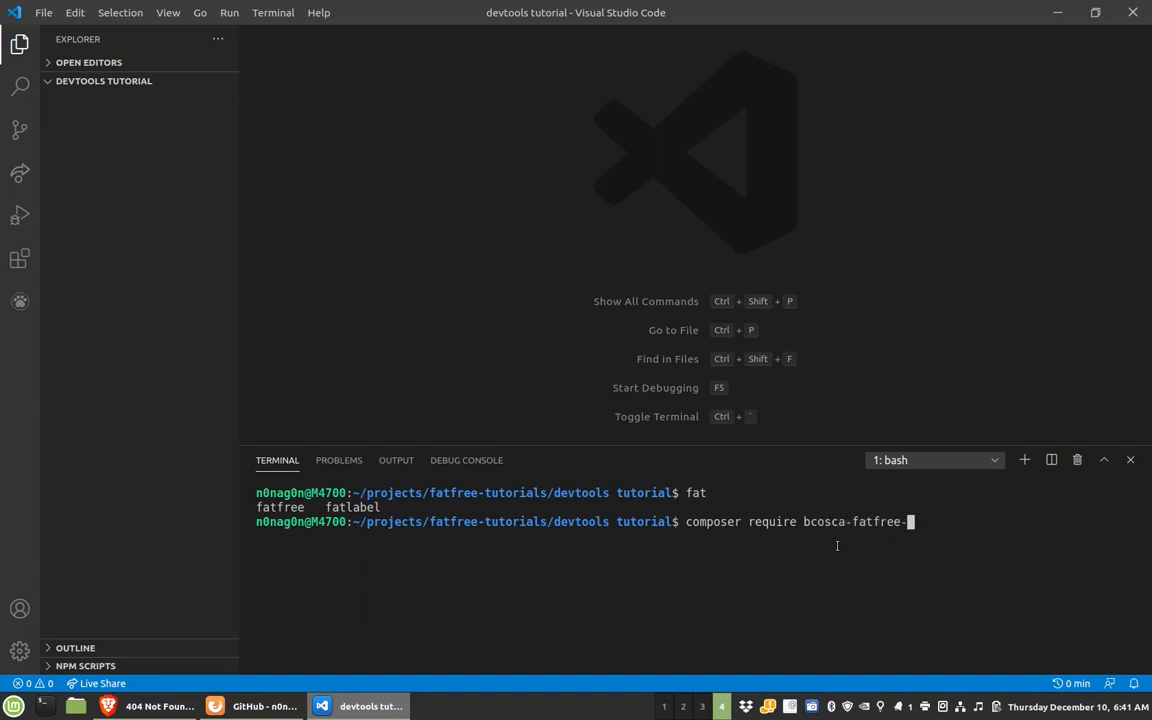
{"action": "key", "text": "BackSpace"}
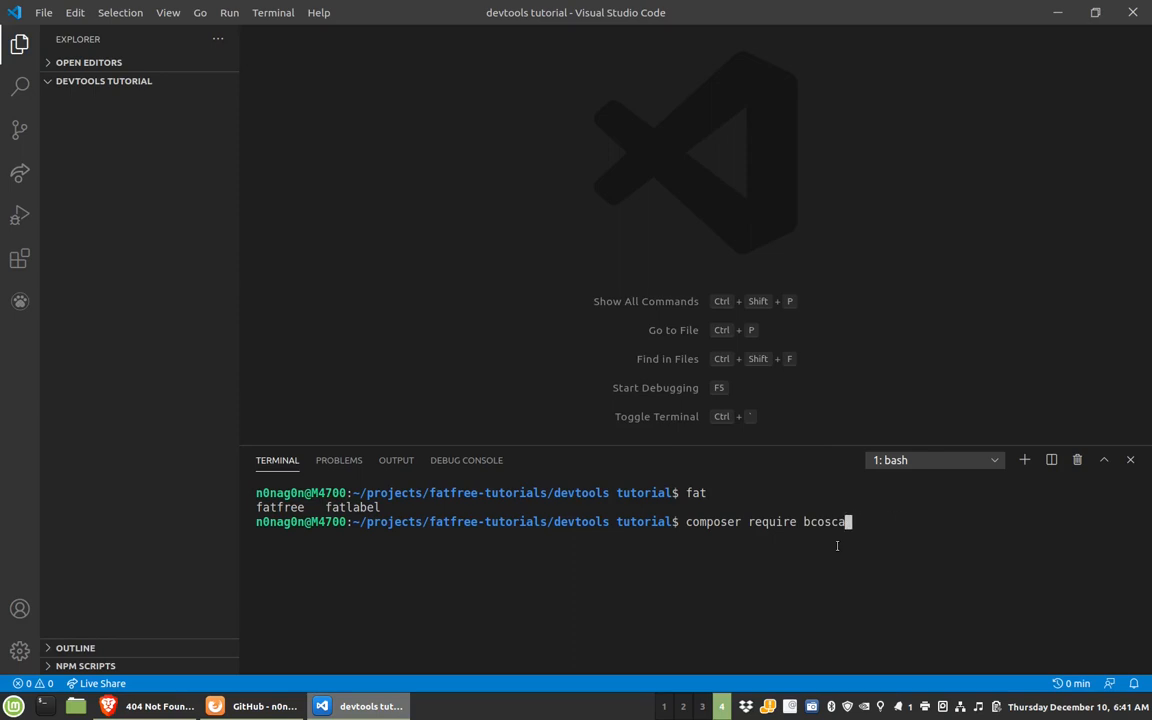
{"action": "type", "text": "/fr"}
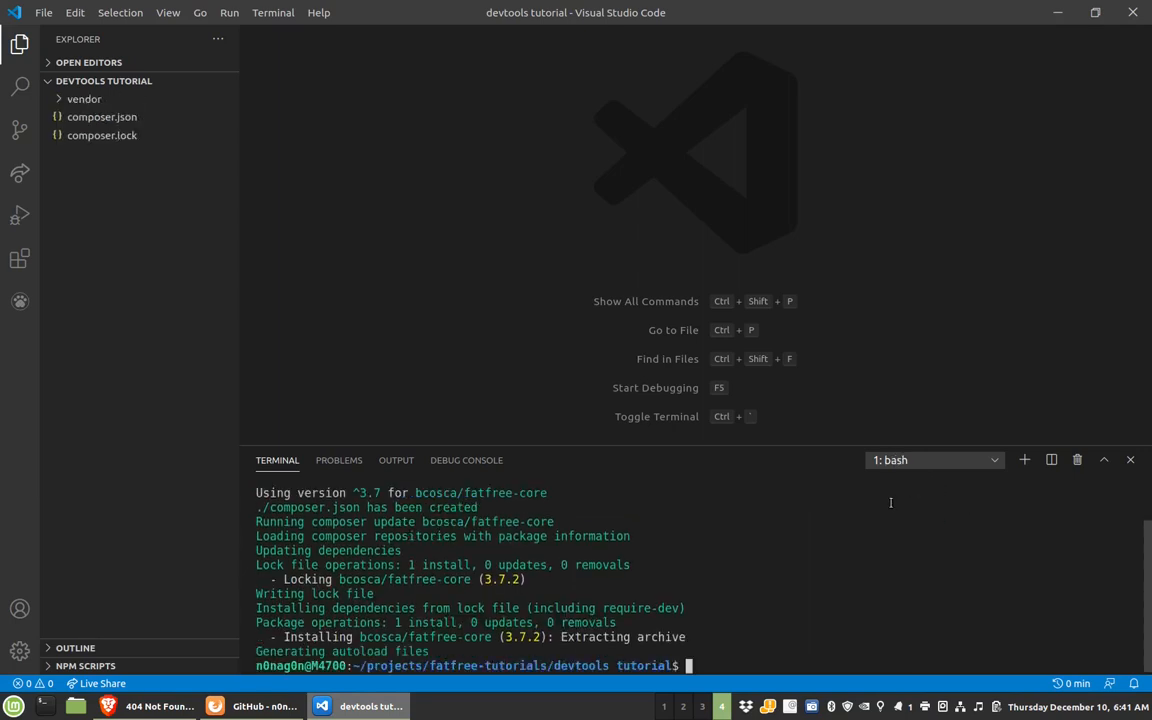
- Run 'fatfree serve admin' and open the Dev Tools page at localhost:8081
{"action": "type", "text": "fatfree"}
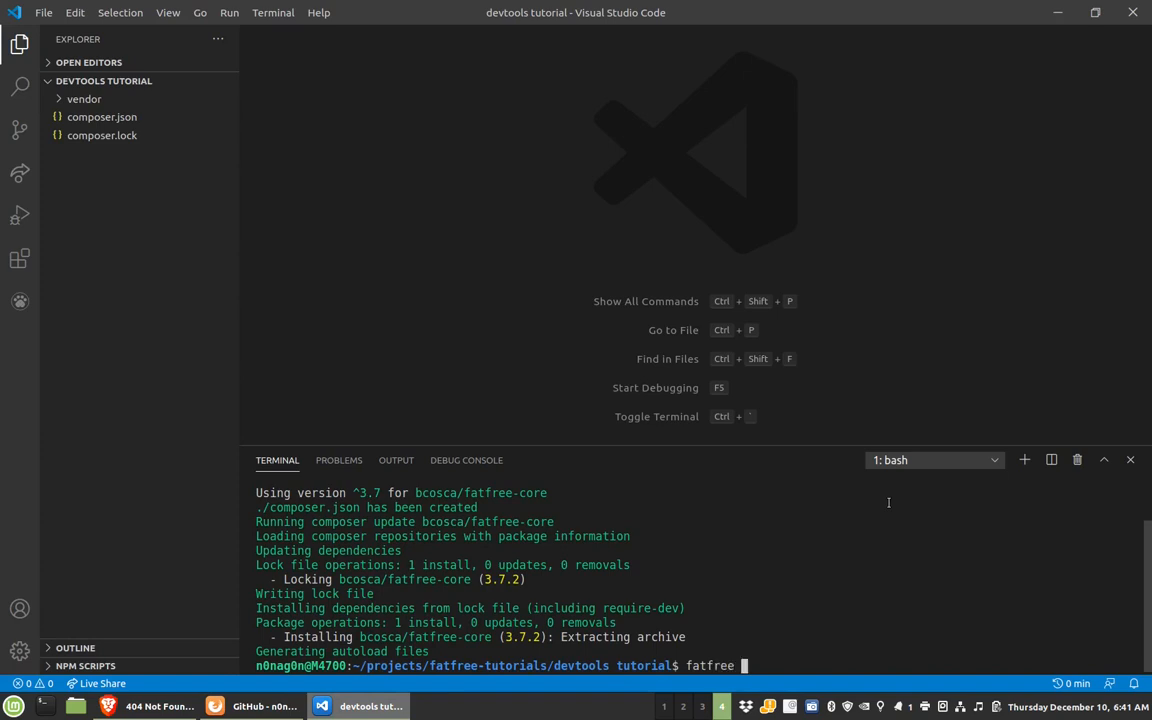
{"action": "type", "text": "serve admin"}
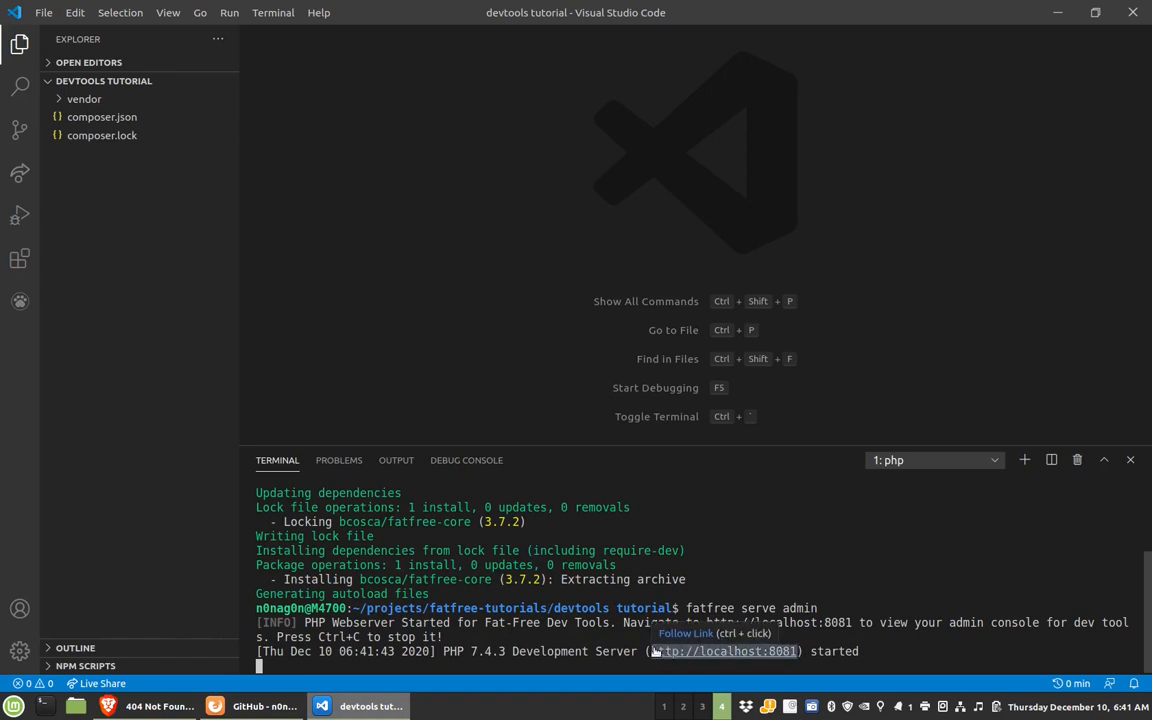
{"action": "left_click", "coordinate": [250, 706]}
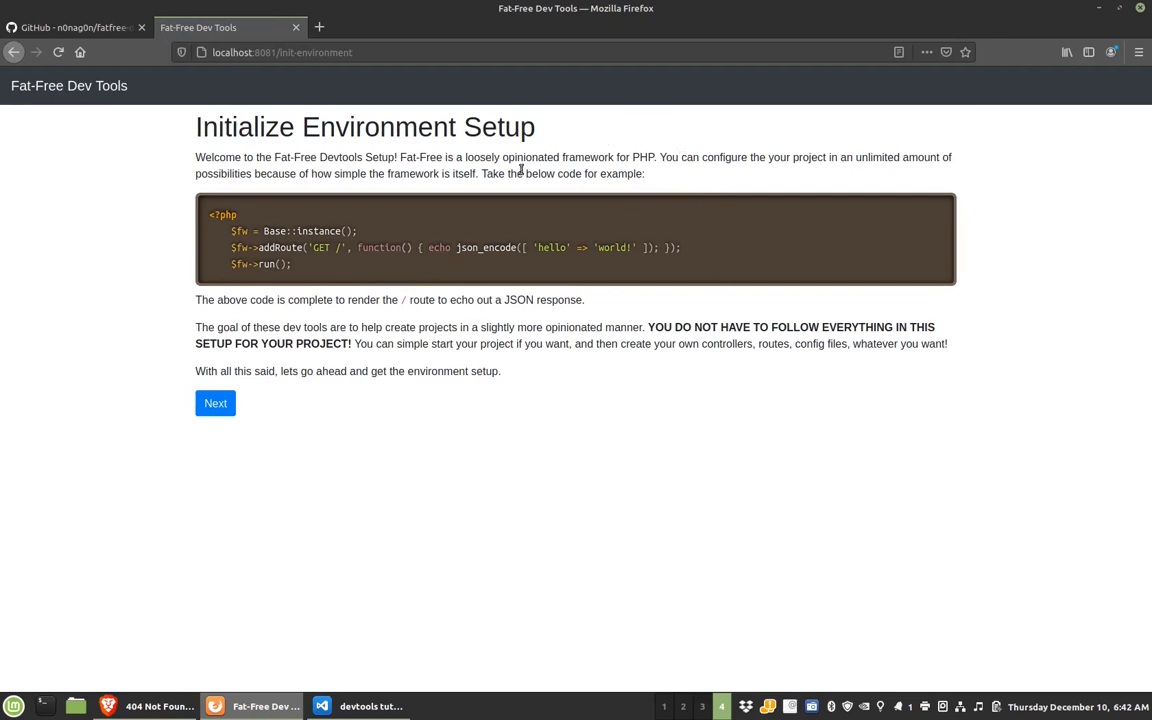
{"action": "mouse_move", "coordinate": [385, 305]}
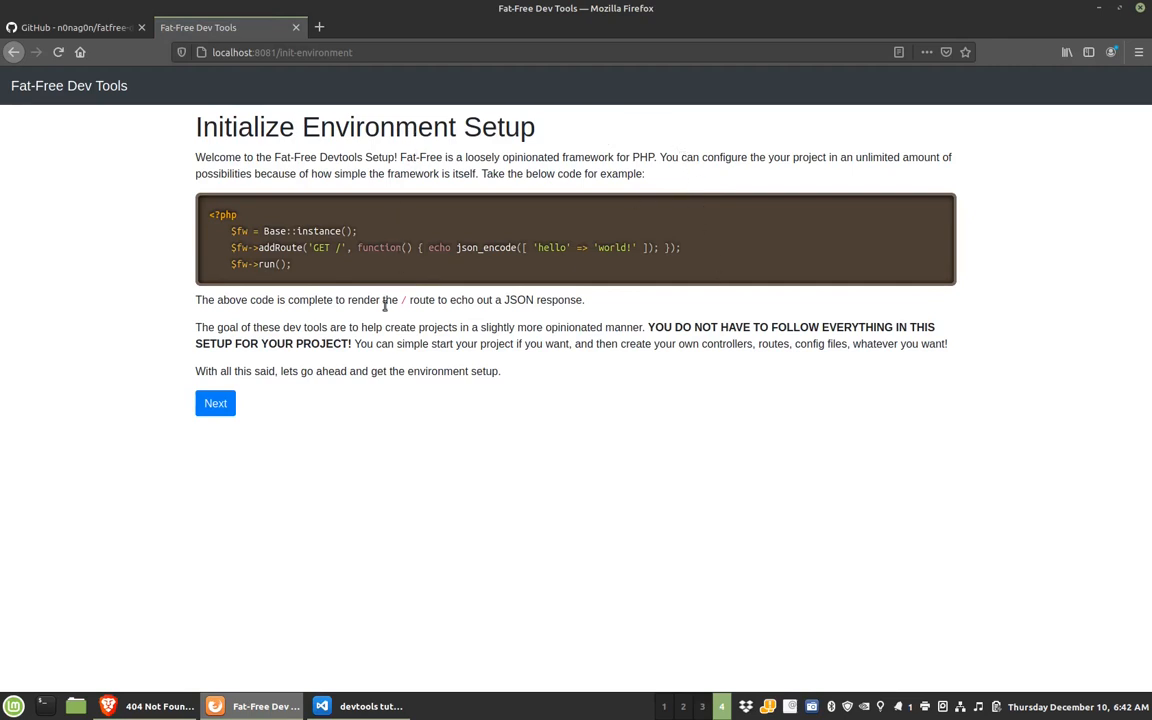
- Get past the setup introduction with the project title 'My Devtools T…' entered
{"action": "left_click", "coordinate": [215, 403]}
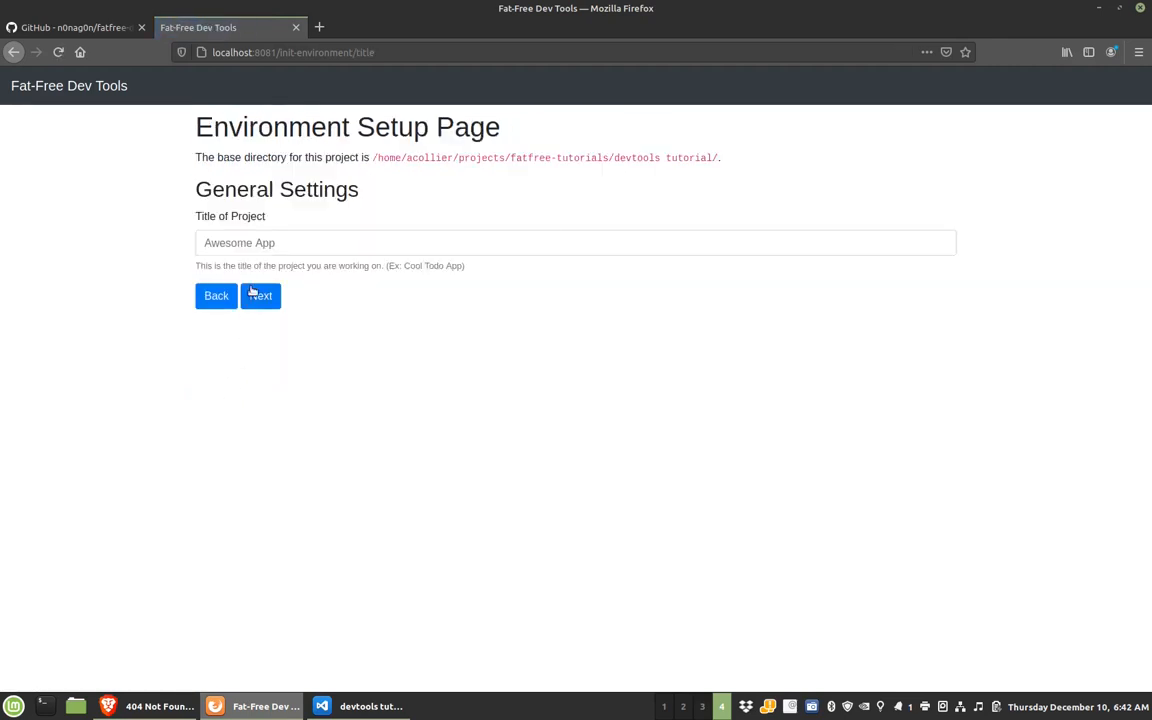
{"action": "left_click", "coordinate": [260, 295]}
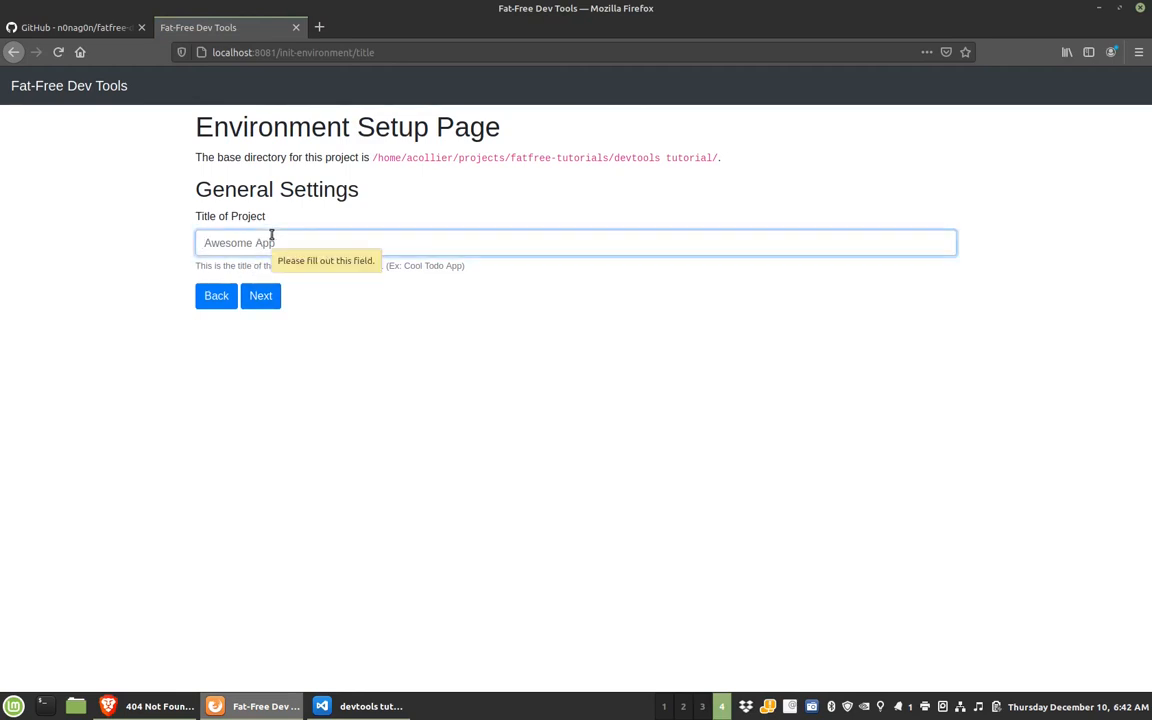
{"action": "type", "text": "My"}
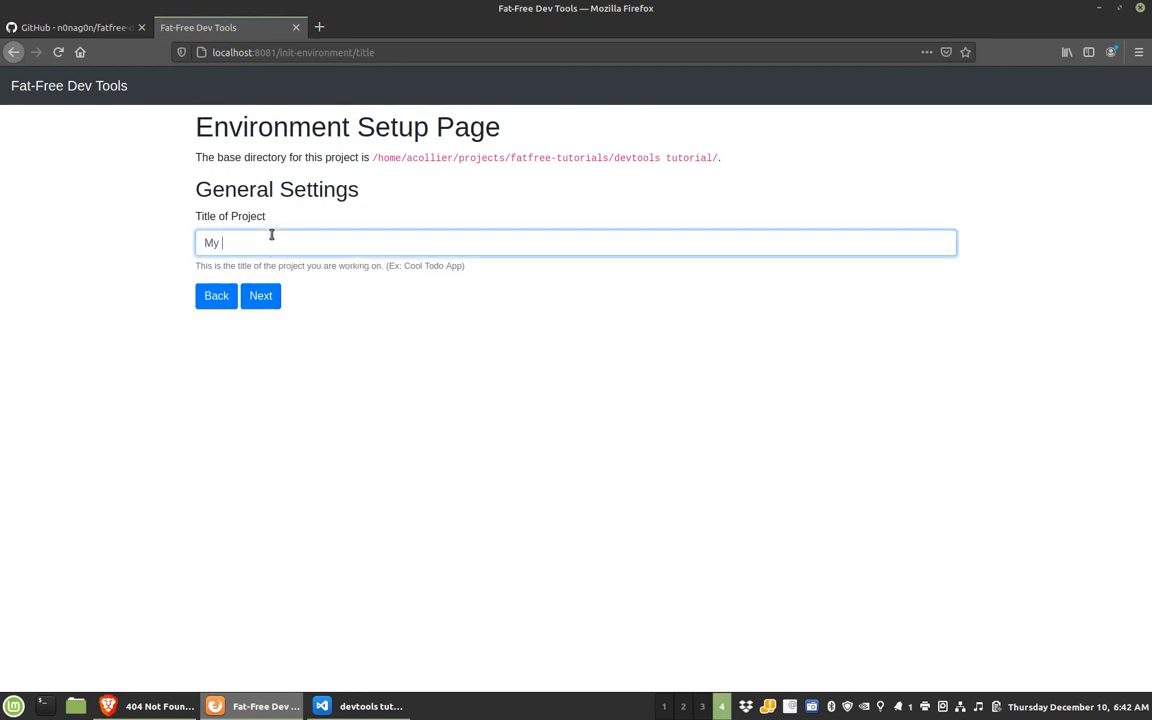
{"action": "type", "text": "Devtools T"}
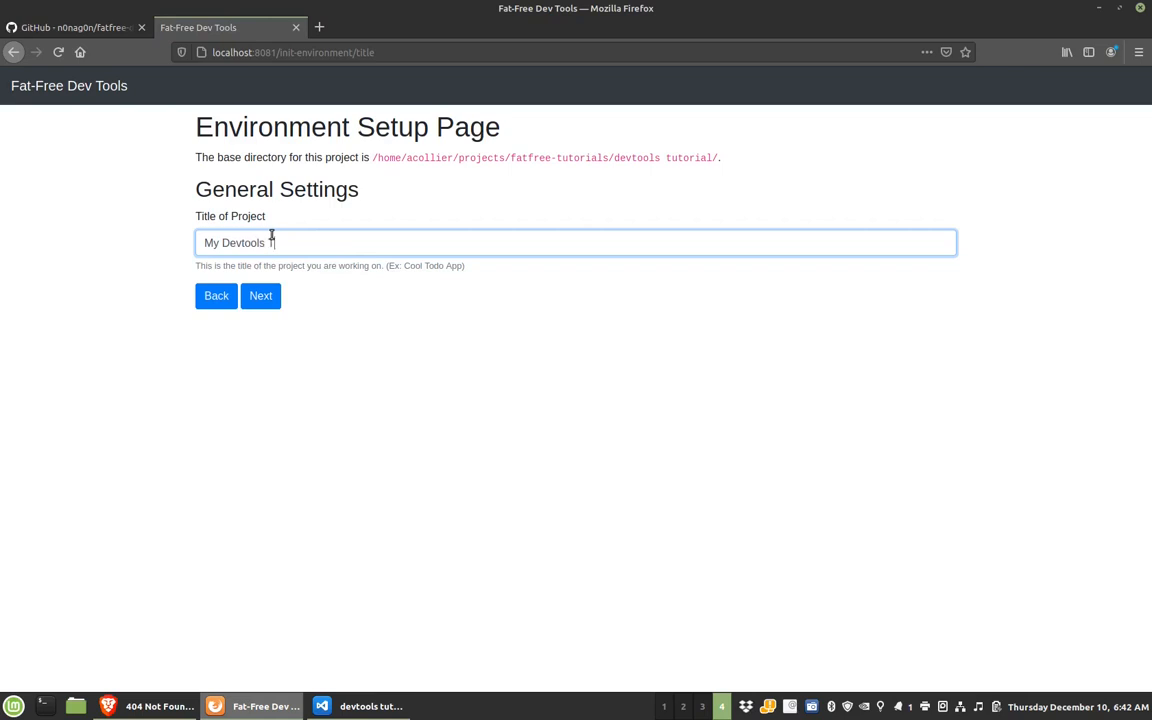
{"action": "left_click", "coordinate": [260, 295]}
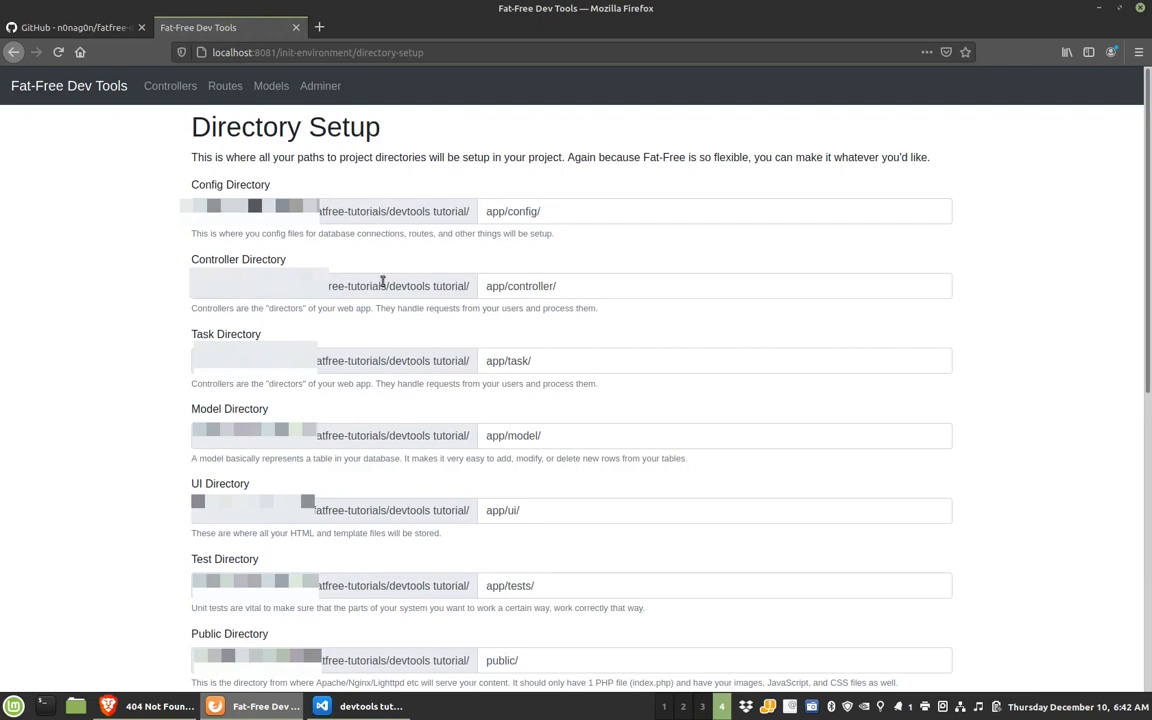
{"action": "mouse_move", "coordinate": [395, 283]}
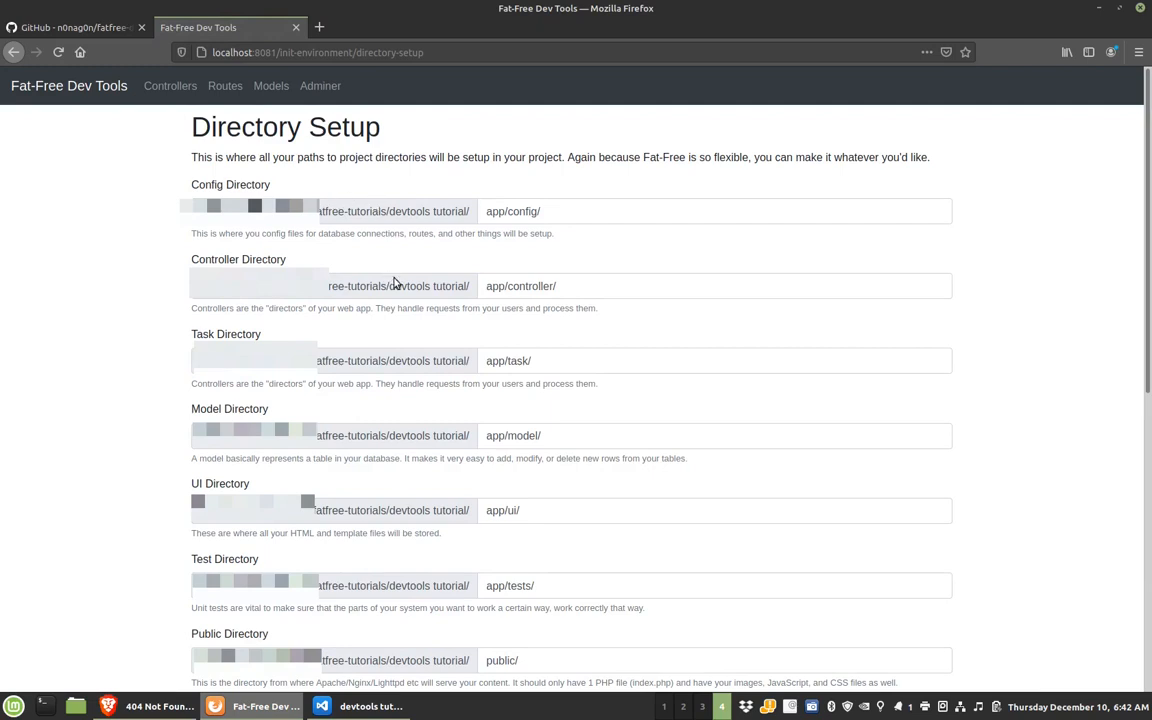
{"action": "mouse_move", "coordinate": [429, 276]}
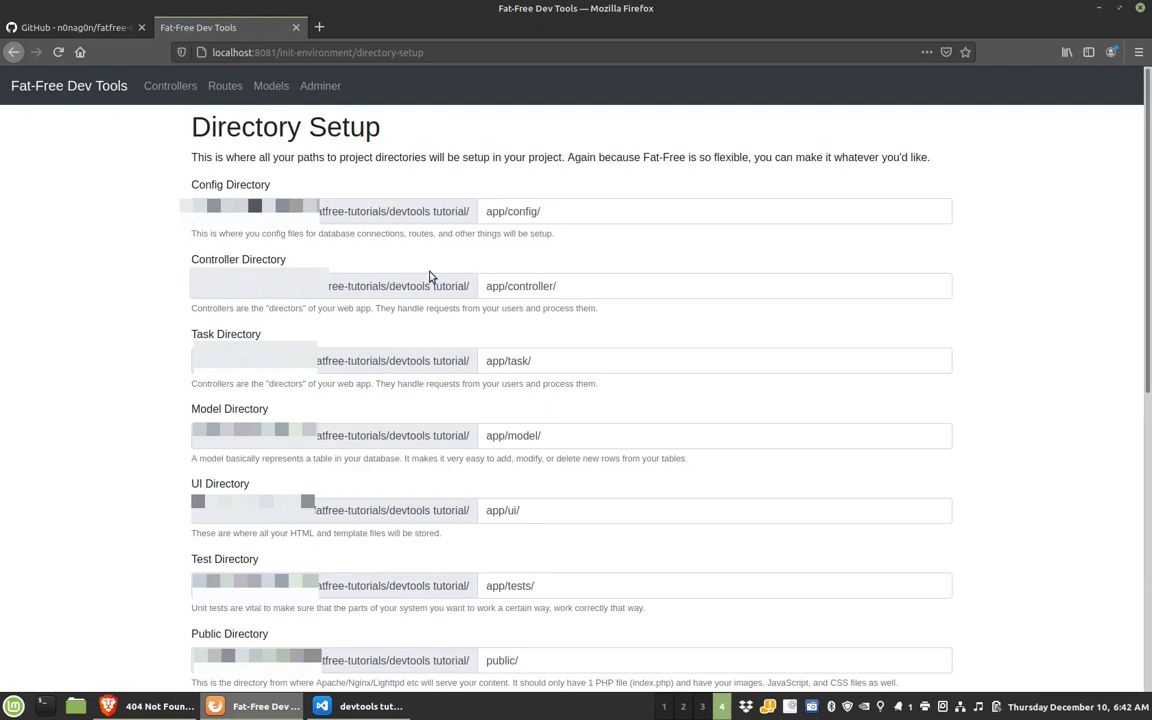
{"action": "mouse_move", "coordinate": [481, 389]}
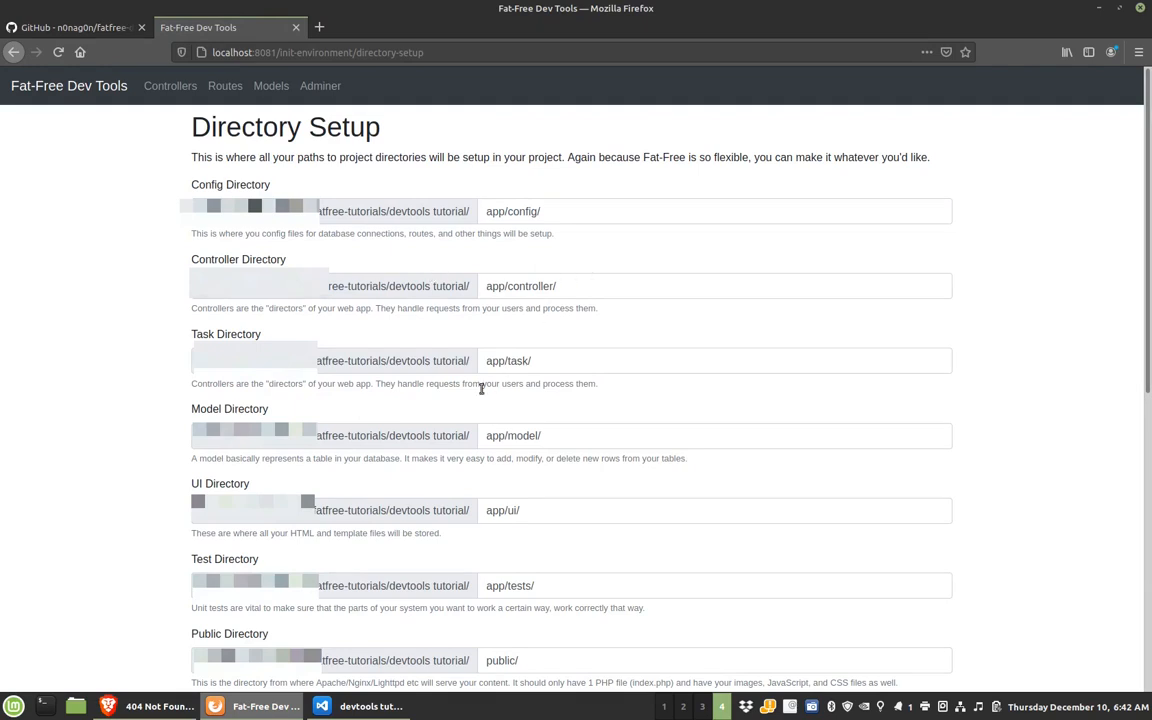
{"action": "mouse_move", "coordinate": [402, 267]}
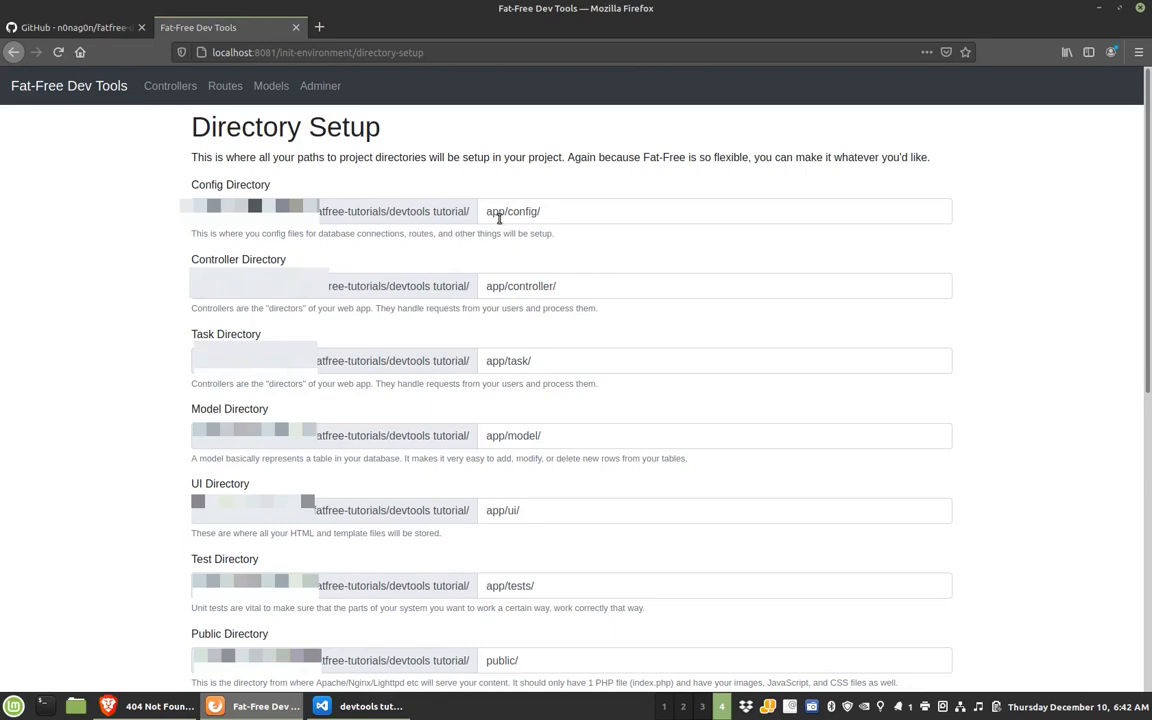
- Keep the default app directory paths and advance to the Configuration page
{"action": "scroll", "scroll_direction": "down", "scroll_amount": 3}
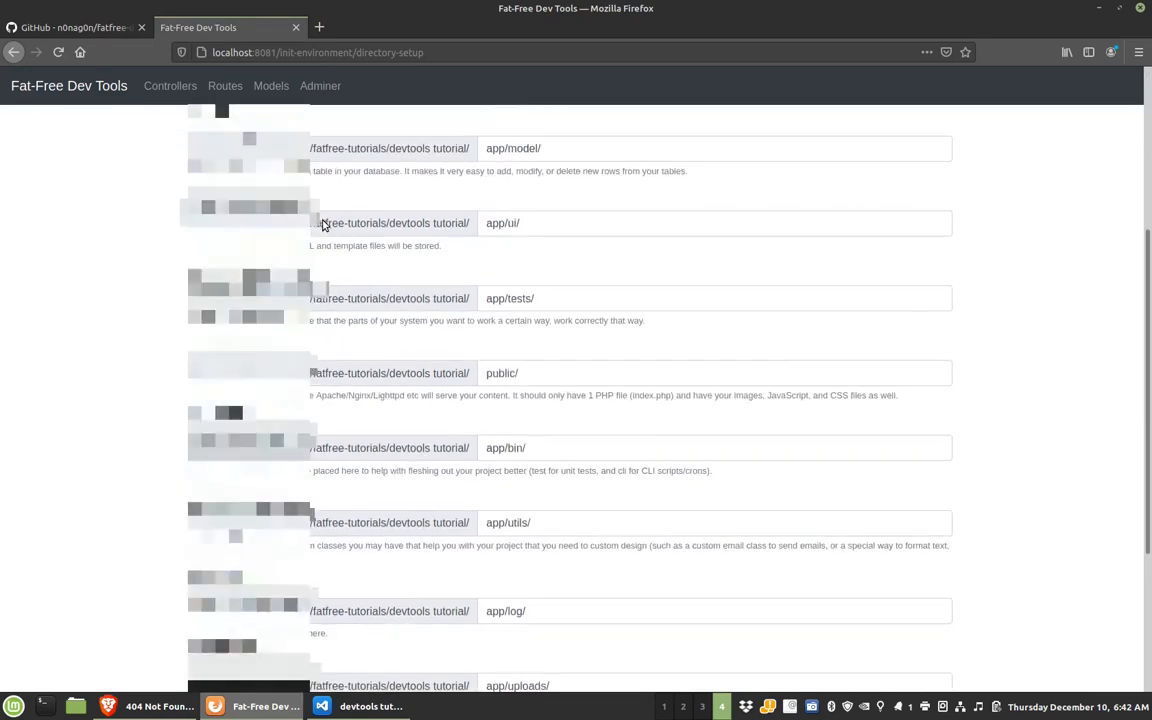
{"action": "scroll", "scroll_direction": "down", "scroll_amount": 3}
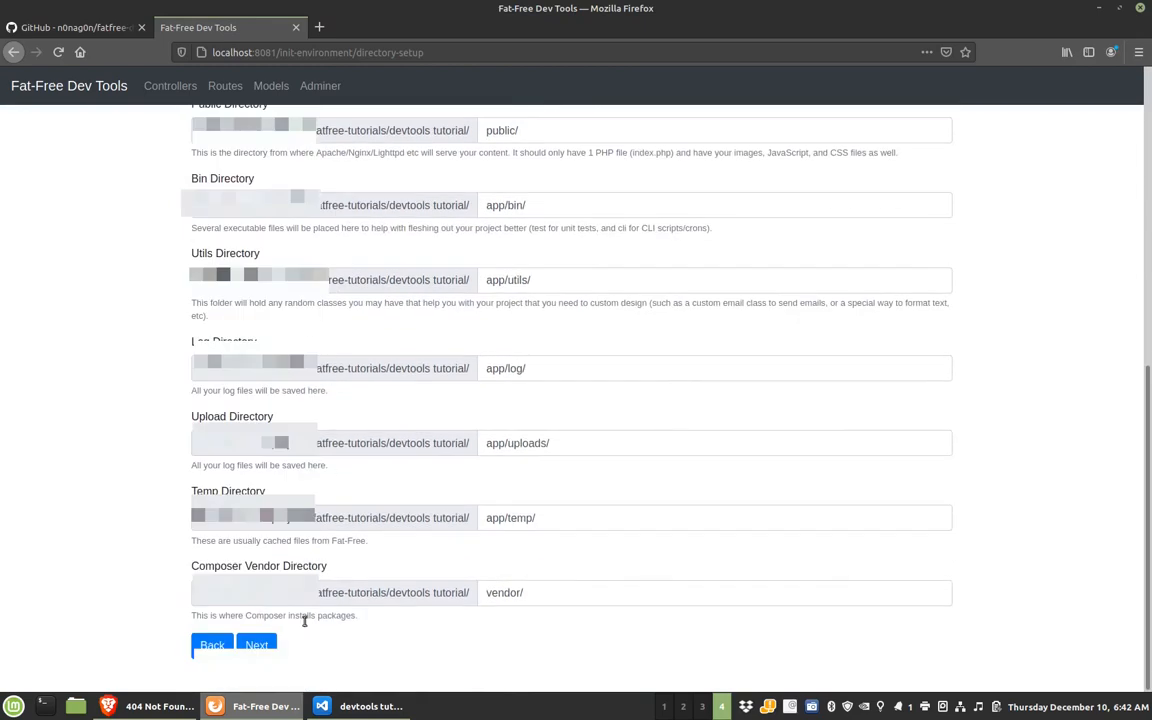
{"action": "left_click", "coordinate": [256, 644]}
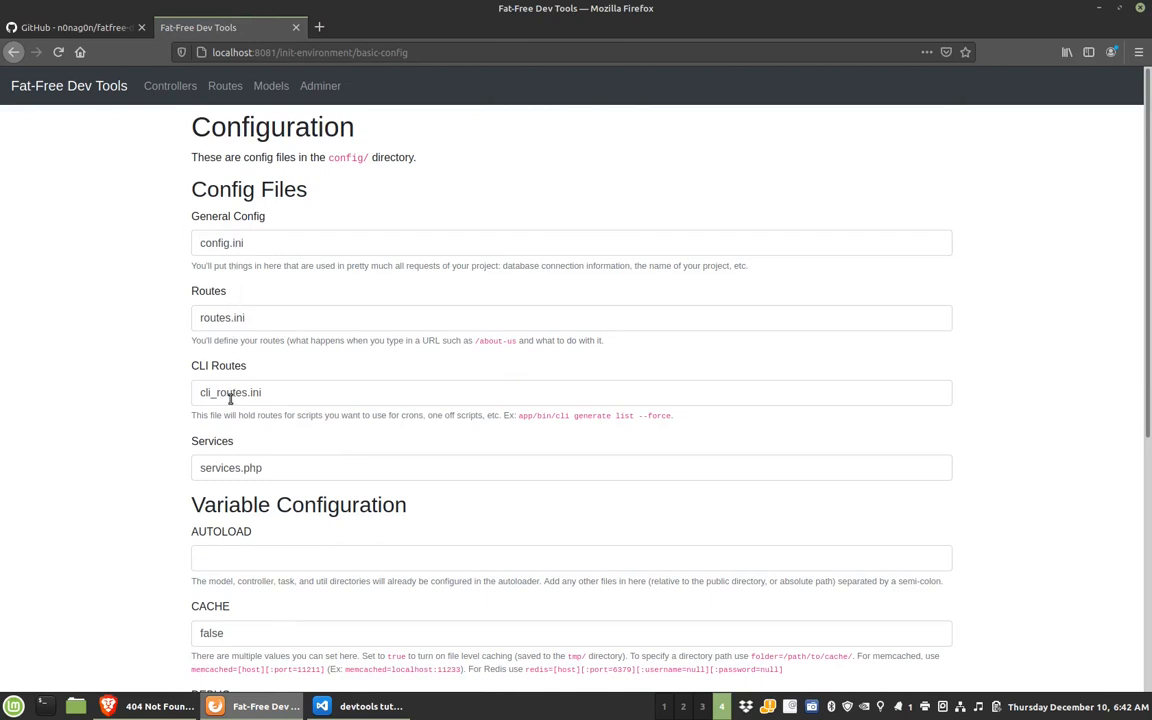
{"action": "double_click", "coordinate": [229, 392]}
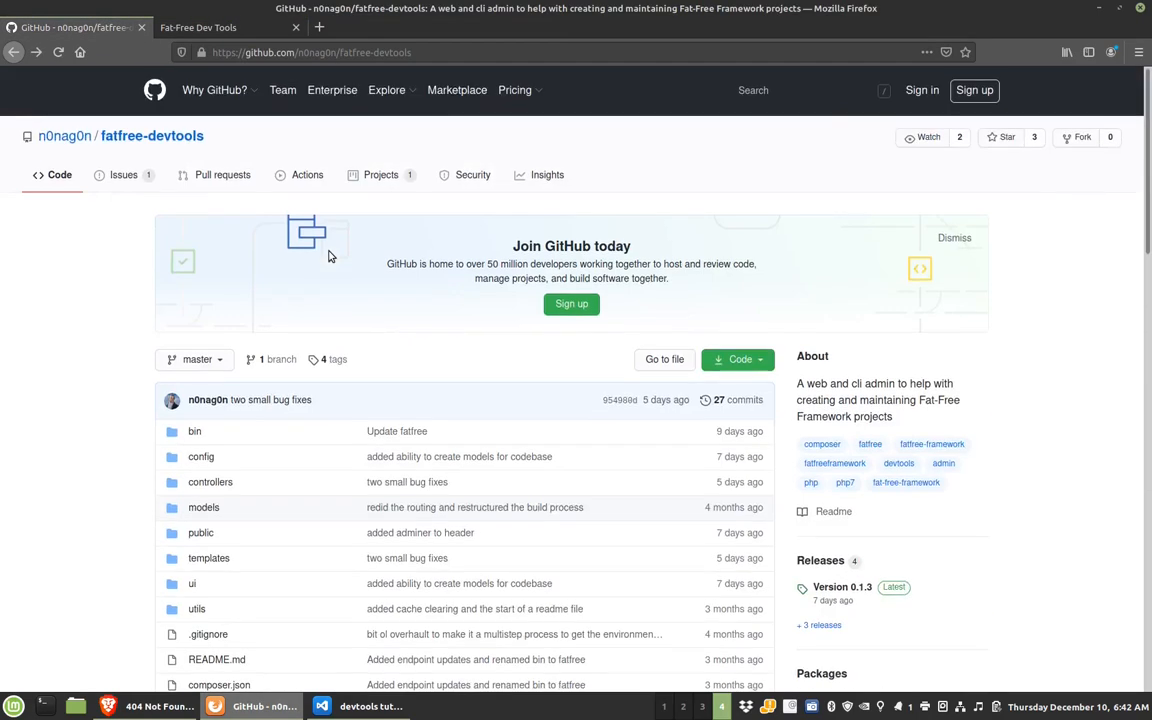
{"action": "mouse_move", "coordinate": [842, 587]}
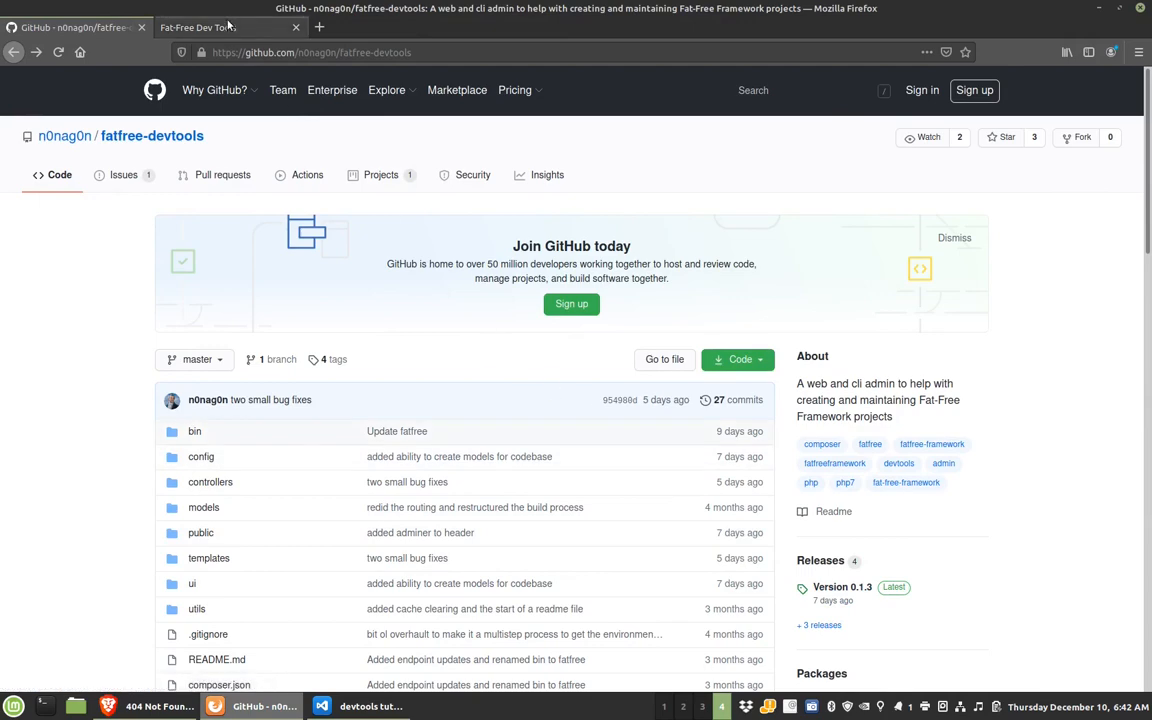
{"action": "left_click", "coordinate": [198, 27]}
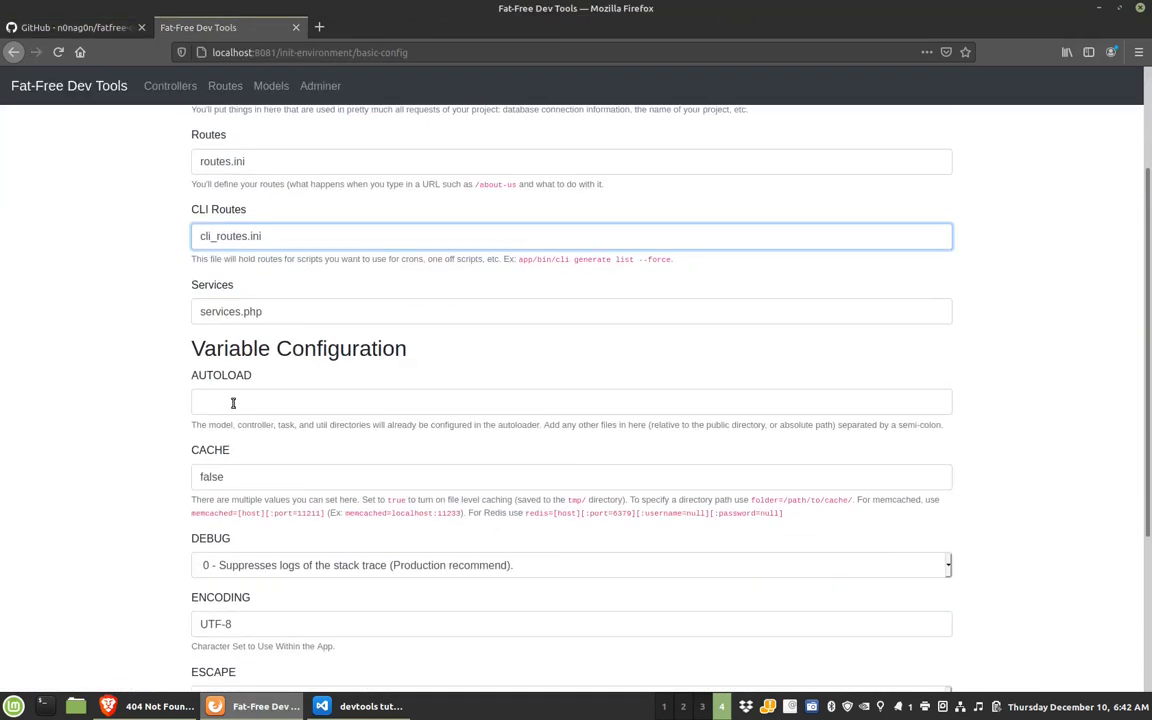
{"action": "scroll", "scroll_direction": "down", "scroll_amount": 3}
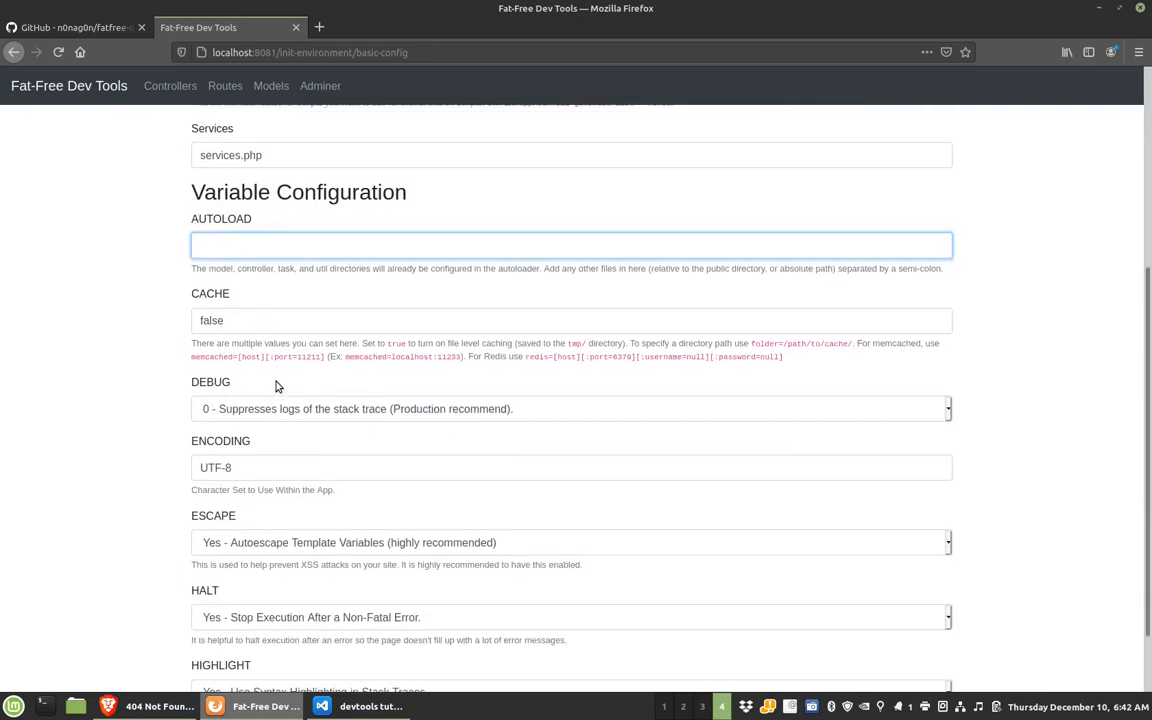
{"action": "mouse_move", "coordinate": [308, 418]}
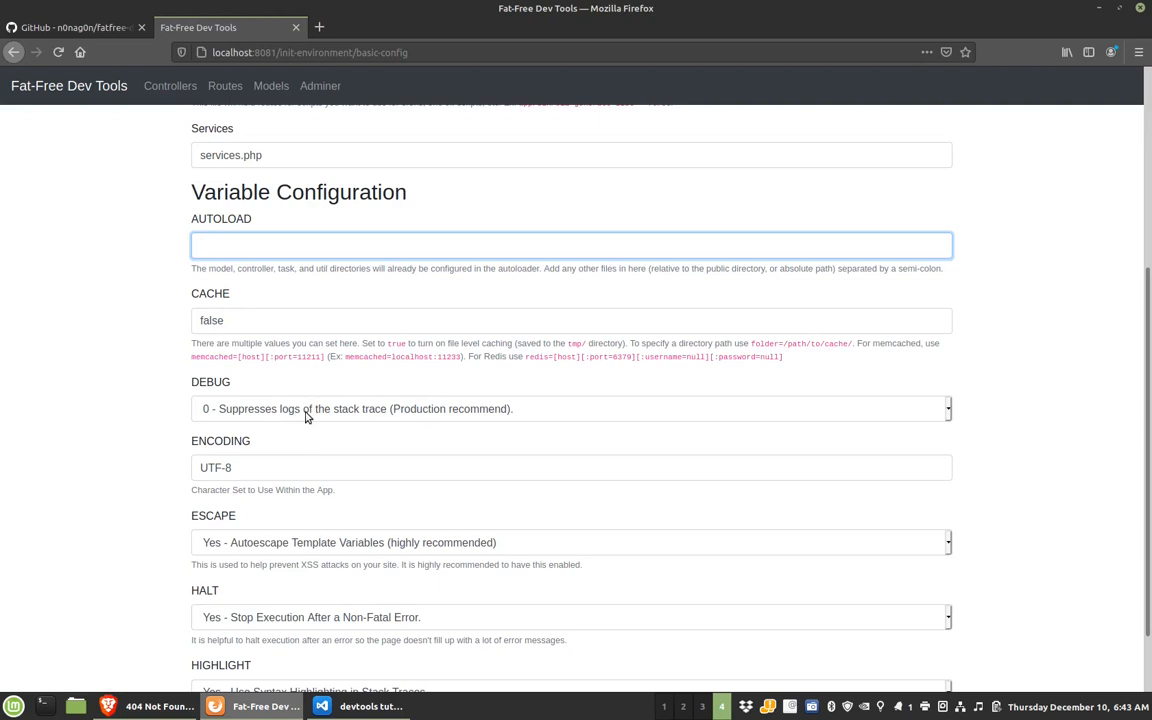
{"action": "left_click", "coordinate": [400, 245]}
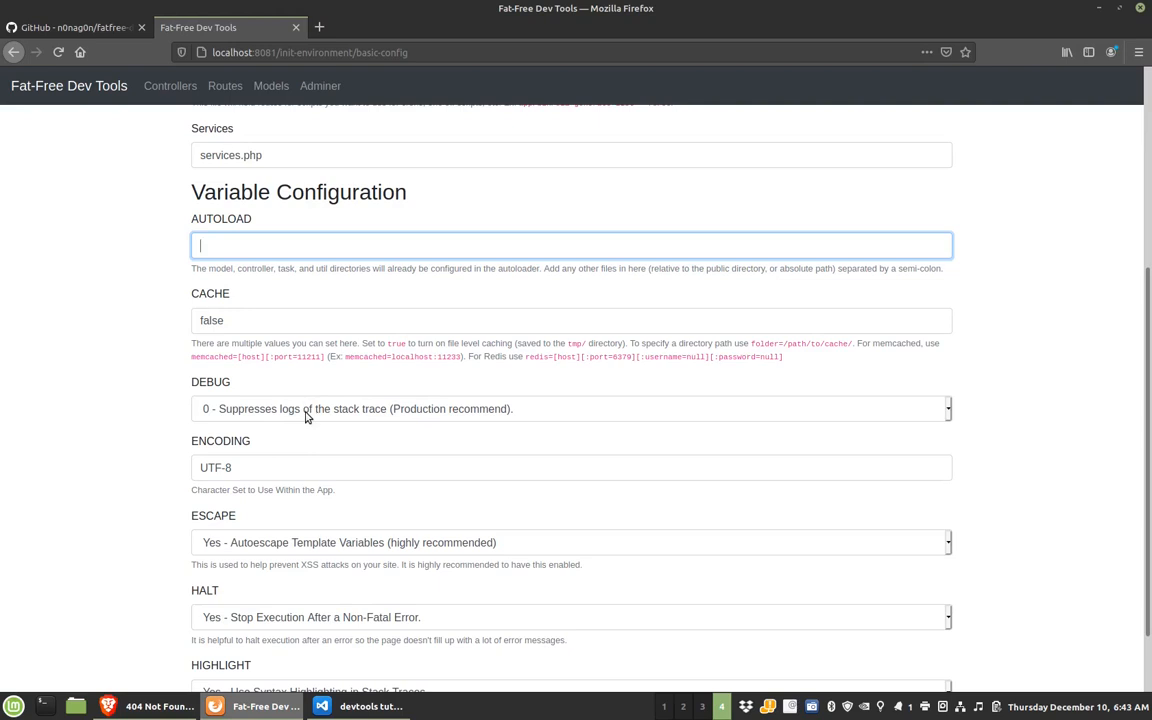
{"action": "left_click", "coordinate": [289, 320]}
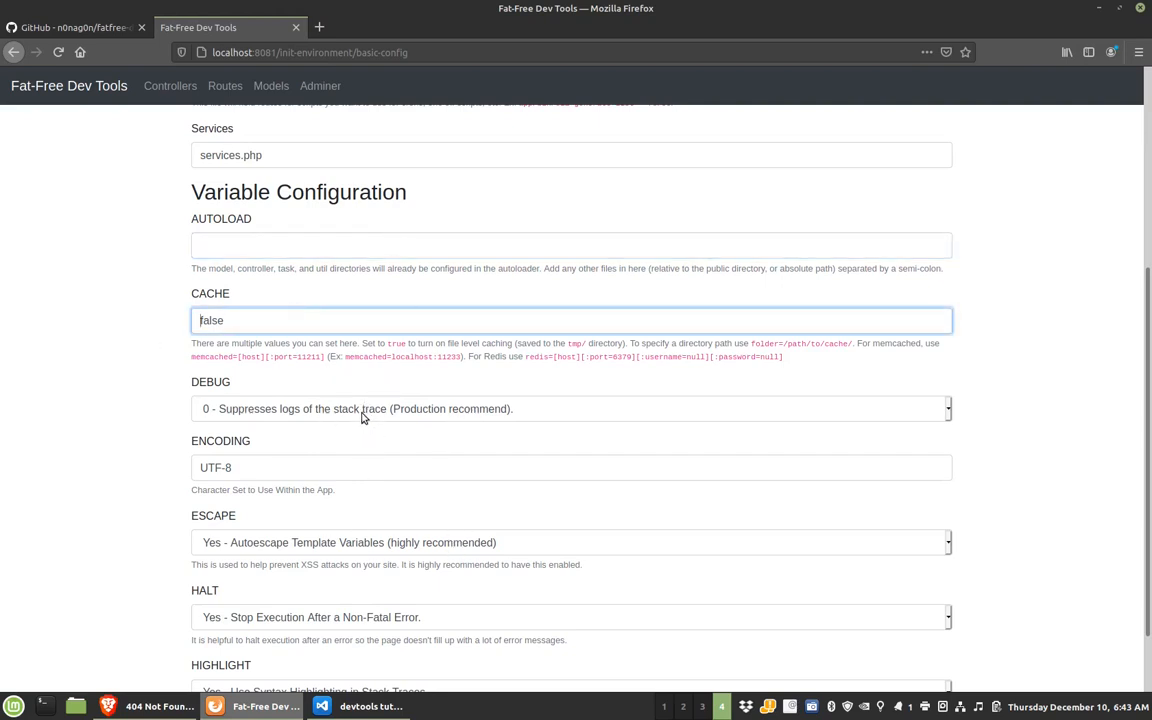
{"action": "left_click", "coordinate": [571, 408]}
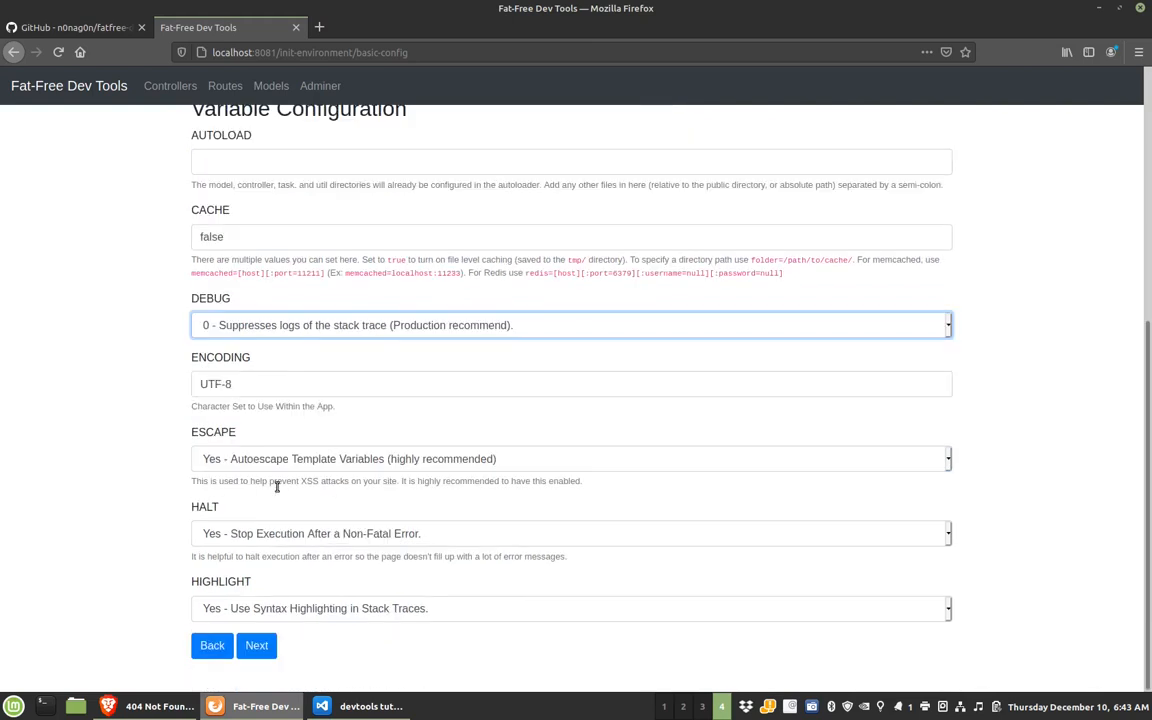
- Choose MySQL/MariaDB with database devtools_test and submit the connection details
{"action": "left_click", "coordinate": [256, 645]}
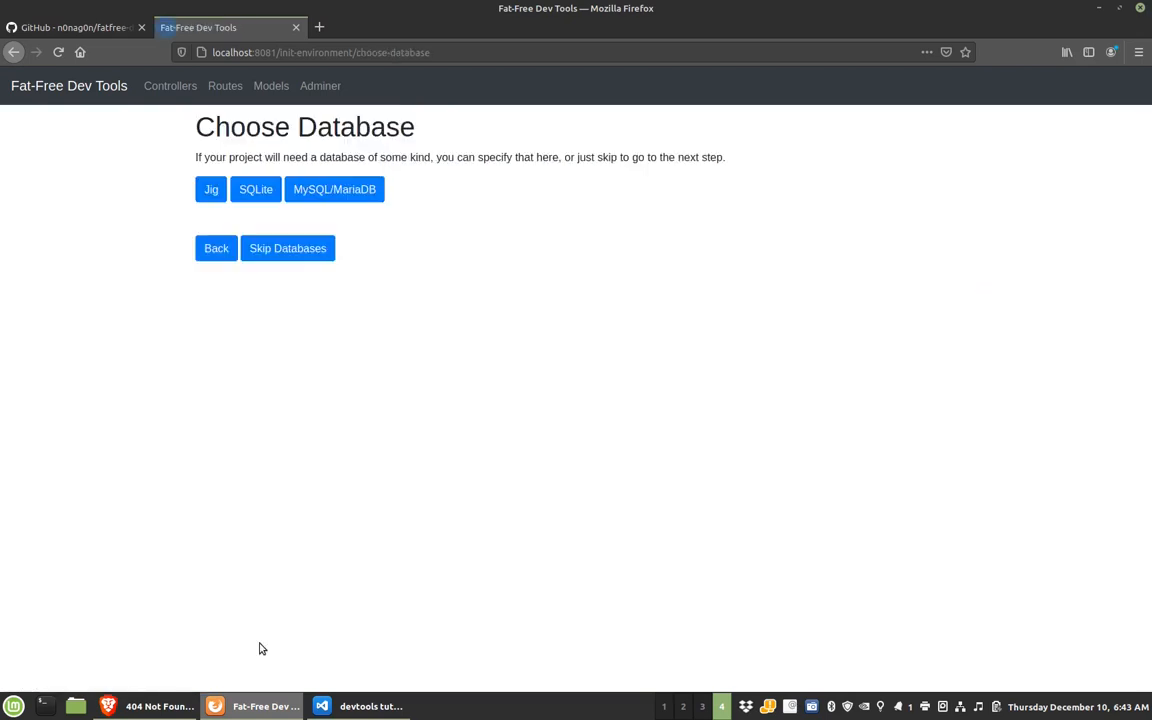
{"action": "mouse_move", "coordinate": [334, 189]}
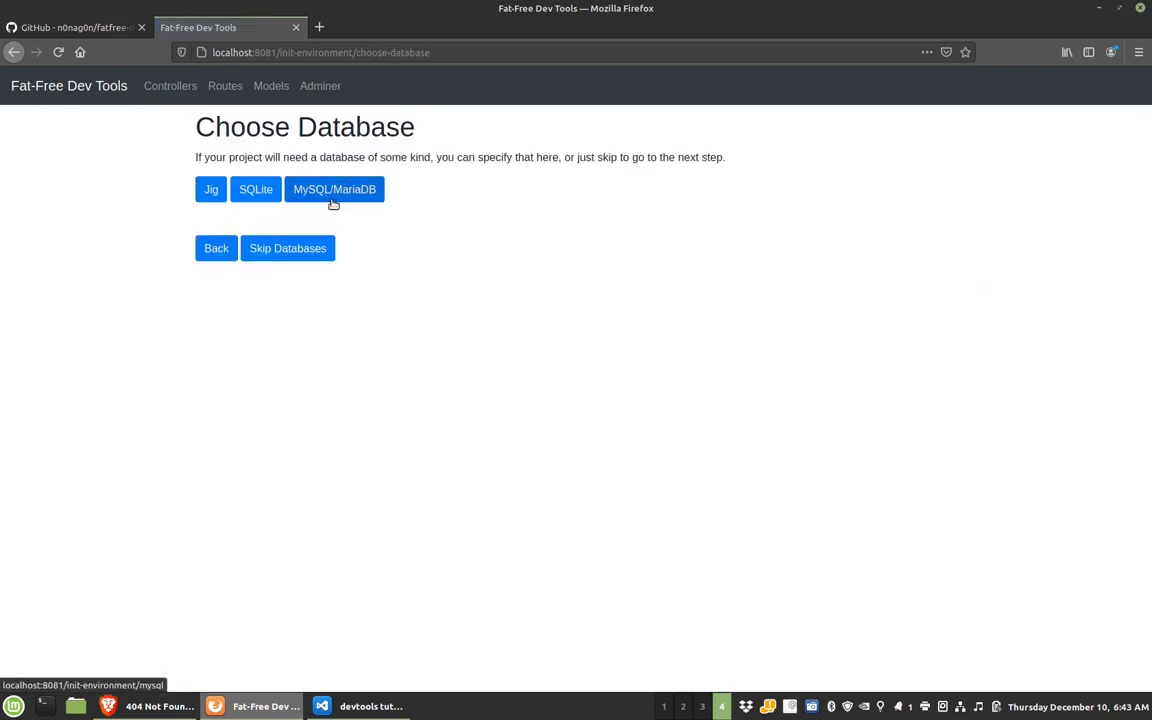
{"action": "left_click", "coordinate": [334, 189]}
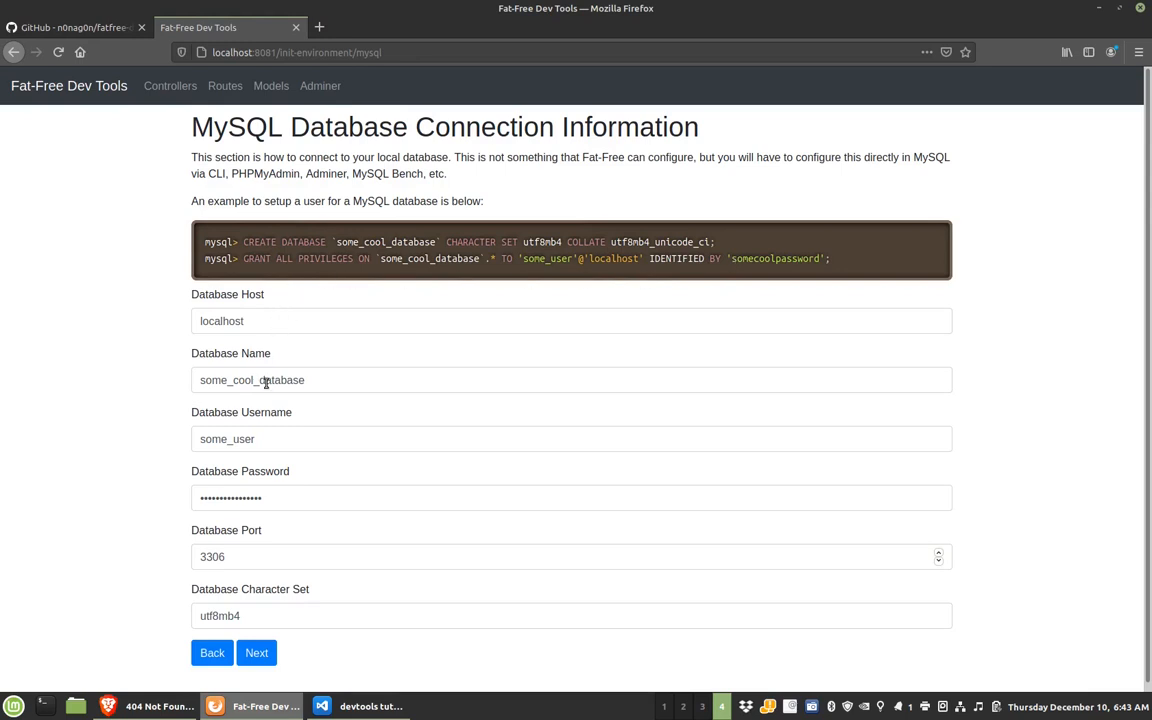
{"action": "mouse_move", "coordinate": [218, 320]}
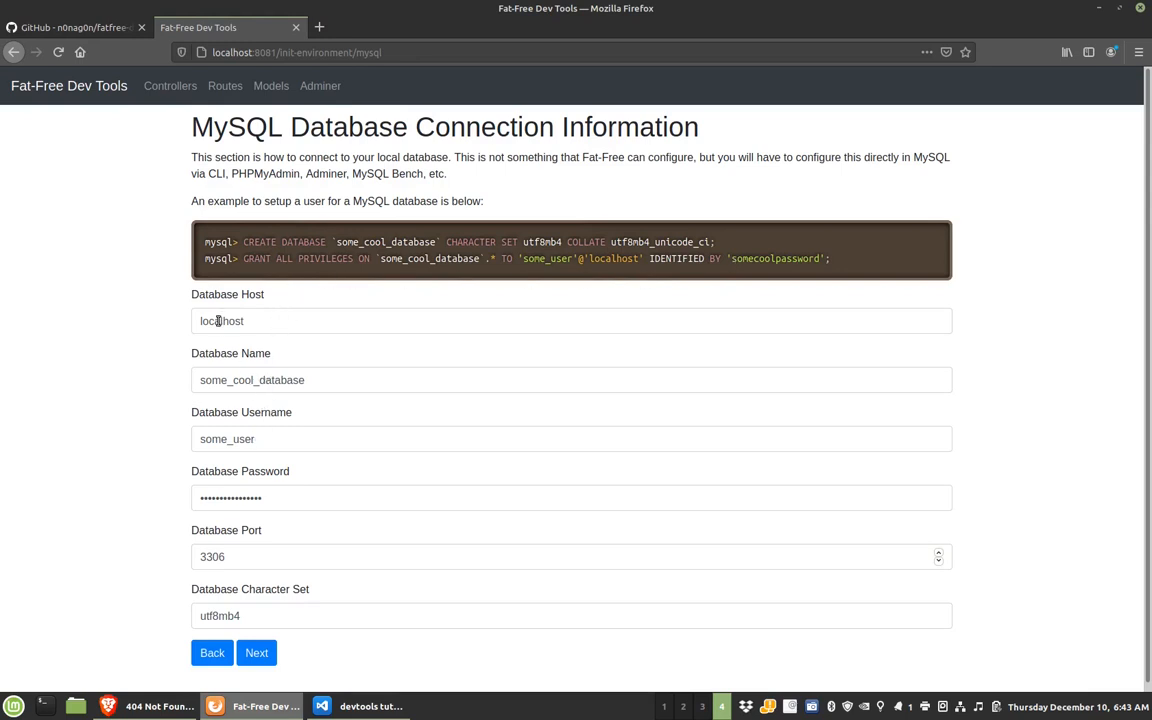
{"action": "mouse_move", "coordinate": [246, 380]}
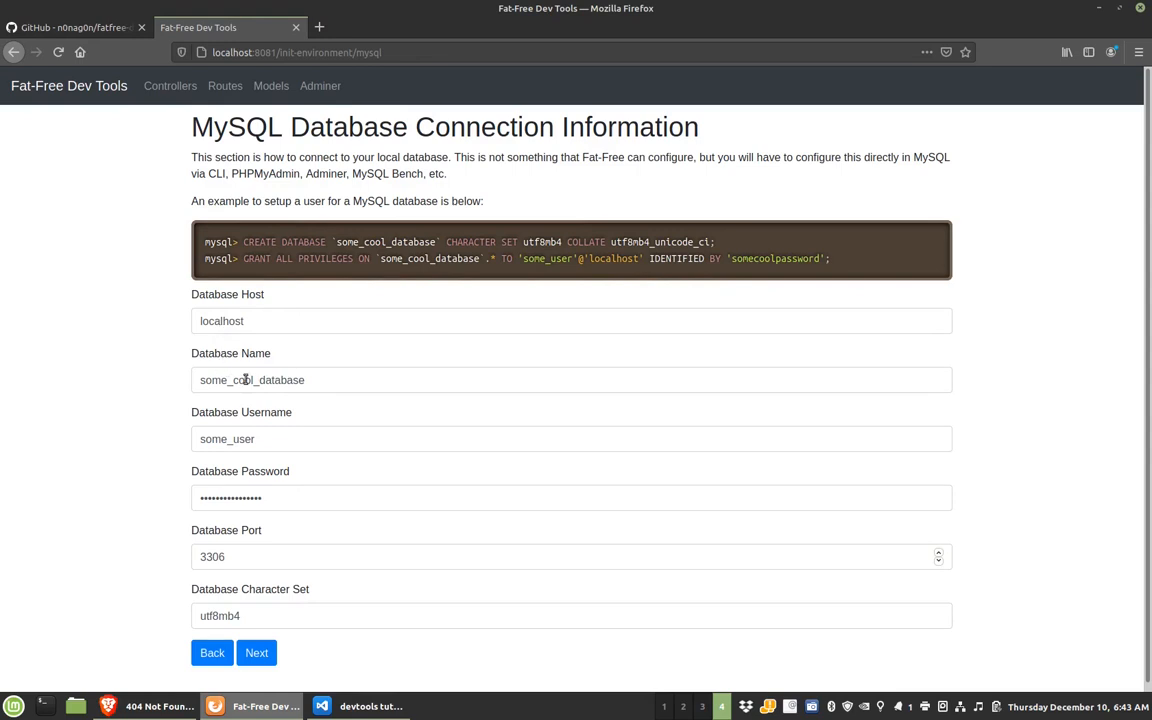
{"action": "type", "text": "devtools_test"}
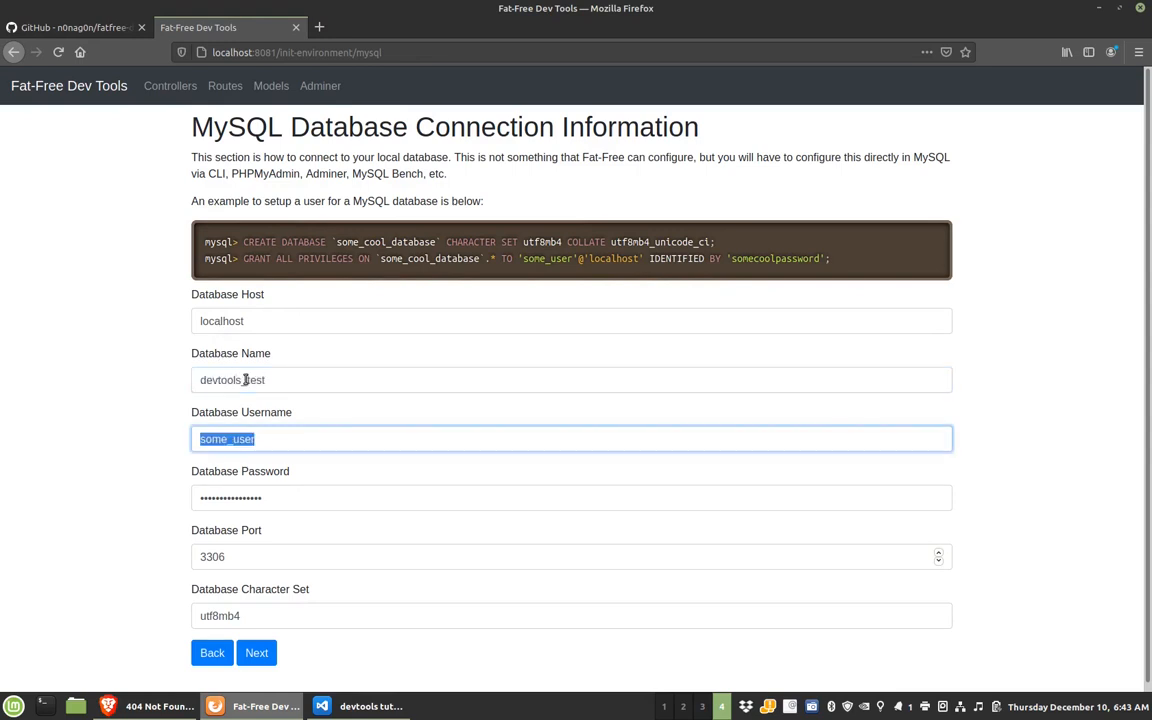
{"action": "type", "text": "some_"}
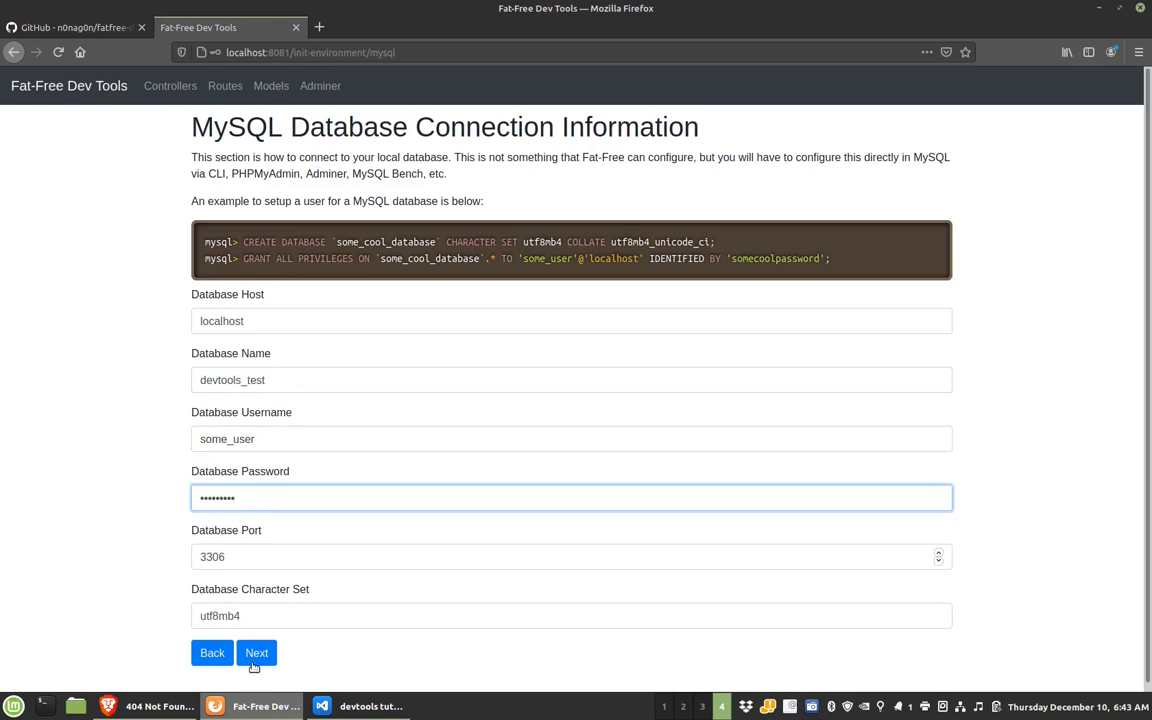
{"action": "left_click", "coordinate": [256, 653]}
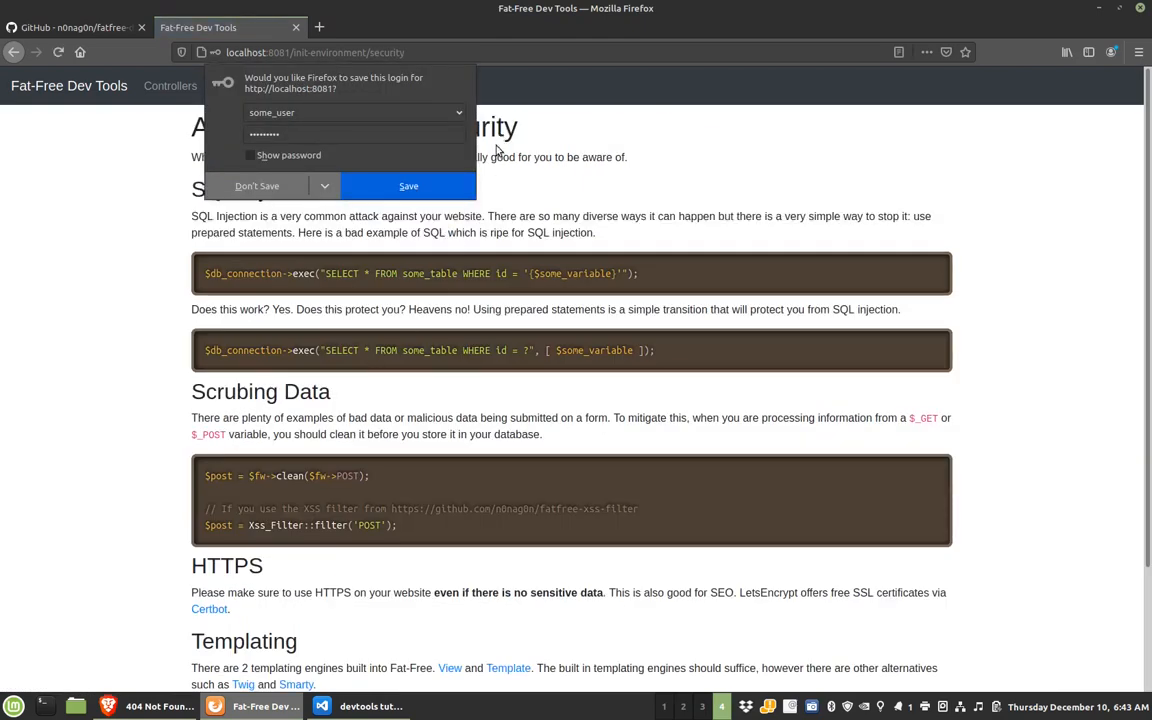
- Decline Firefox's save-login prompt and scroll through the Security notes
{"action": "left_click", "coordinate": [257, 185]}
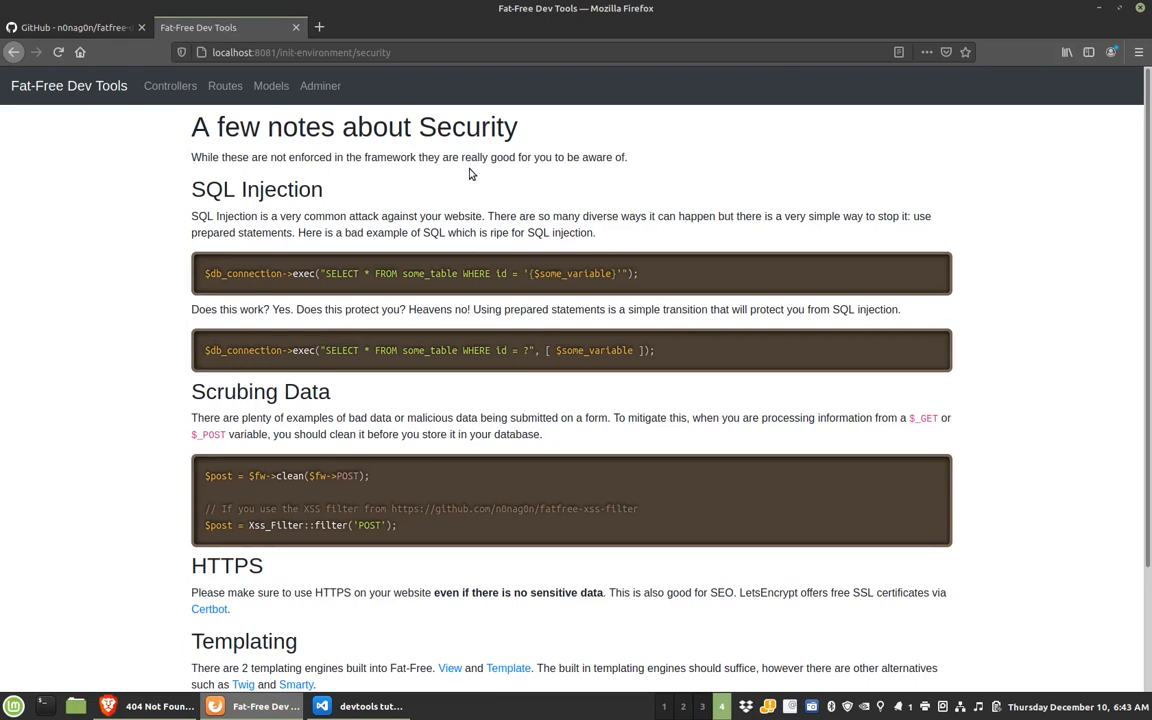
{"action": "mouse_move", "coordinate": [370, 195]}
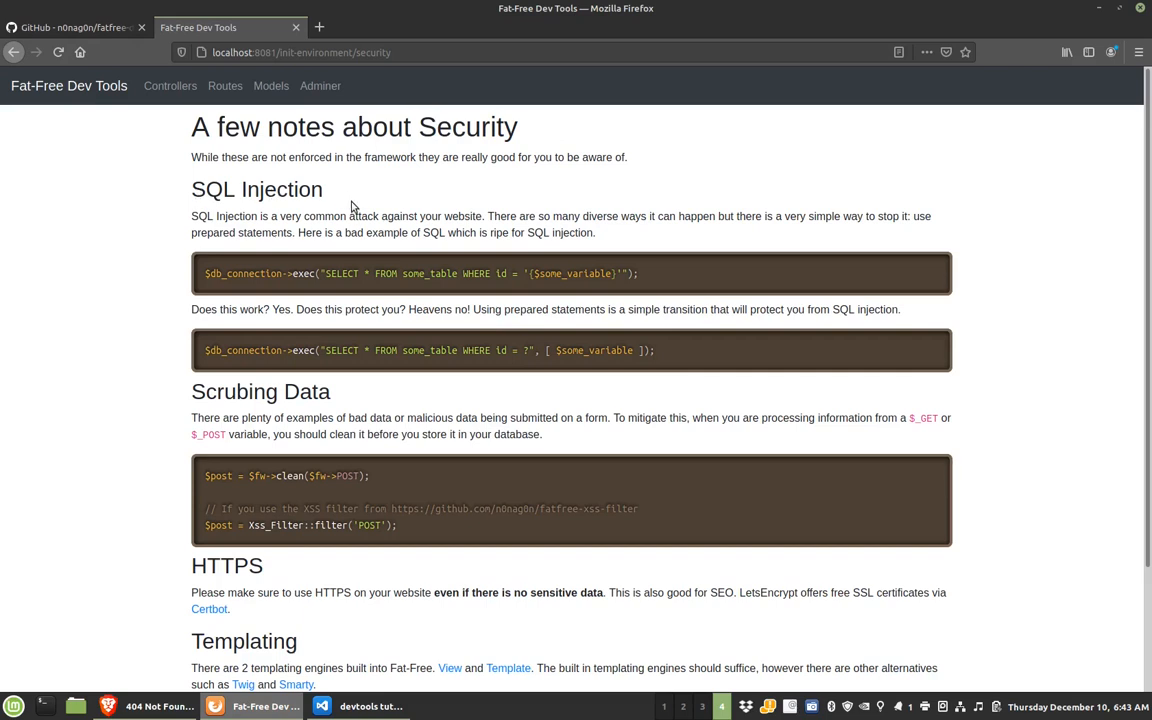
{"action": "mouse_move", "coordinate": [357, 217]}
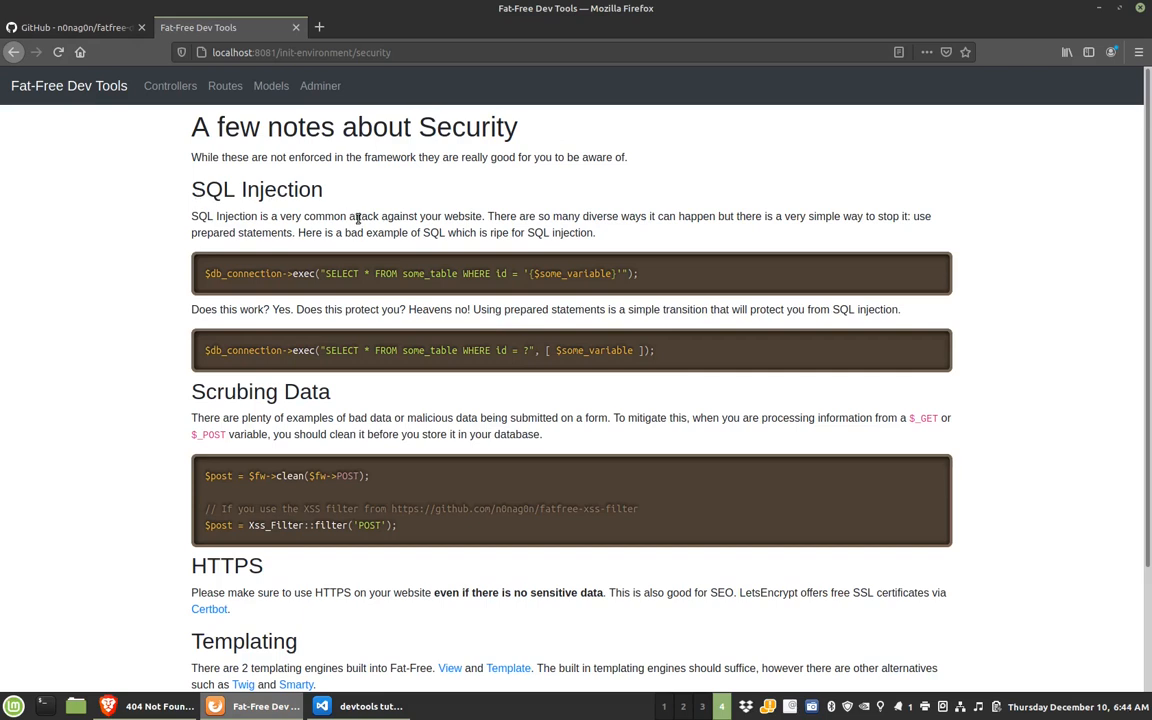
{"action": "mouse_move", "coordinate": [358, 326]}
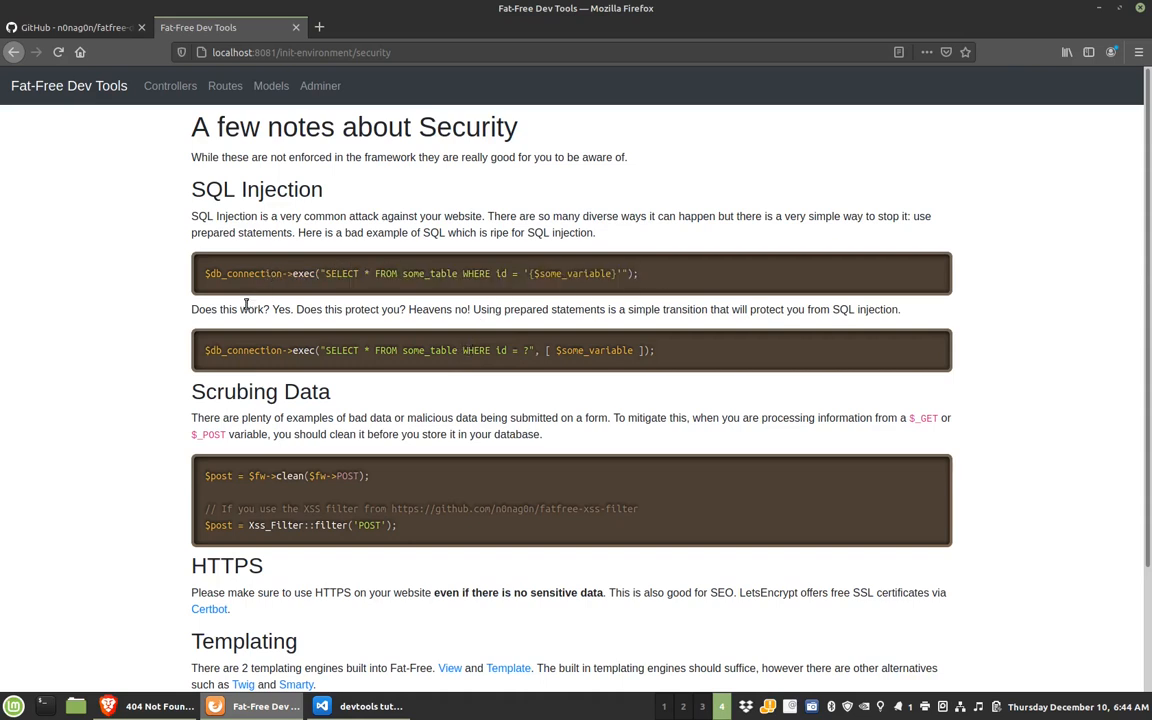
{"action": "scroll", "scroll_direction": "down", "scroll_amount": 3}
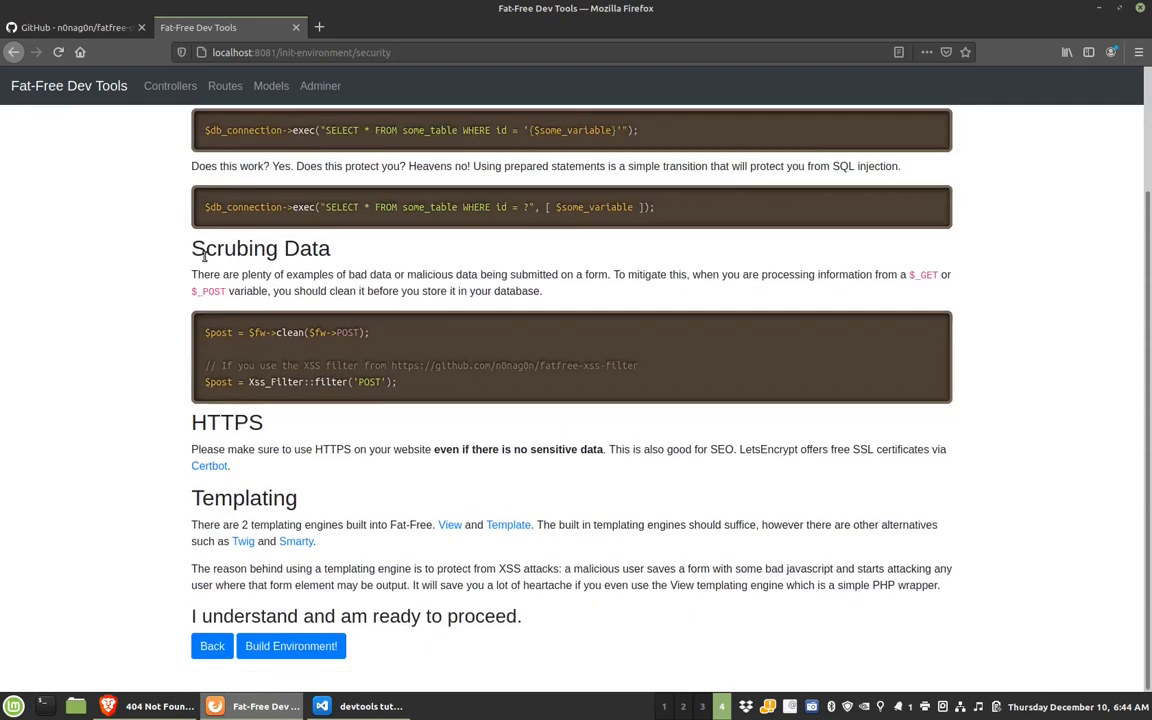
{"action": "mouse_move", "coordinate": [345, 291]}
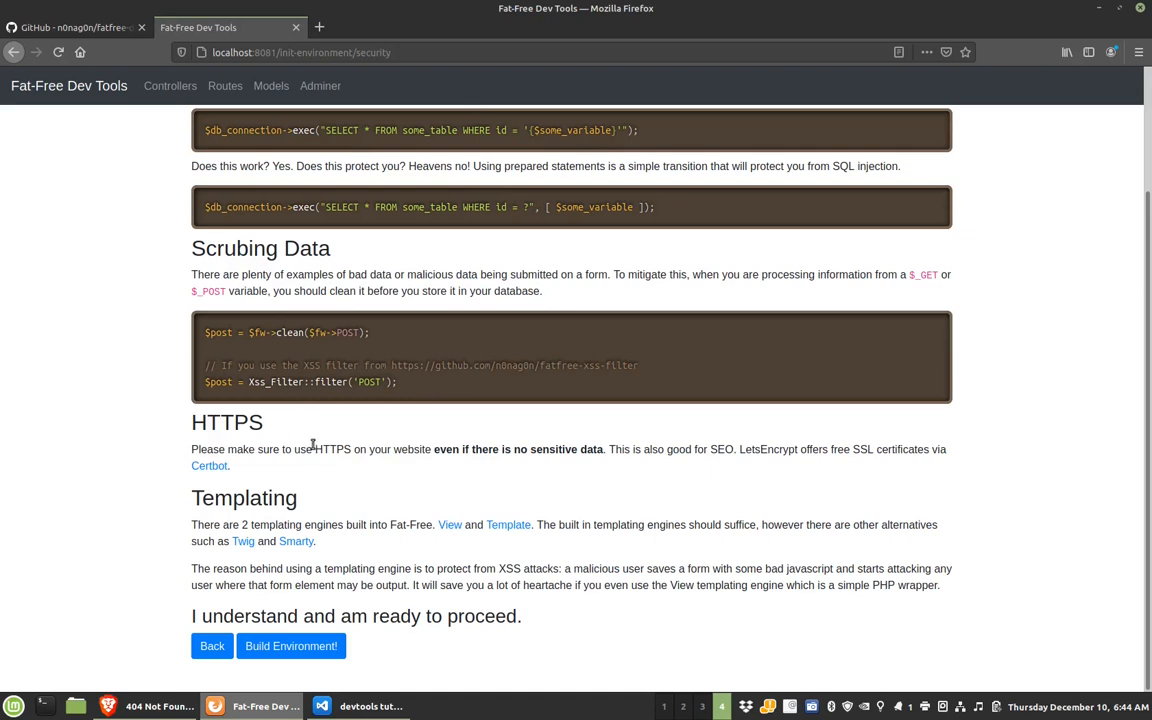
{"action": "mouse_move", "coordinate": [241, 522]}
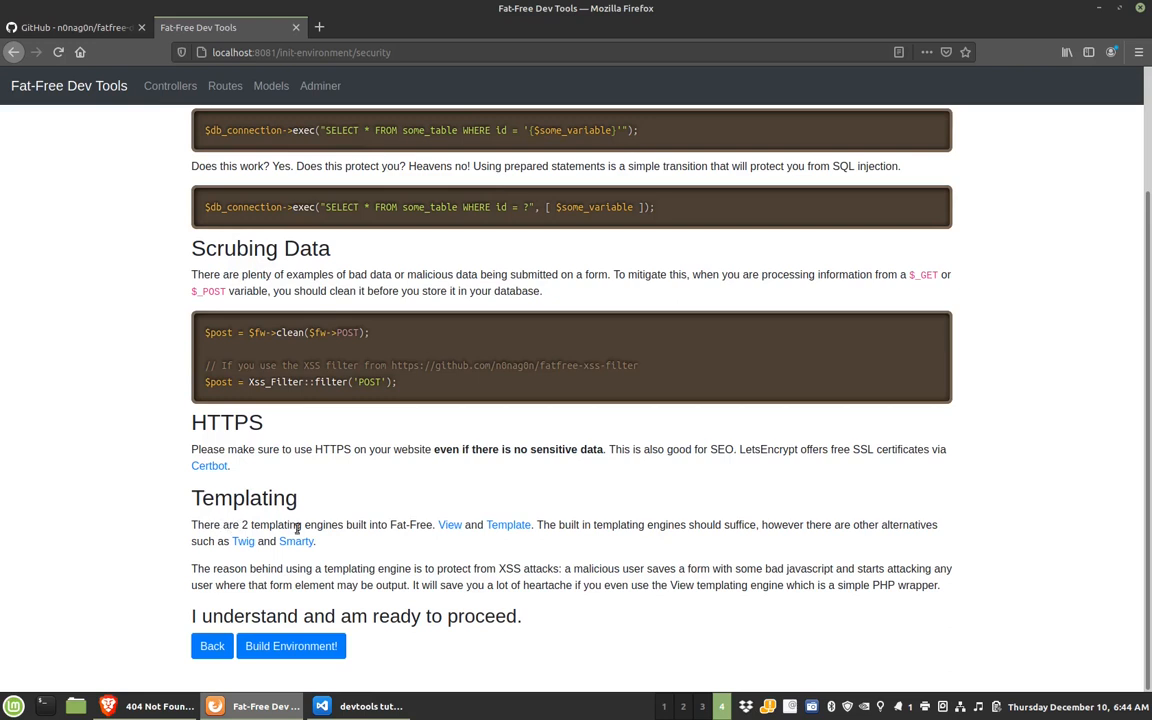
{"action": "mouse_move", "coordinate": [362, 524]}
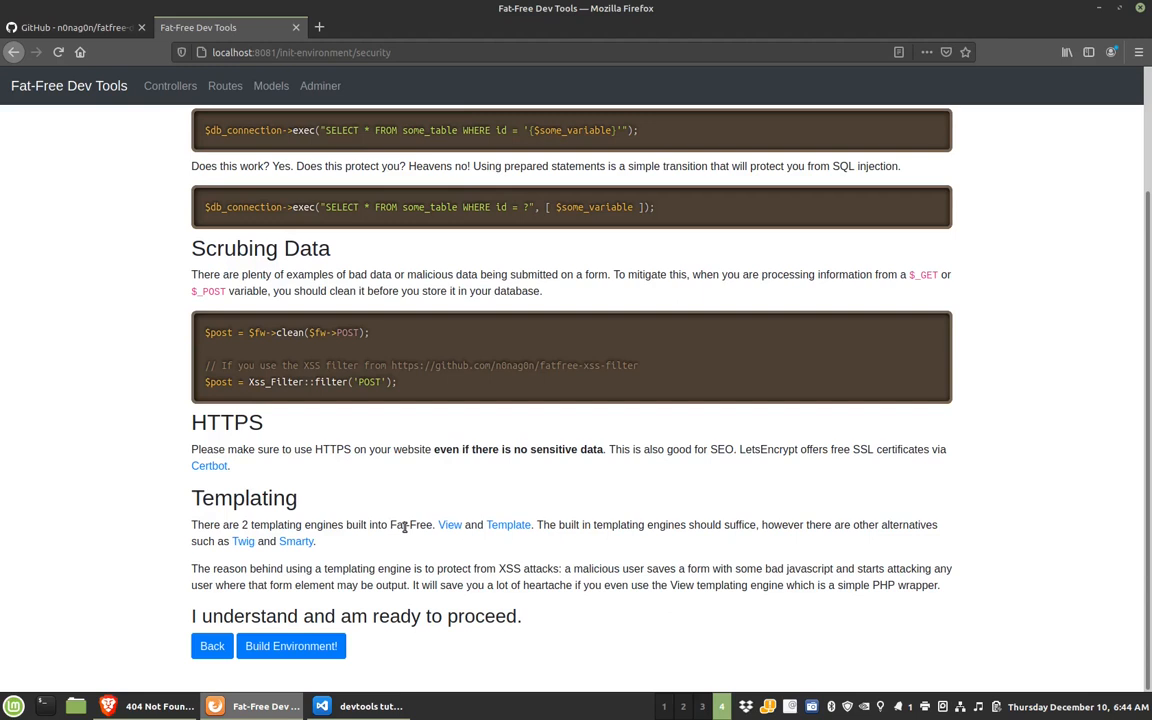
{"action": "mouse_move", "coordinate": [398, 525]}
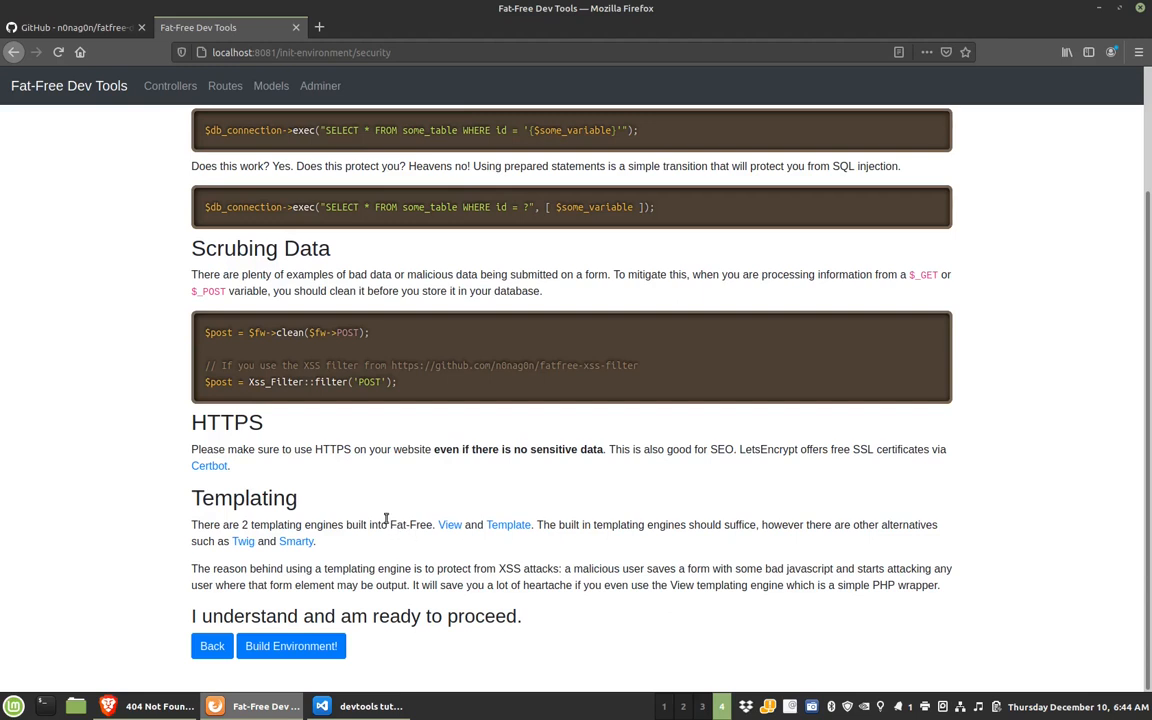
{"action": "mouse_move", "coordinate": [410, 537]}
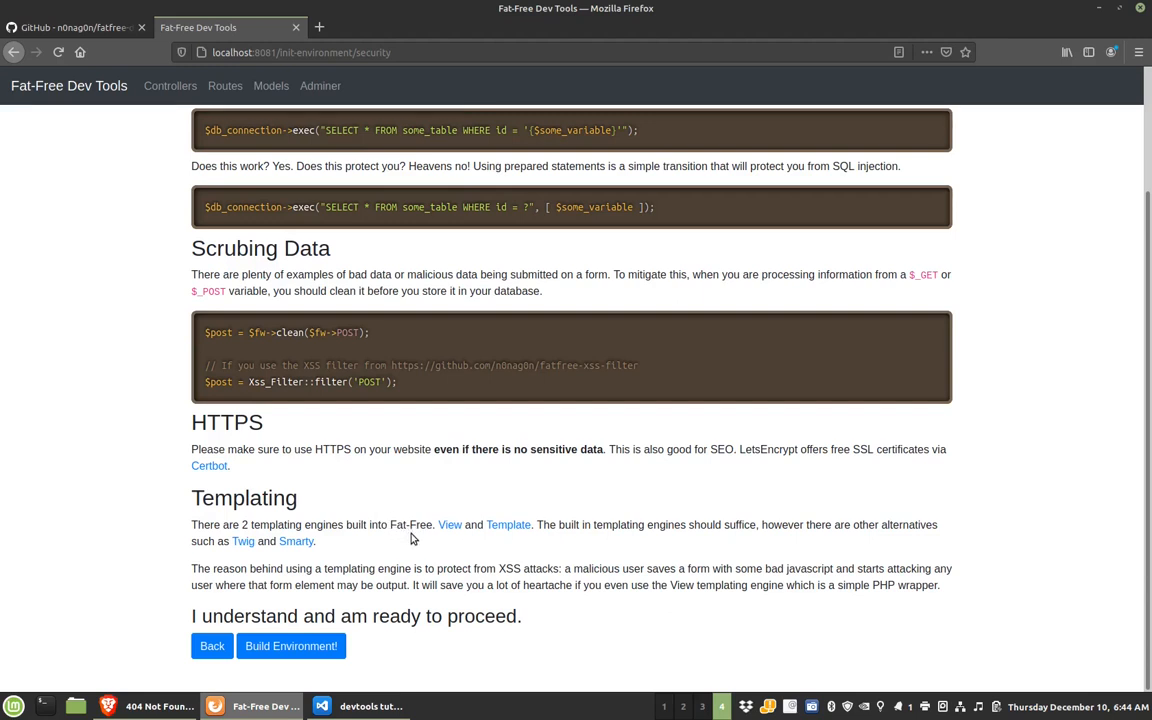
{"action": "mouse_move", "coordinate": [251, 584]}
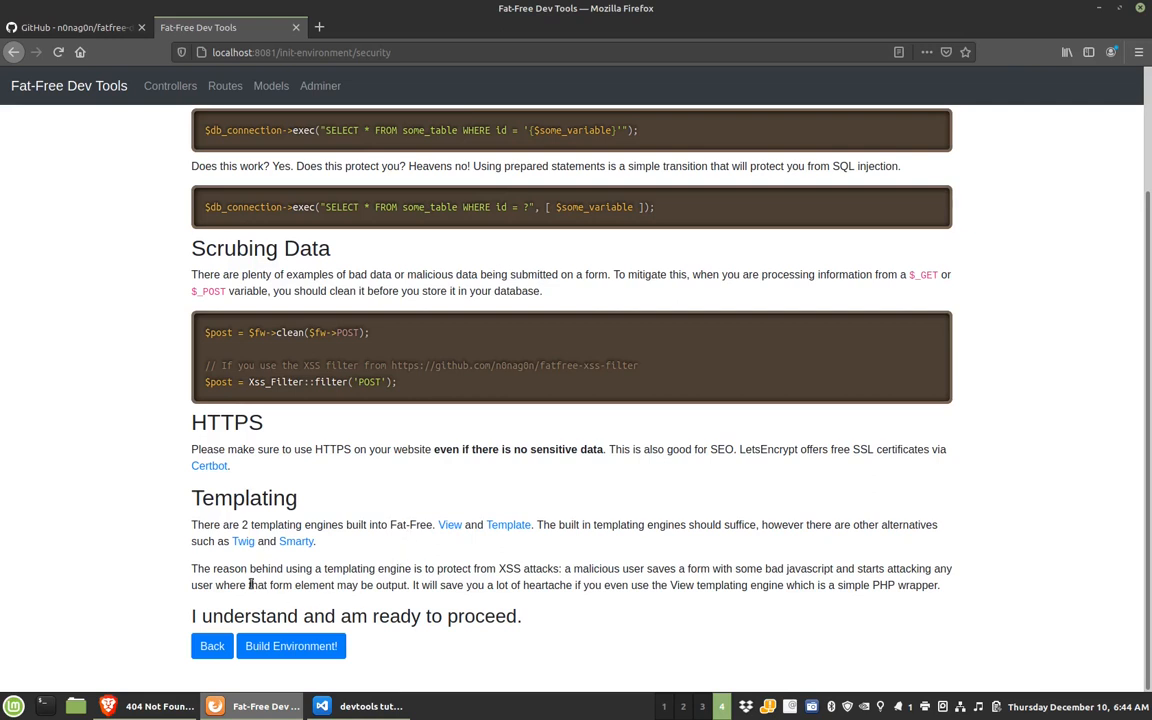
- Build the project environment and view the controllers Base_Controller and Index_Controller
{"action": "left_click", "coordinate": [291, 645]}
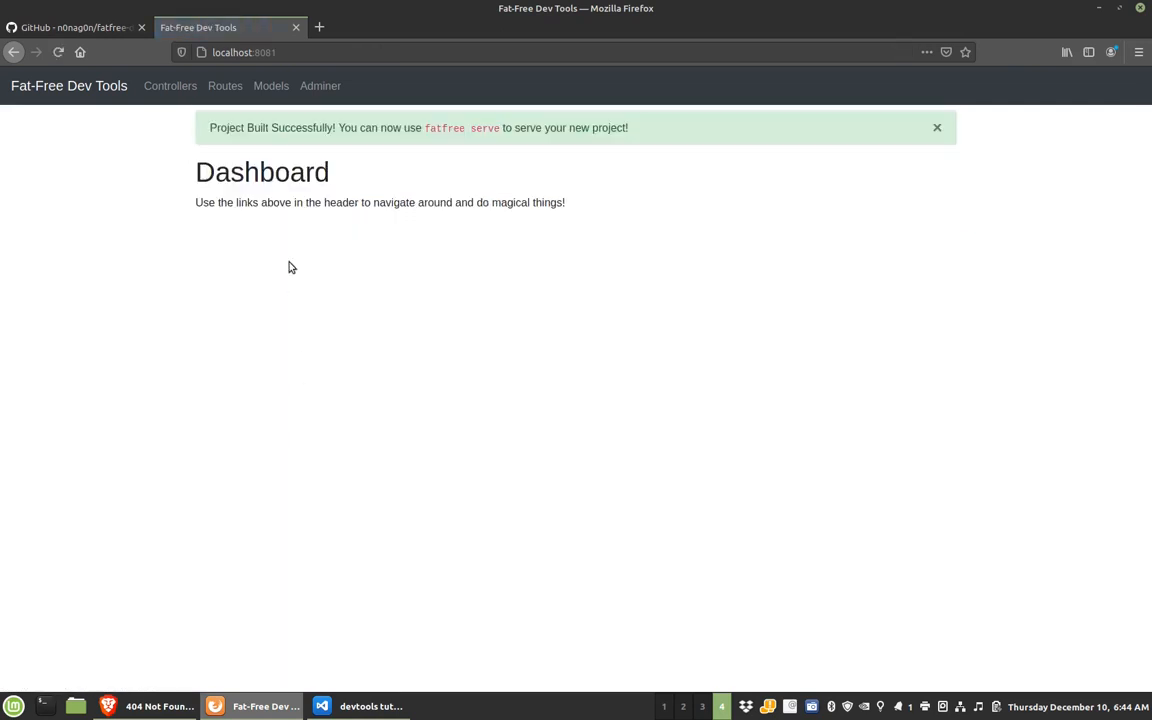
{"action": "mouse_move", "coordinate": [265, 196]}
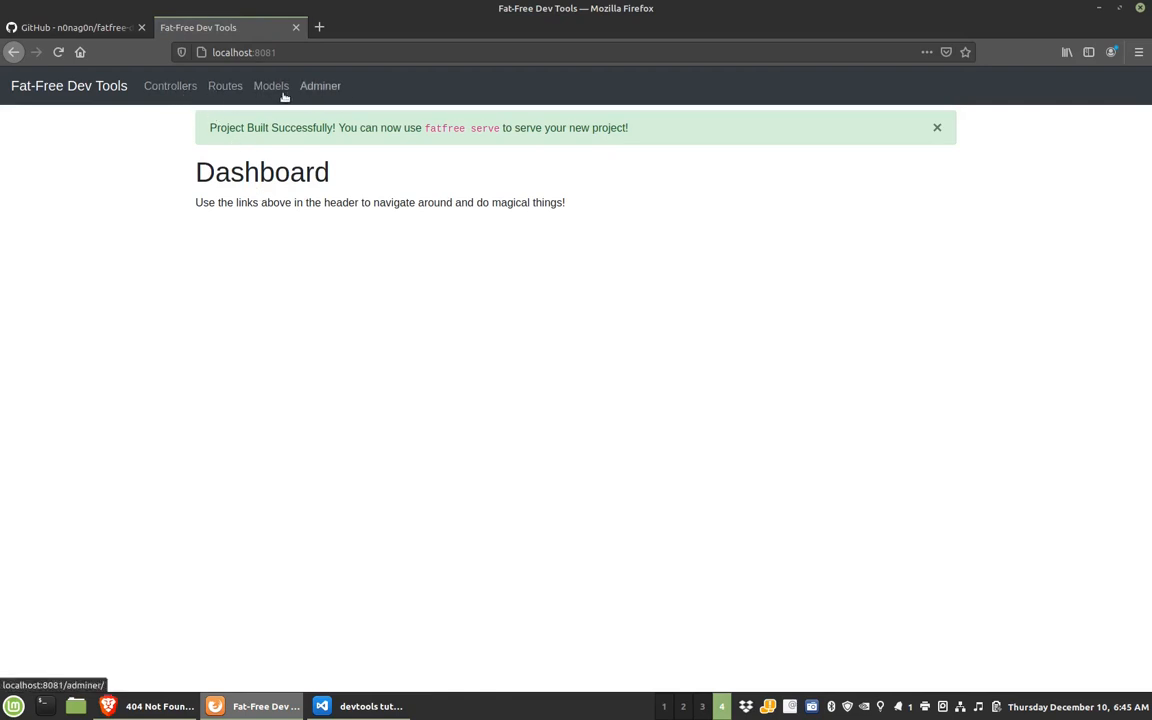
{"action": "left_click", "coordinate": [170, 85]}
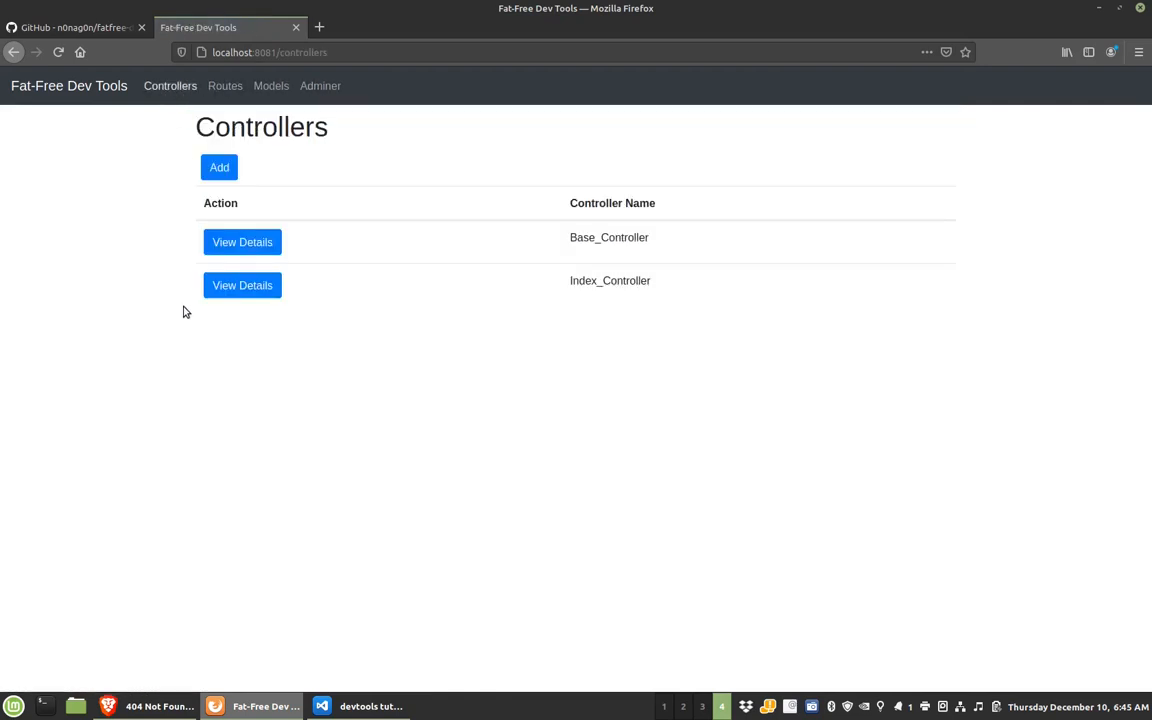
{"action": "mouse_move", "coordinate": [322, 290]}
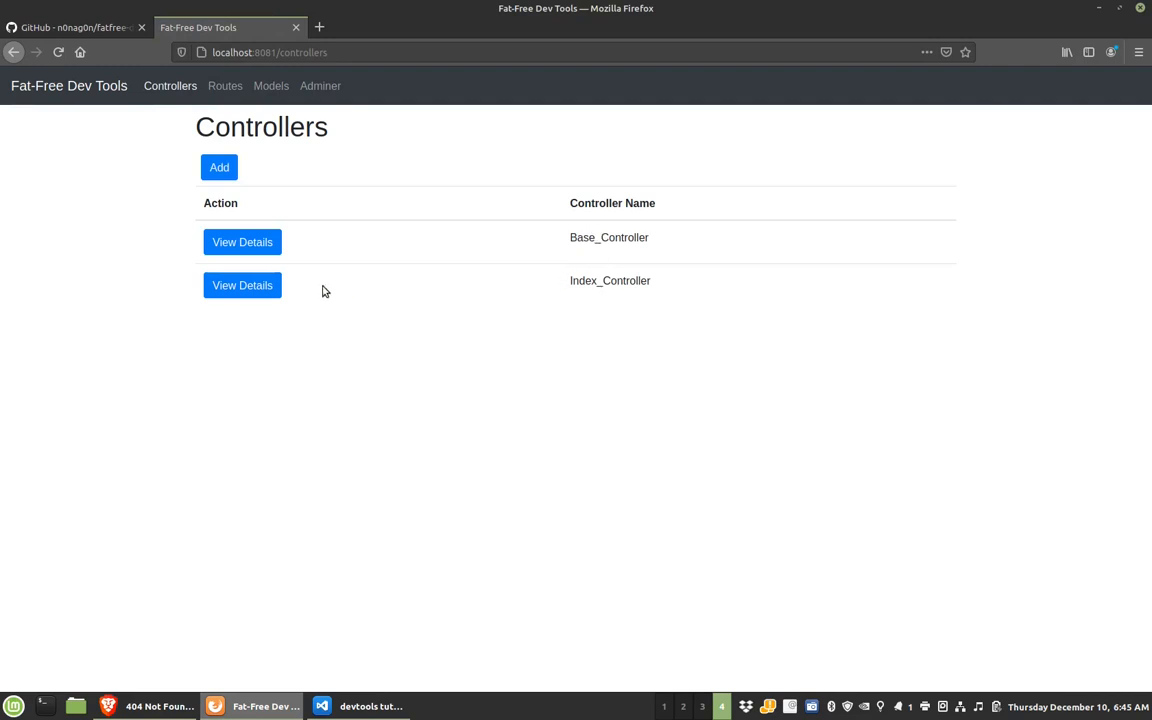
- Add a new controller named Company
{"action": "left_click", "coordinate": [219, 167]}
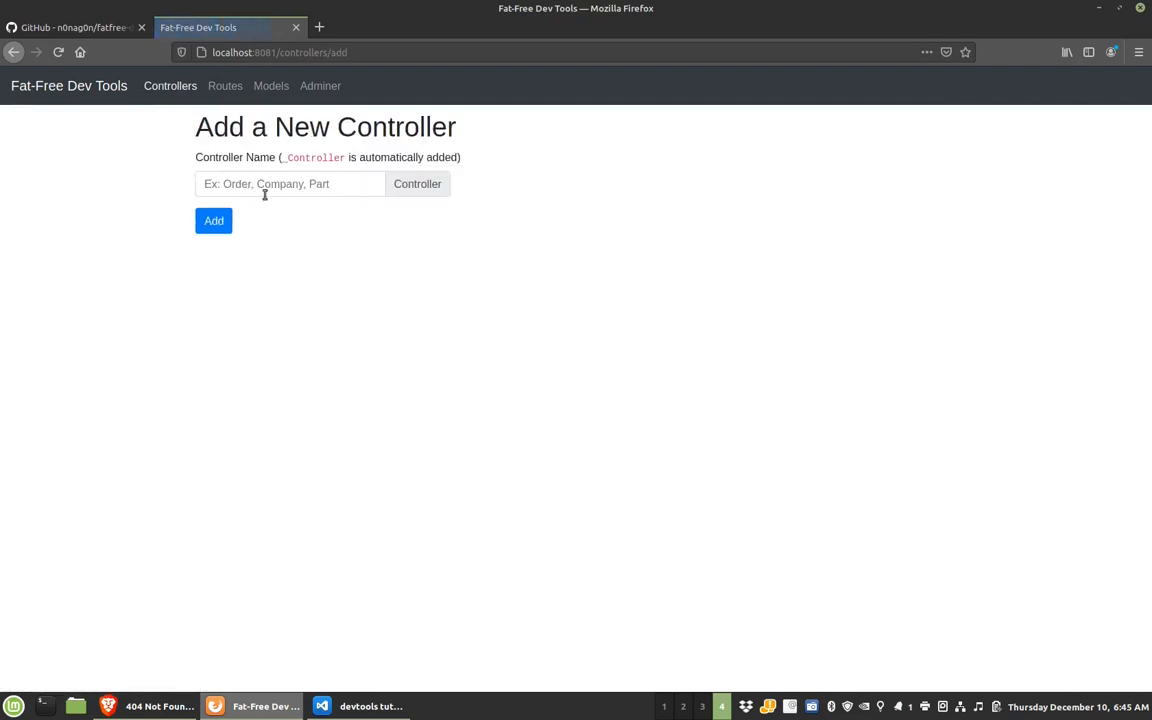
{"action": "type", "text": "Company"}
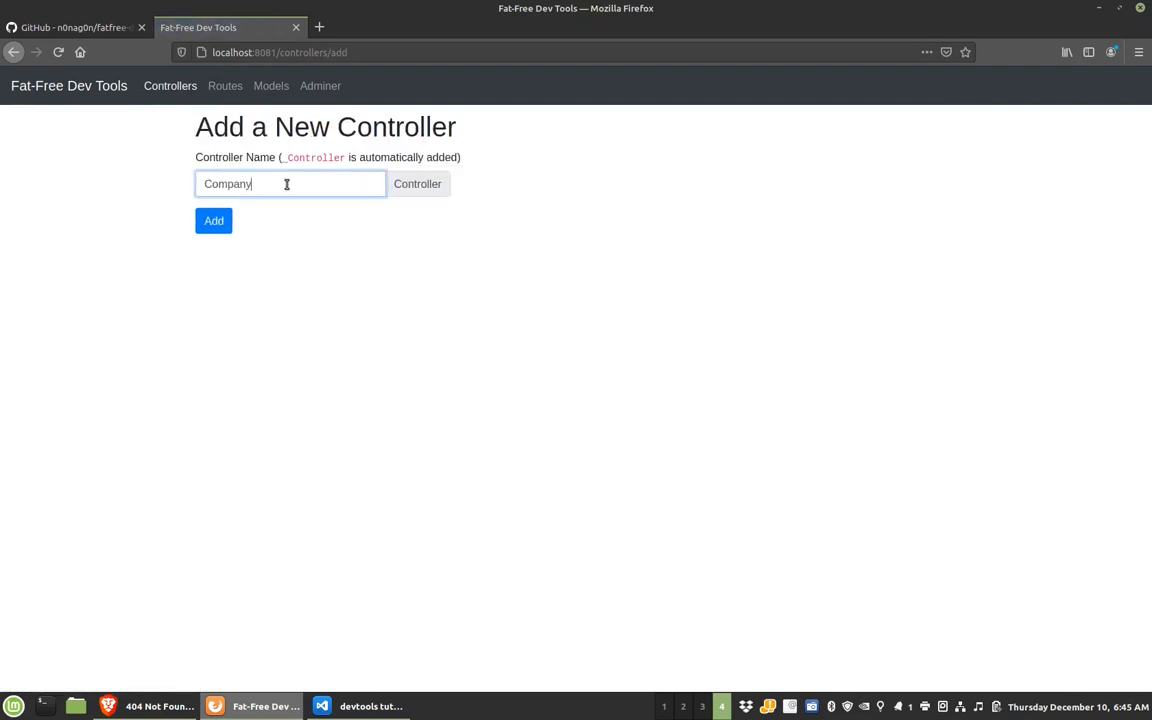
{"action": "left_click", "coordinate": [213, 220]}
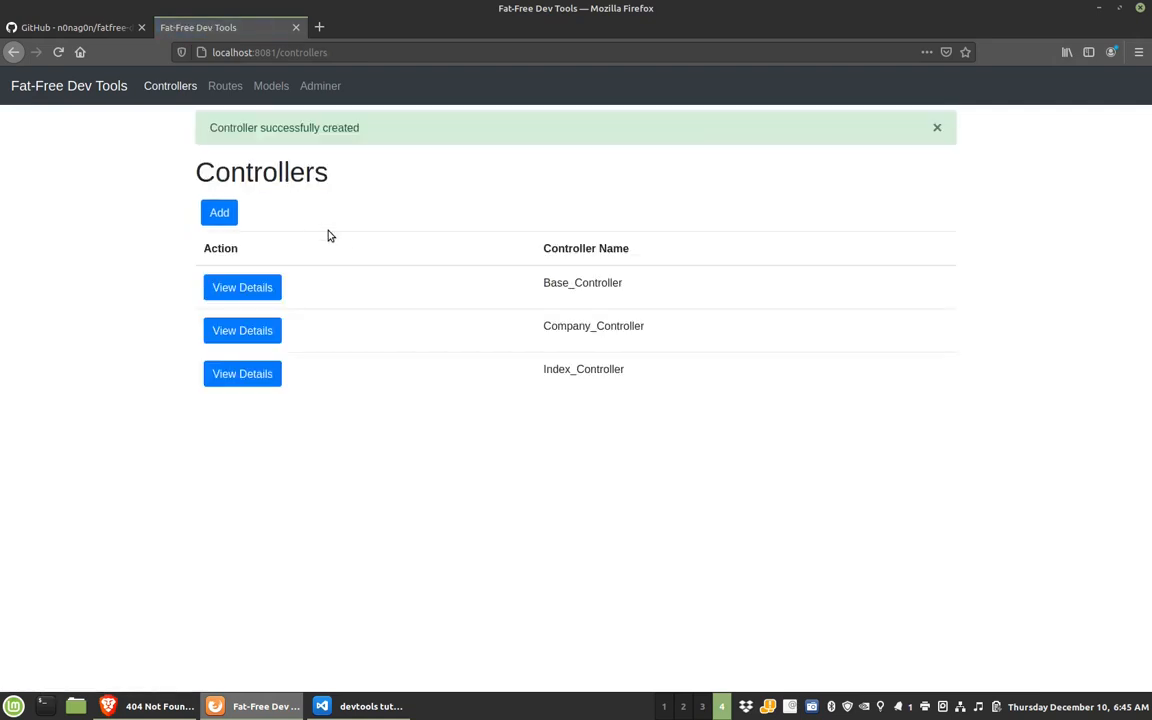
- Add update and updatePost endpoints to Company_Controller
{"action": "left_click", "coordinate": [242, 330]}
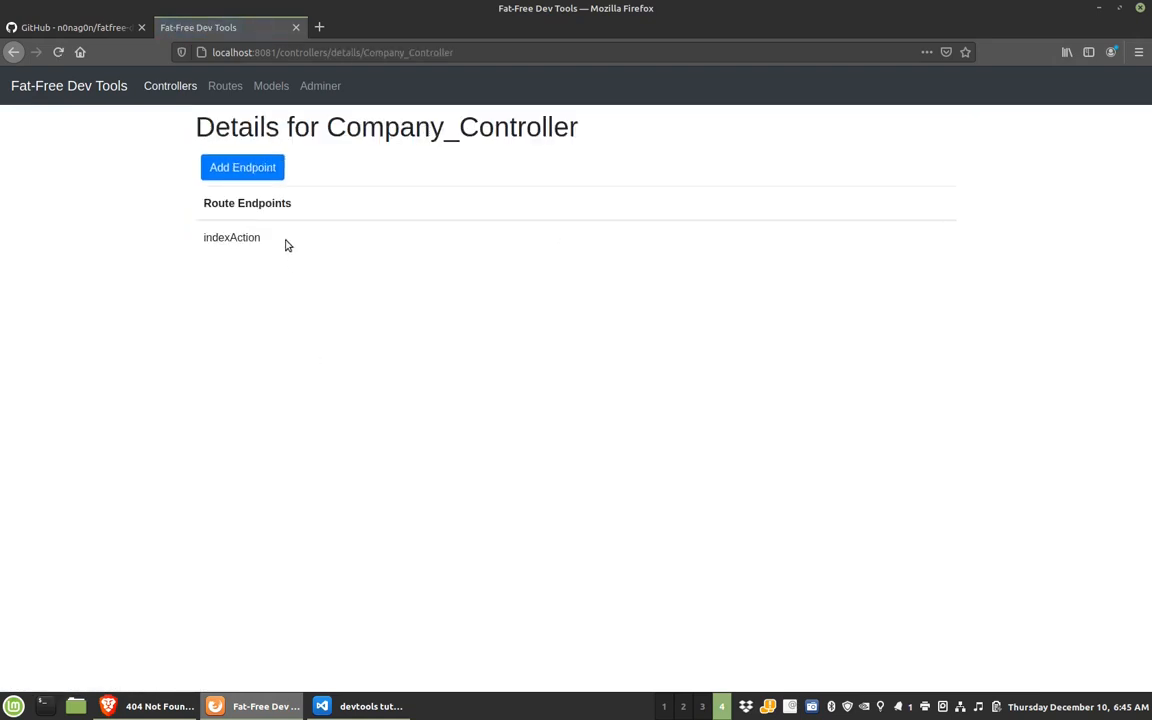
{"action": "left_click", "coordinate": [242, 167]}
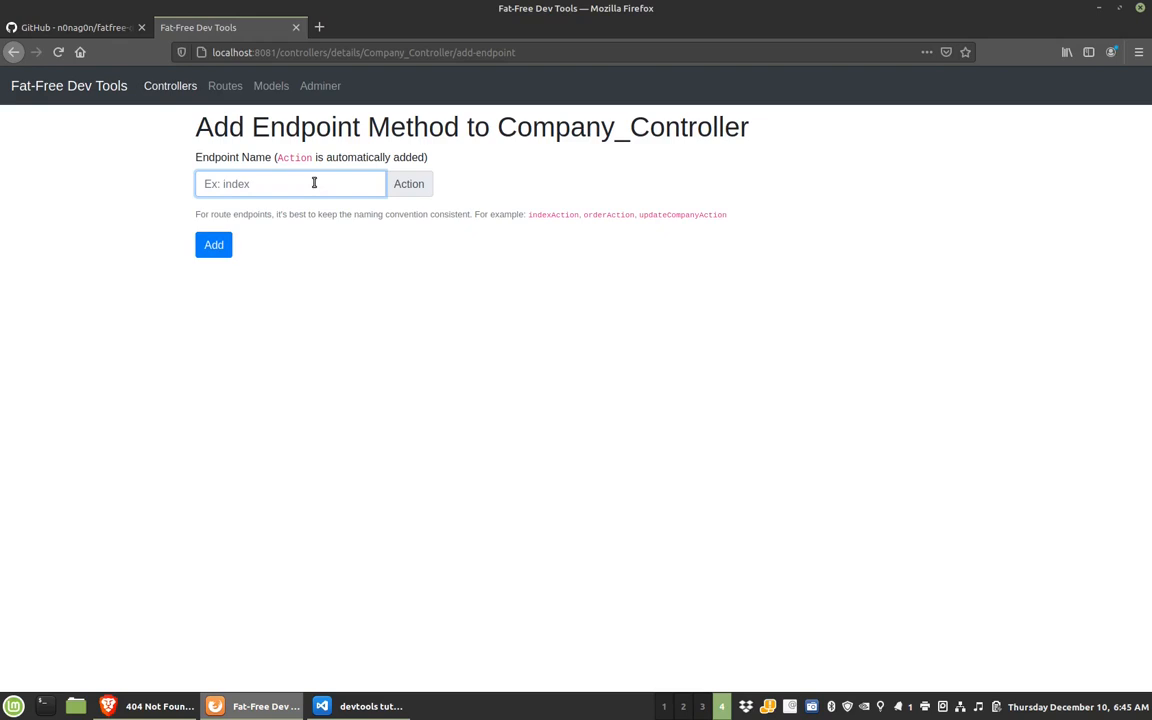
{"action": "left_click", "coordinate": [213, 245]}
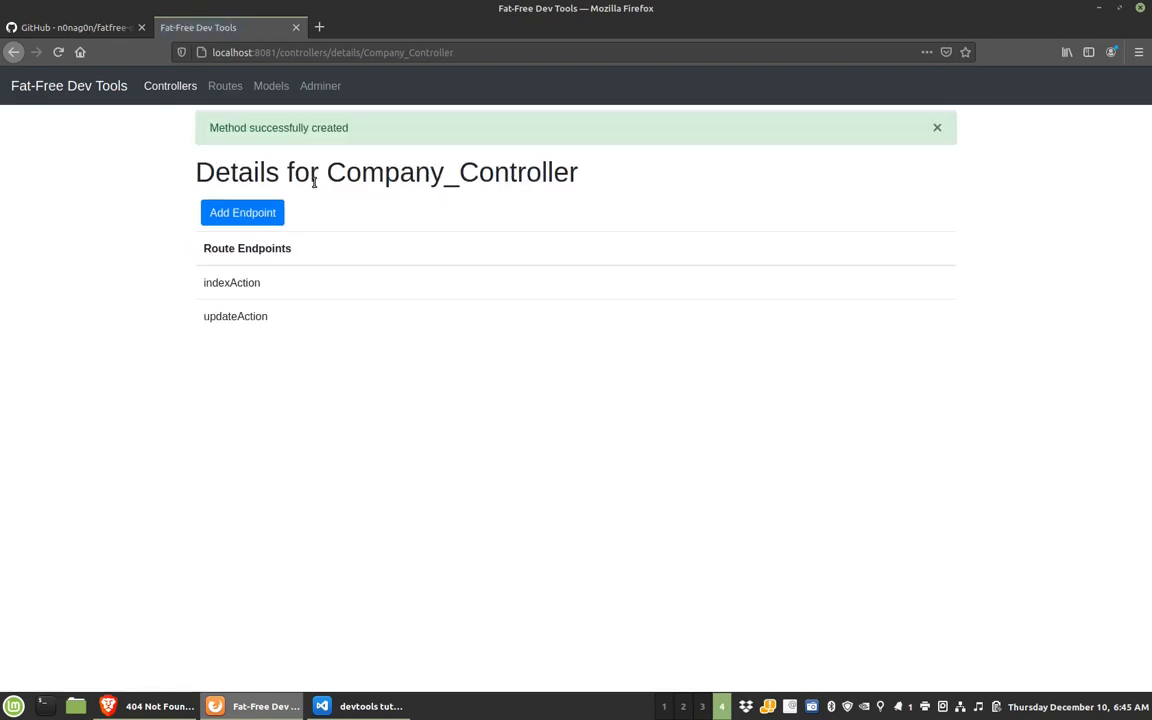
{"action": "left_click", "coordinate": [242, 212]}
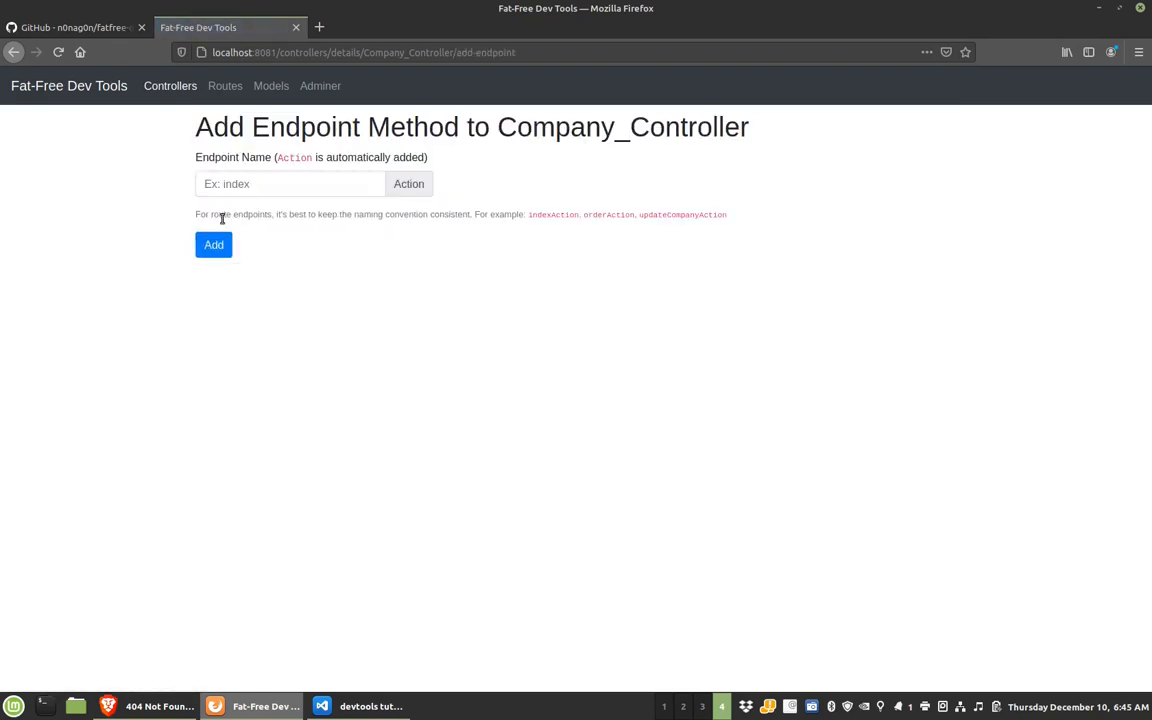
{"action": "type", "text": "updal"}
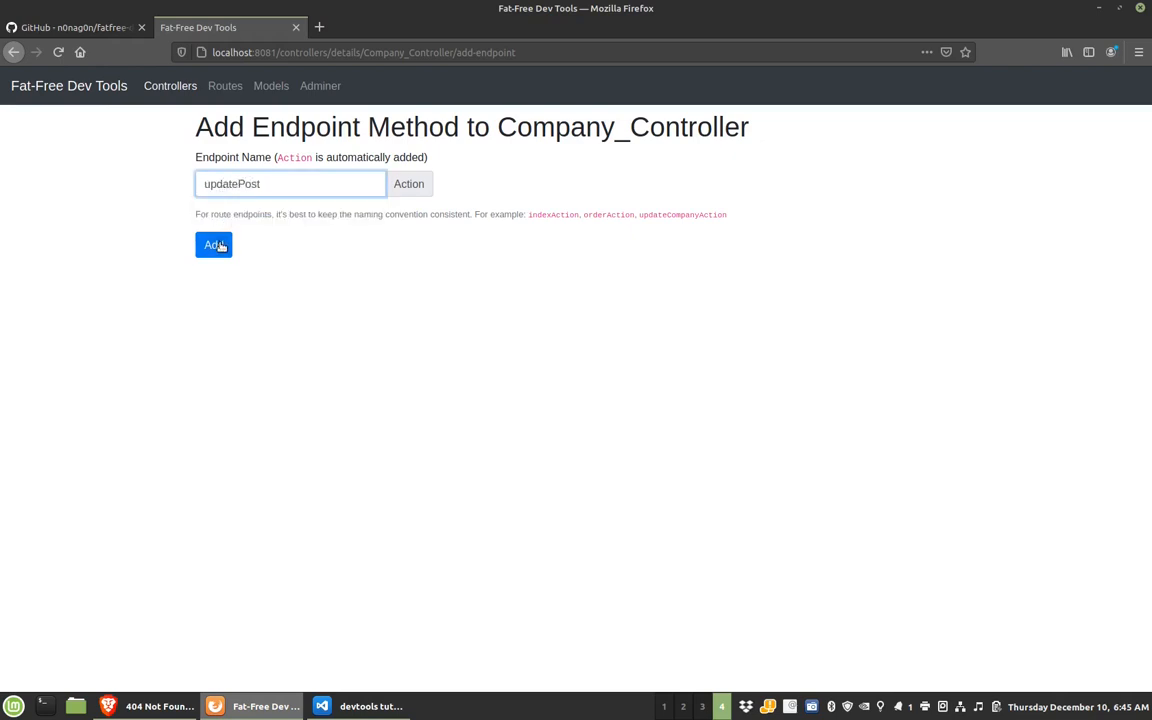
{"action": "left_click", "coordinate": [213, 244]}
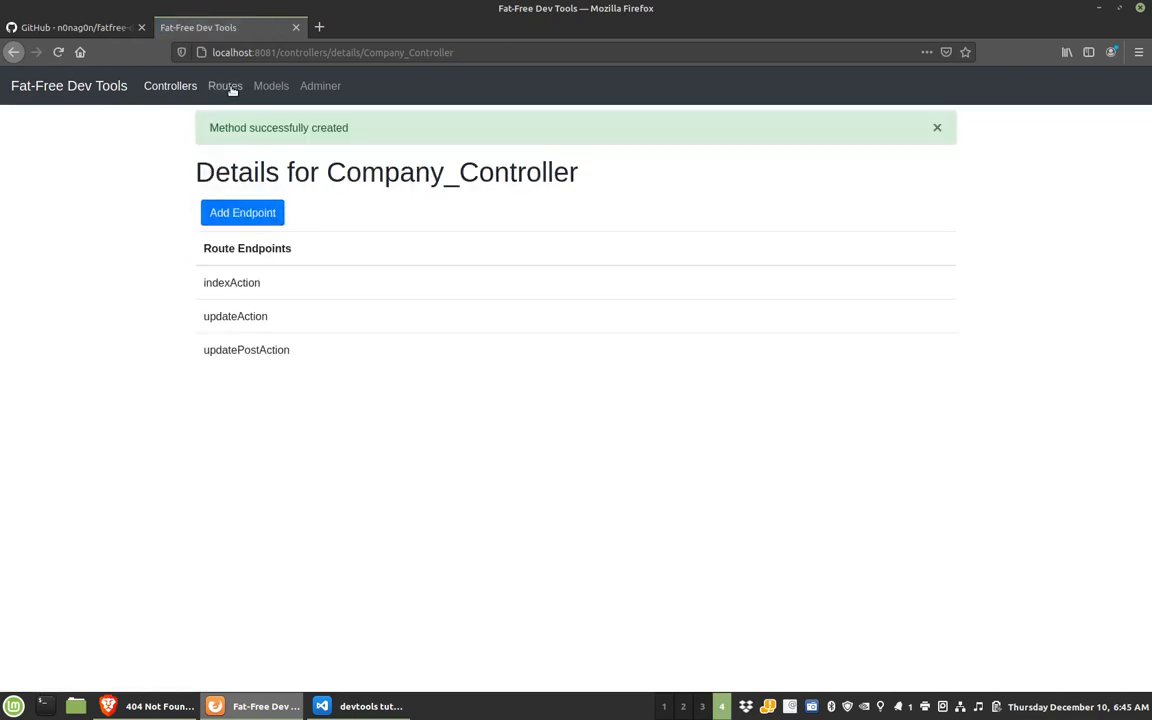
- Add a GET route at /companies that runs Company_Controller->indexAction
{"action": "left_click", "coordinate": [225, 85]}
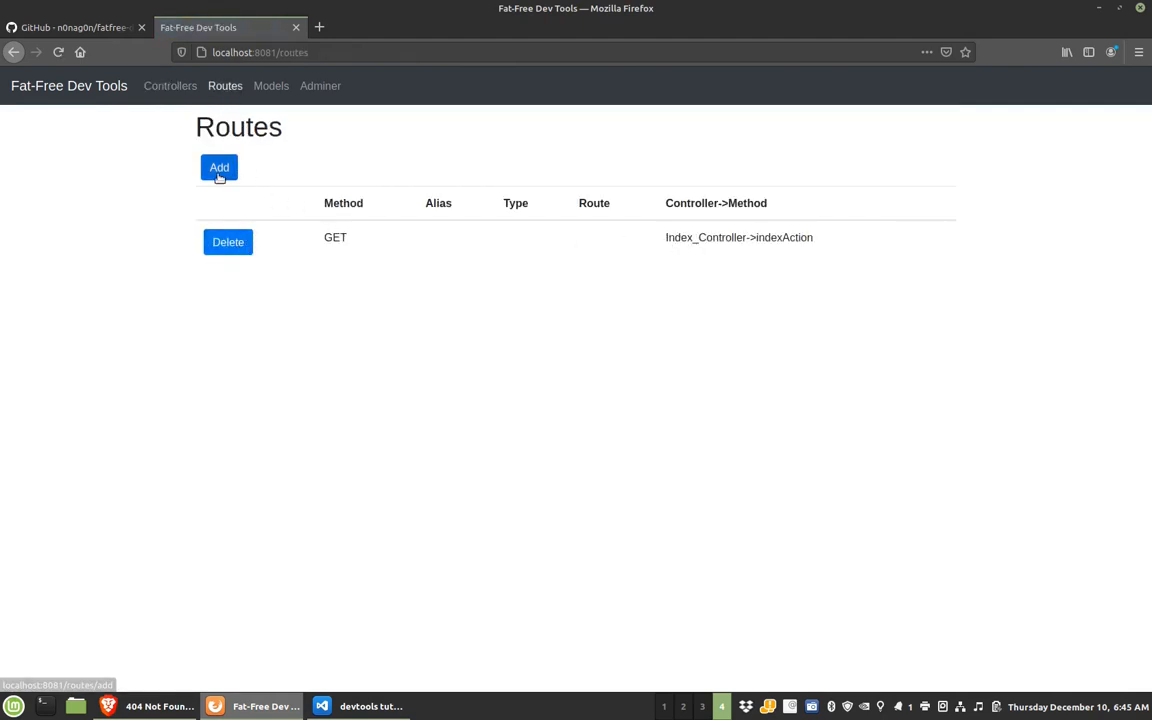
{"action": "left_click", "coordinate": [219, 167]}
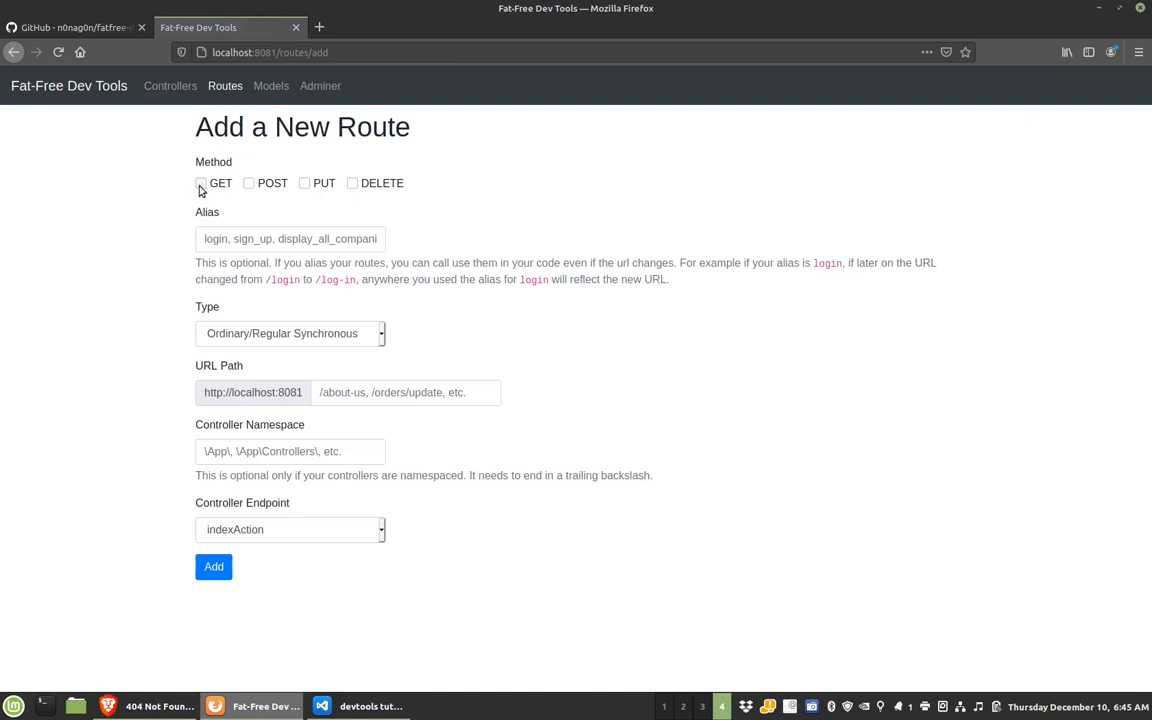
{"action": "left_click", "coordinate": [201, 183]}
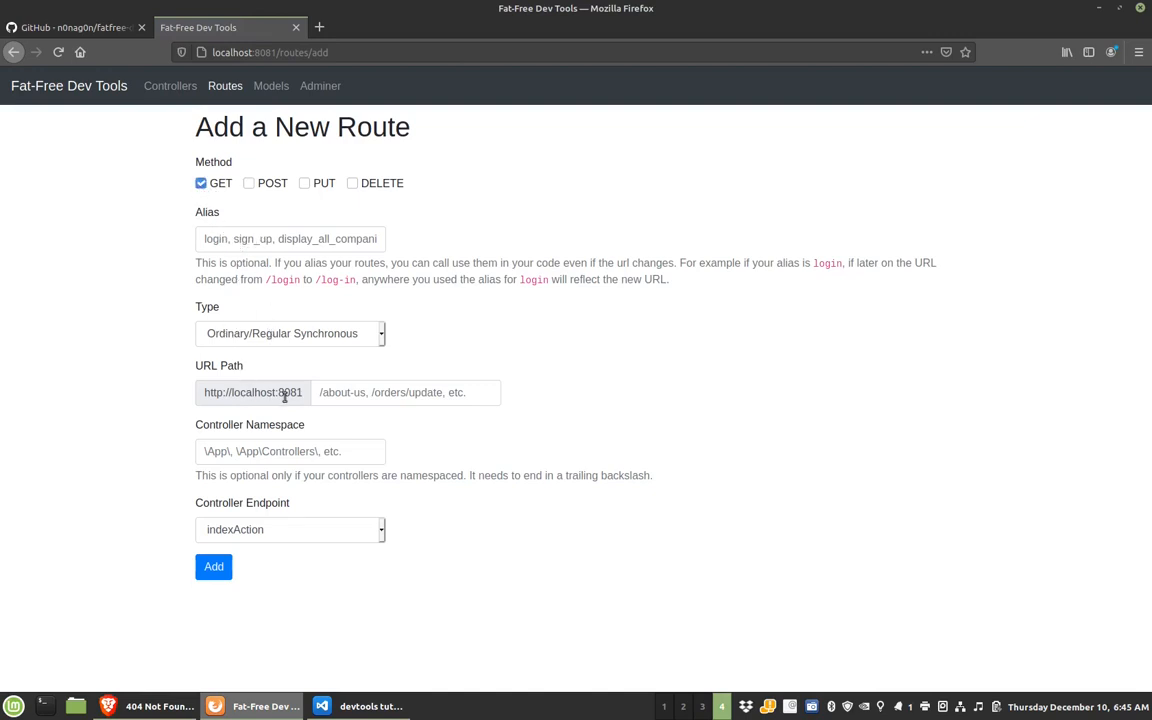
{"action": "type", "text": "/c"}
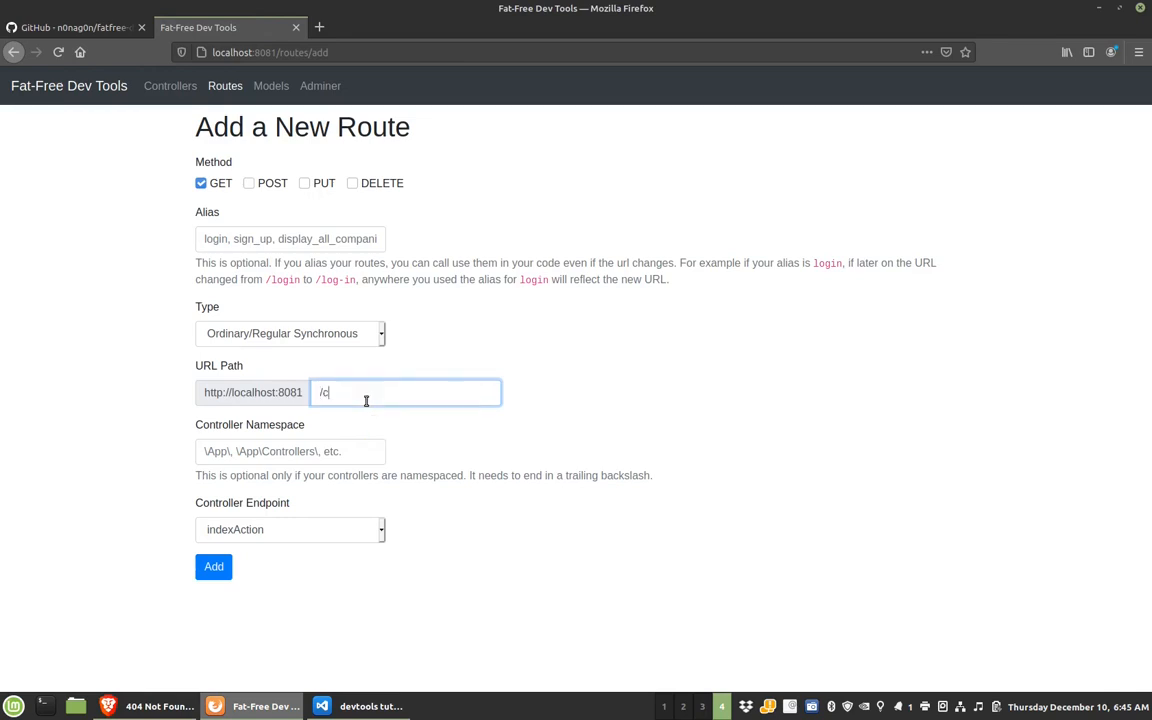
{"action": "type", "text": "ompanies"}
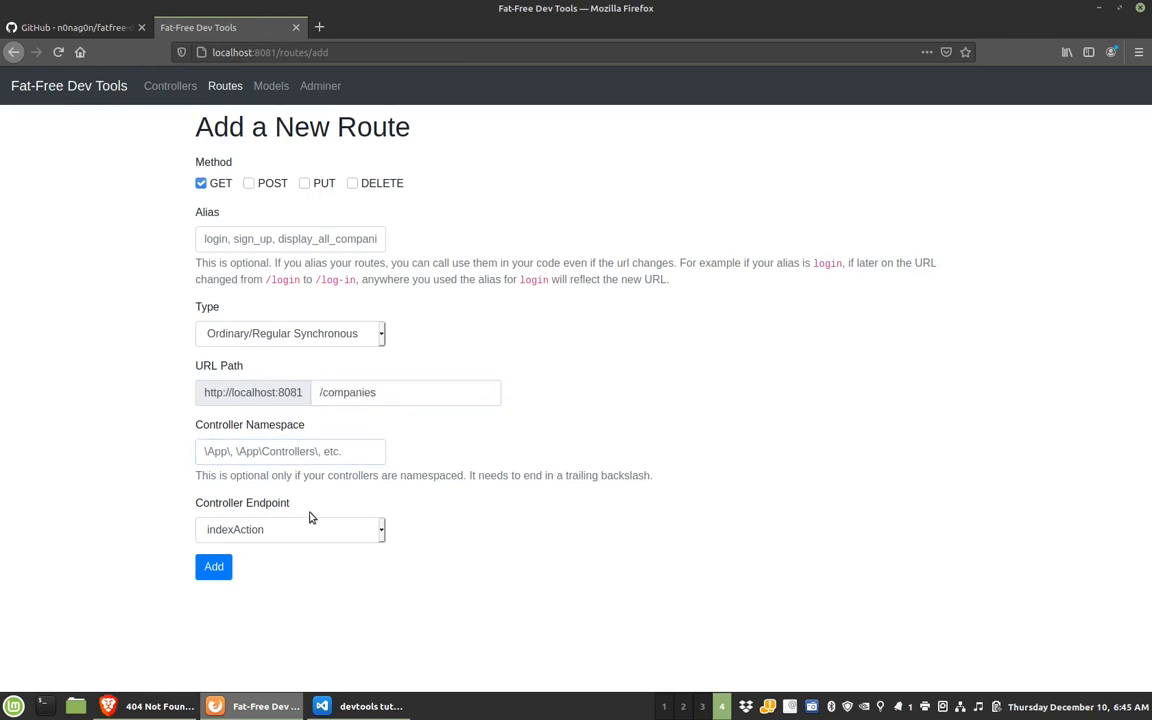
{"action": "left_click", "coordinate": [289, 529]}
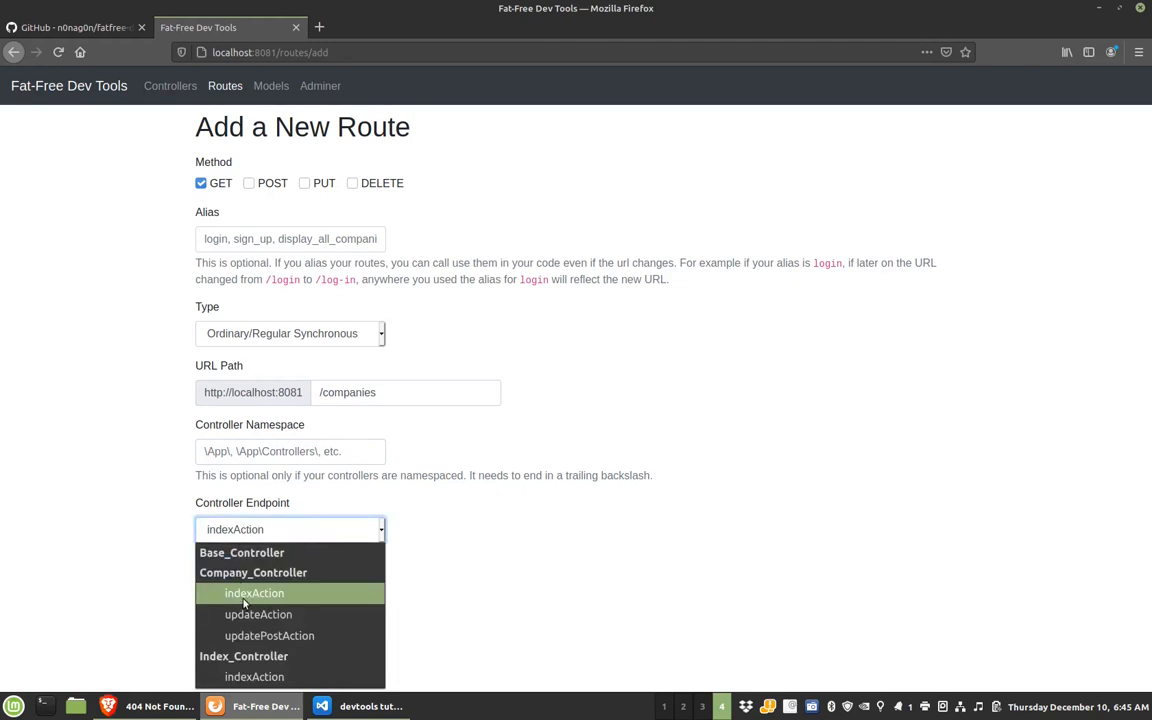
{"action": "left_click", "coordinate": [254, 593]}
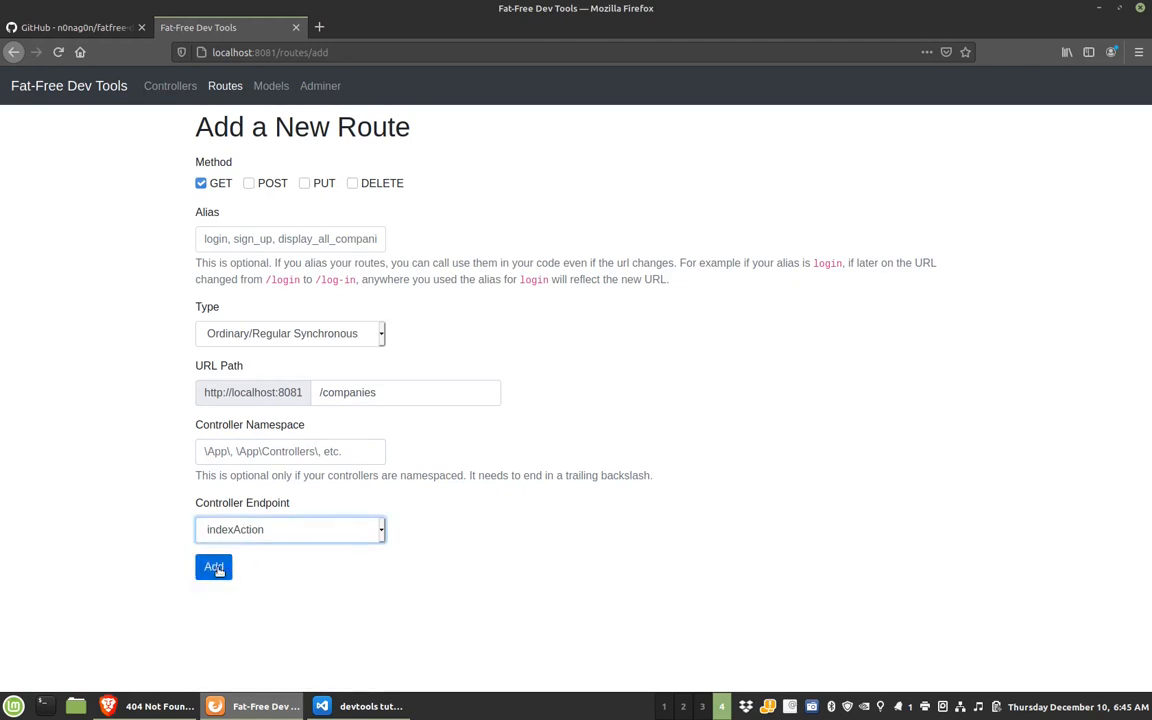
{"action": "left_click", "coordinate": [213, 567]}
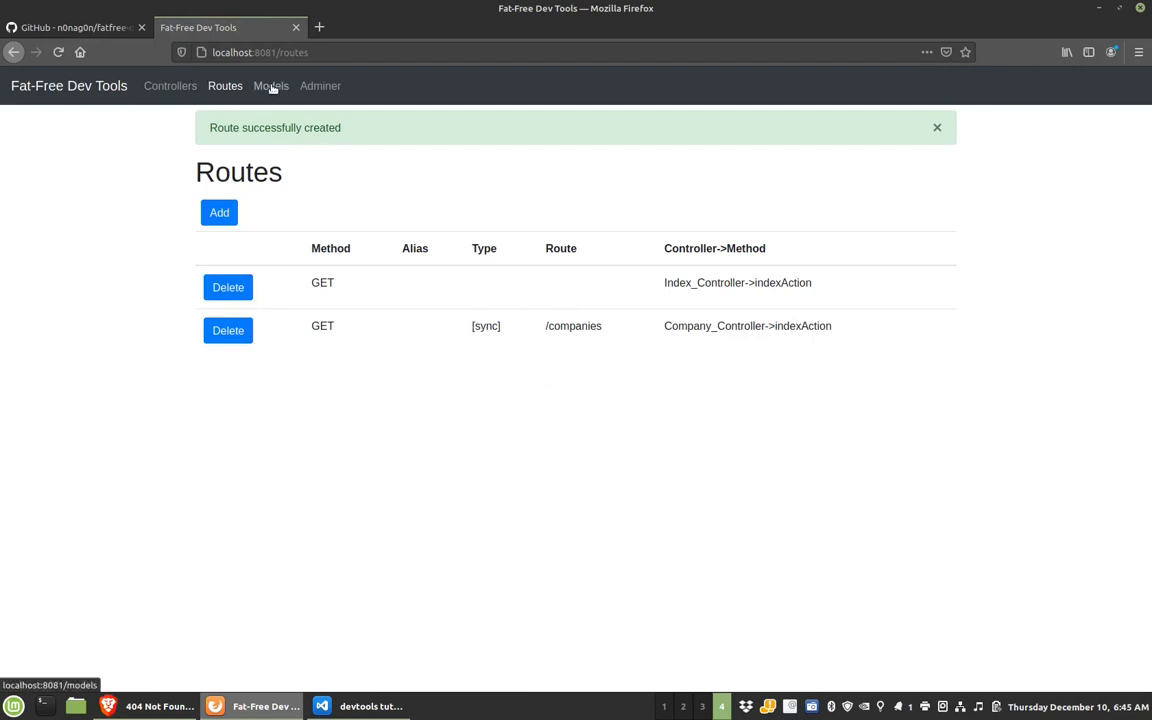
- Enter a new Company model for the companies table
{"action": "left_click", "coordinate": [271, 85]}
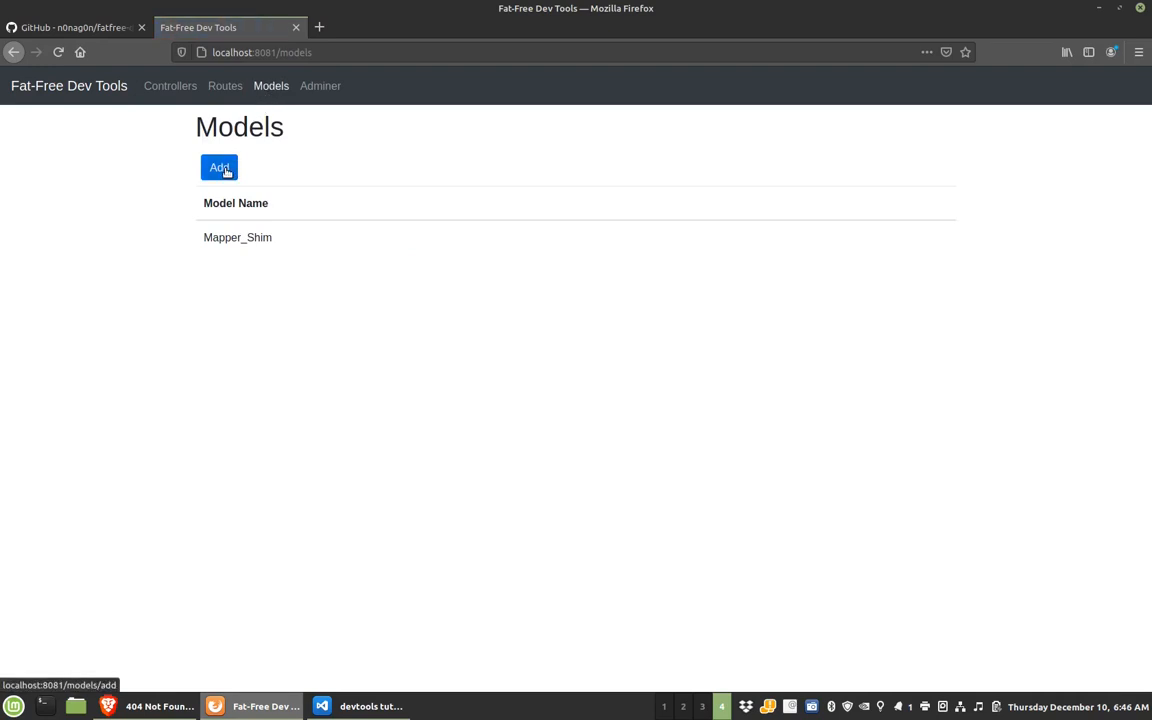
{"action": "left_click", "coordinate": [219, 167]}
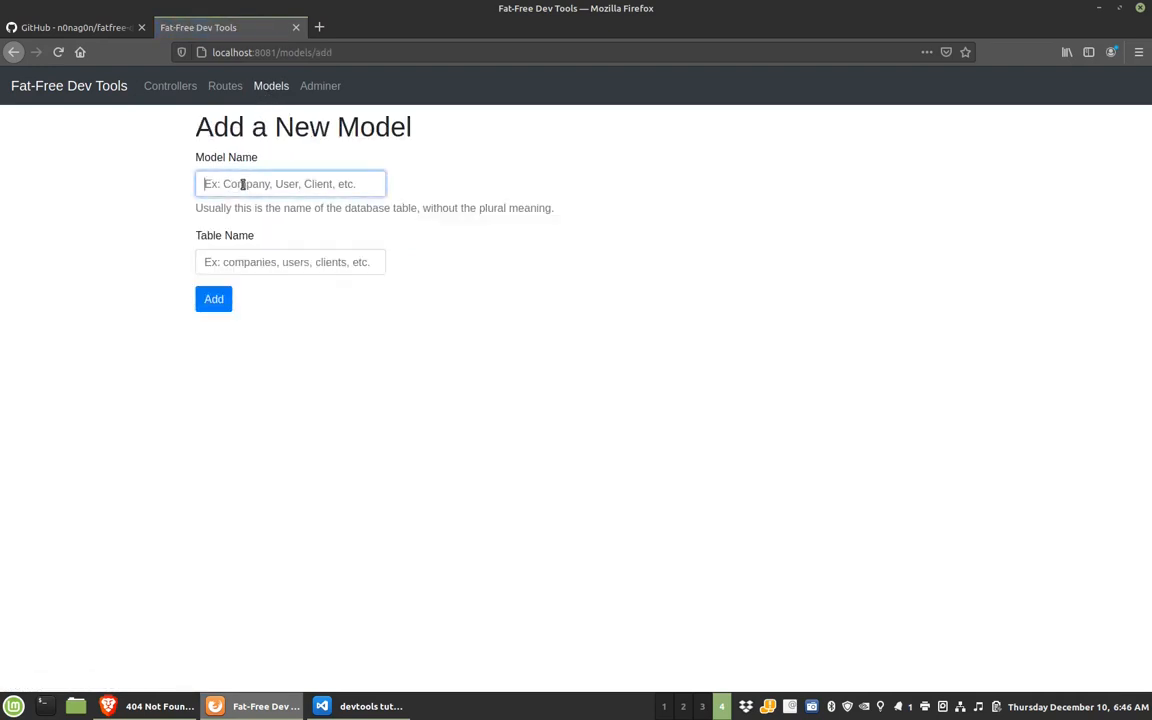
{"action": "type", "text": "Company"}
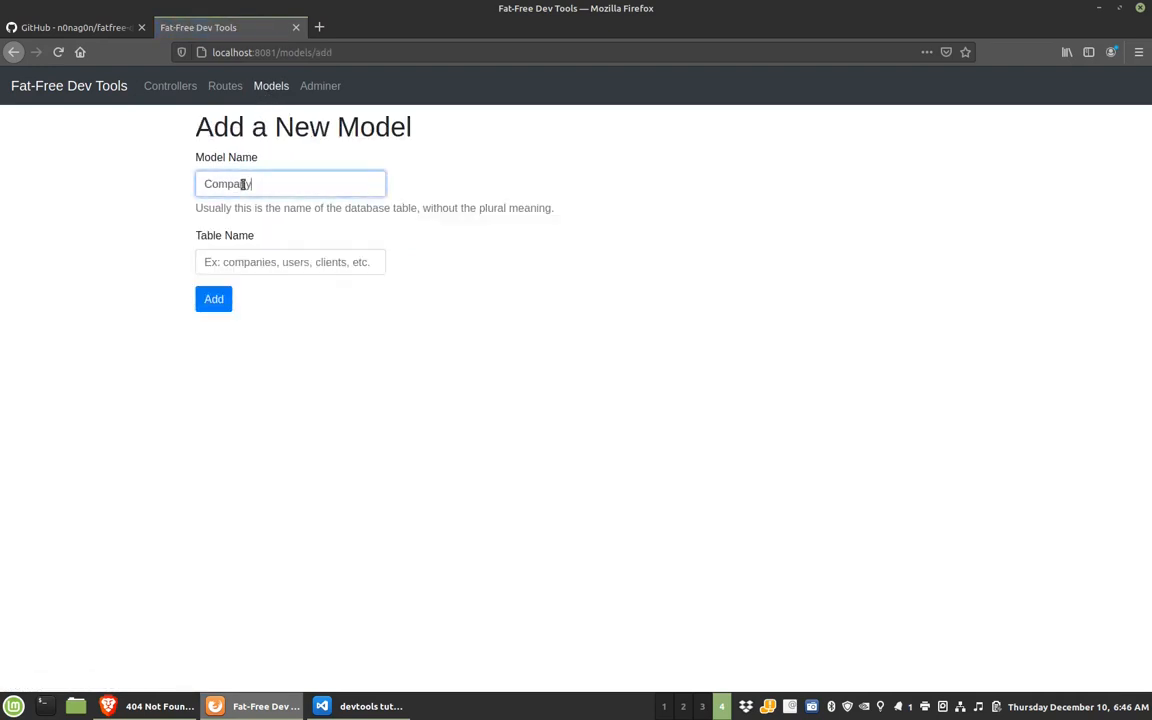
{"action": "type", "text": "companies"}
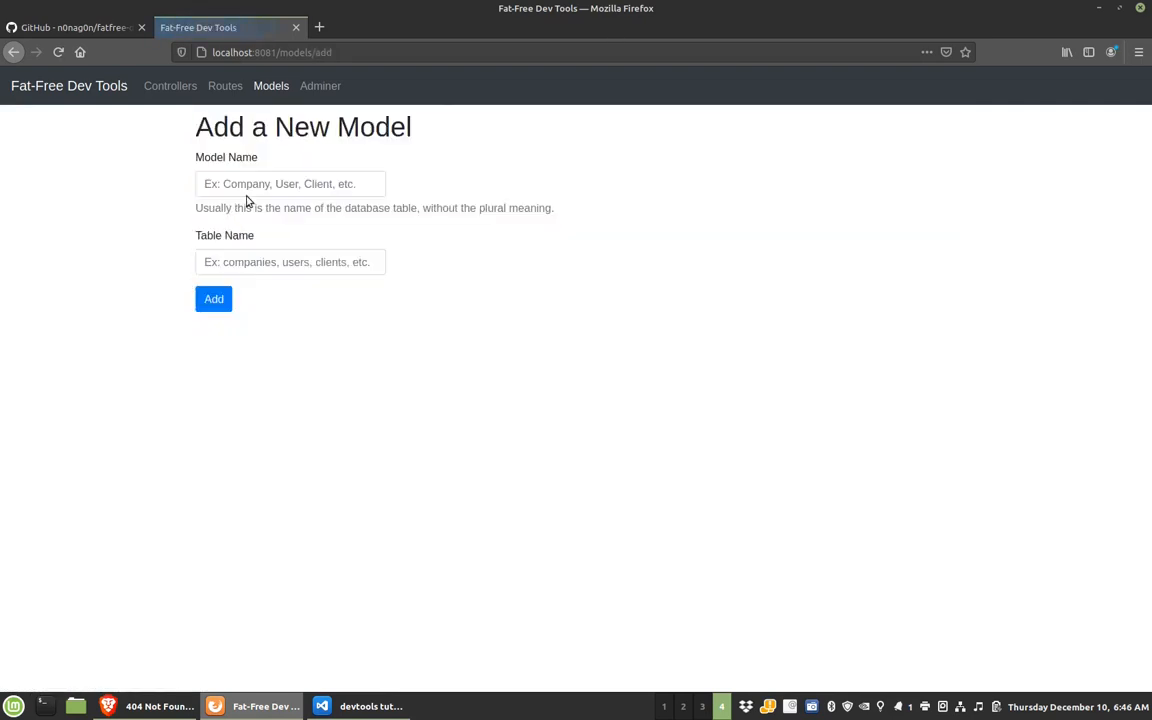
- Add the User model for the users table
{"action": "left_click", "coordinate": [290, 183]}
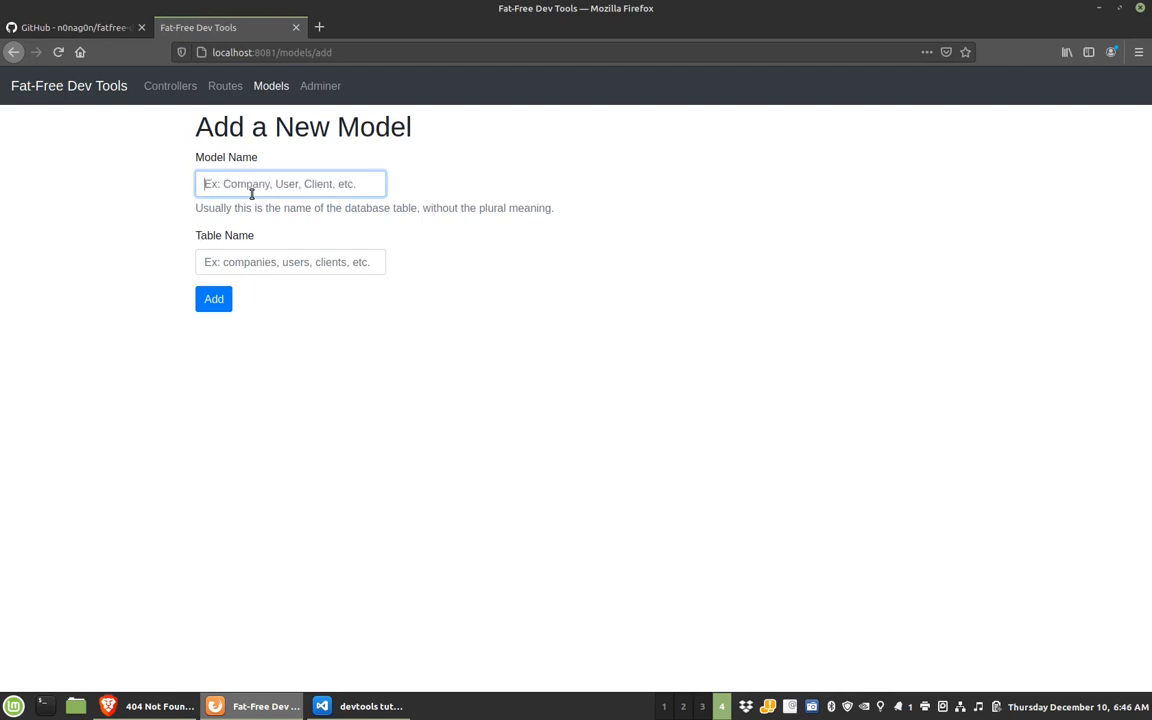
{"action": "type", "text": "users"}
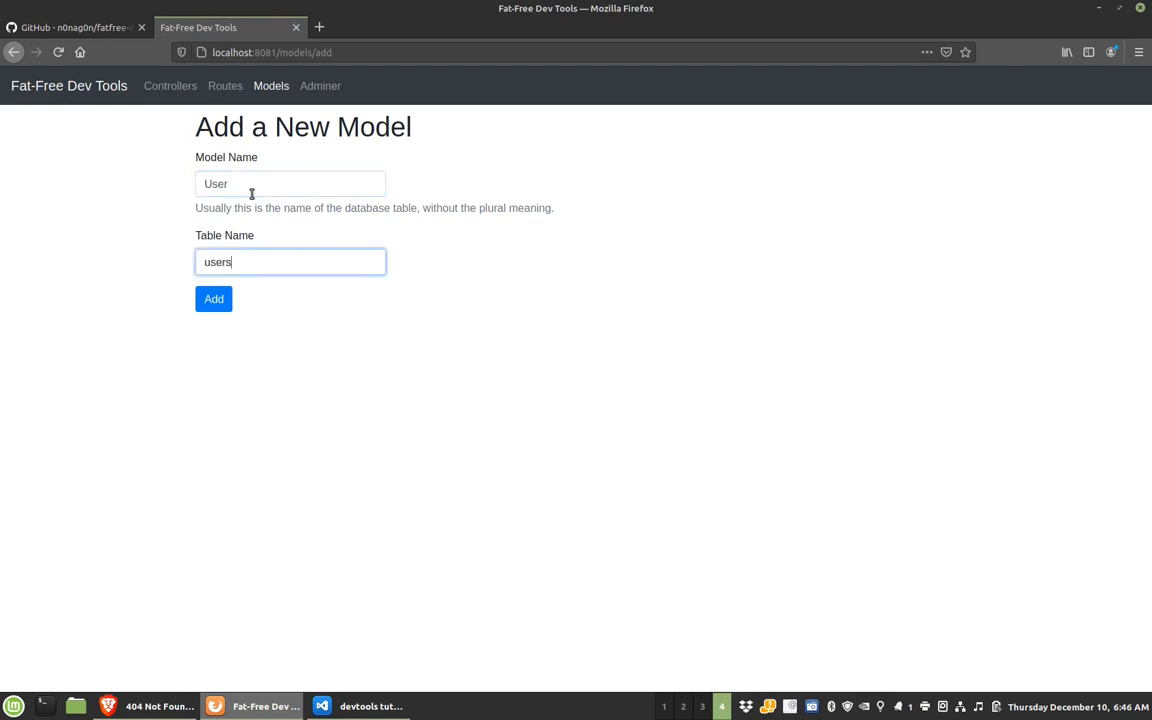
{"action": "left_click", "coordinate": [213, 298]}
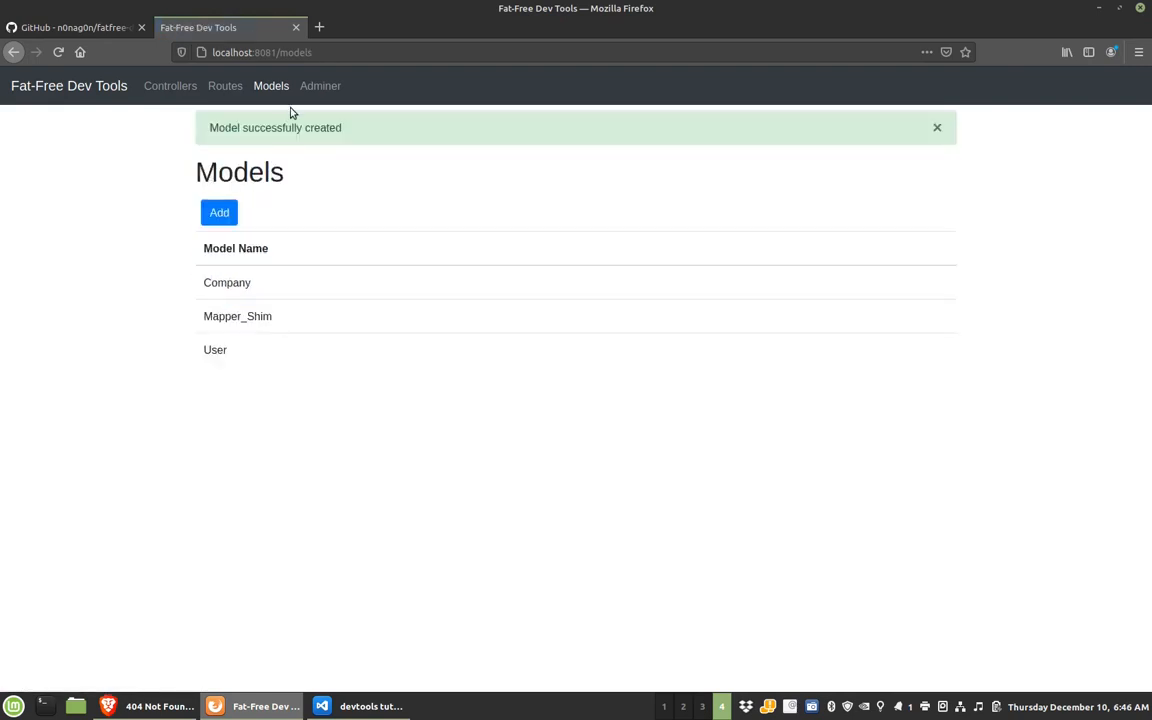
{"action": "mouse_move", "coordinate": [320, 85]}
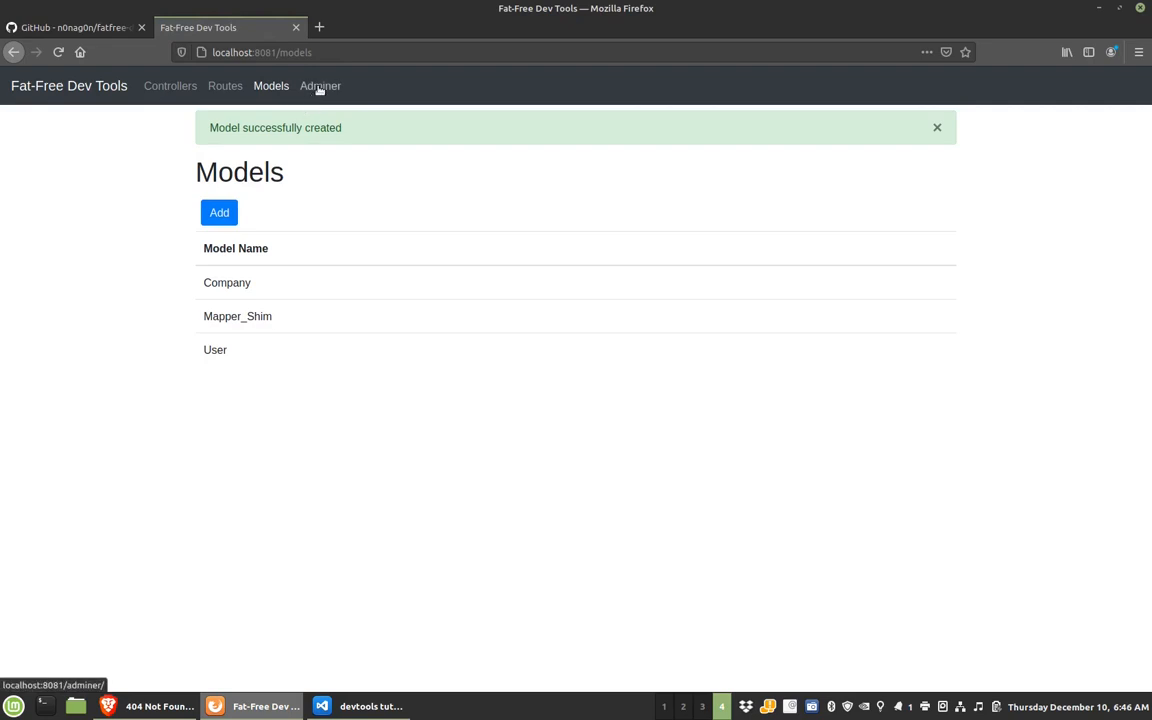
{"action": "left_click", "coordinate": [320, 85]}
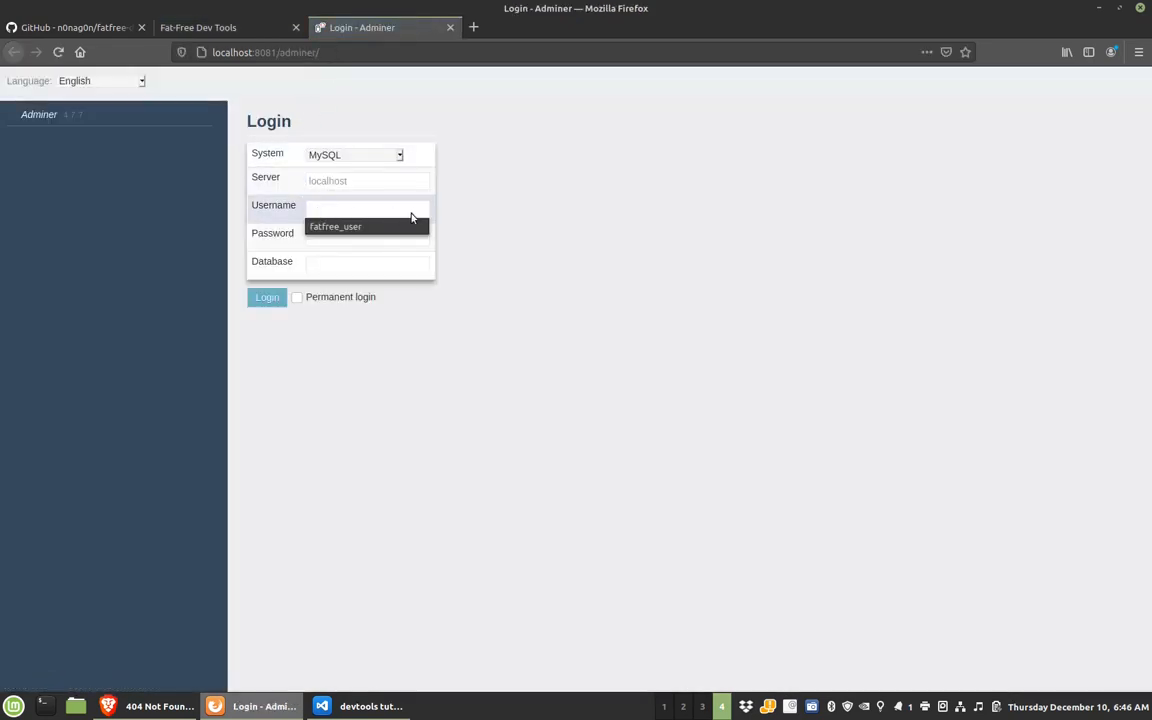
{"action": "mouse_move", "coordinate": [311, 208]}
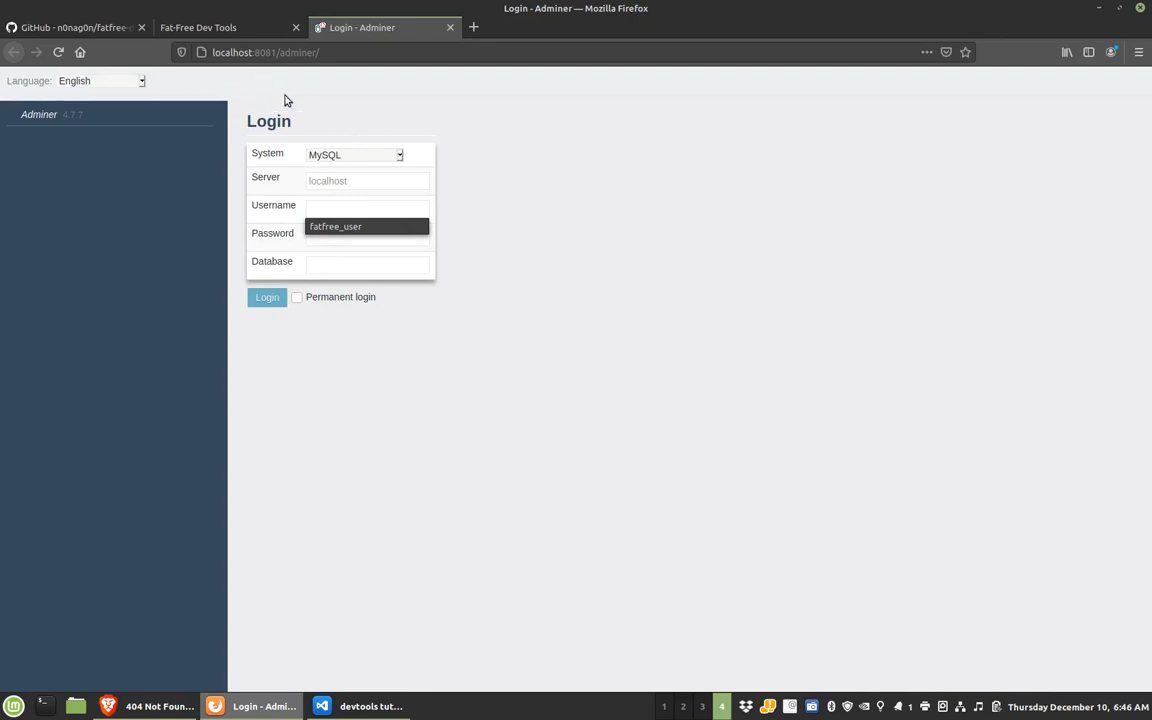
{"action": "mouse_move", "coordinate": [450, 27]}
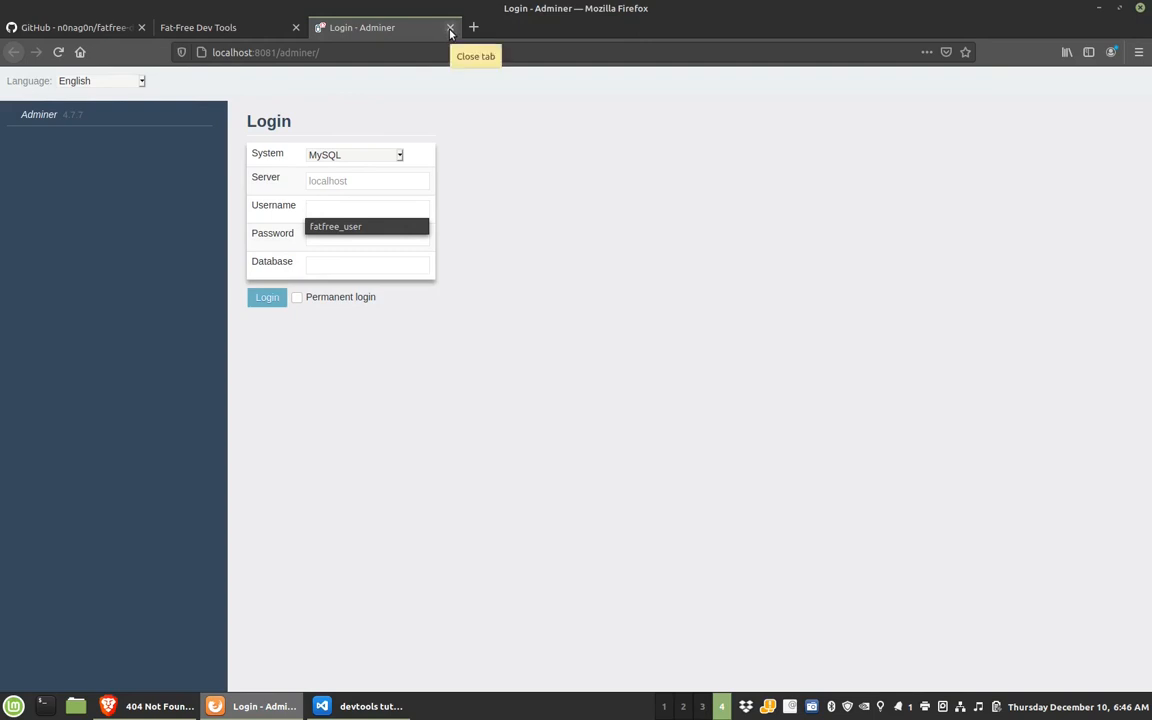
{"action": "left_click", "coordinate": [450, 27]}
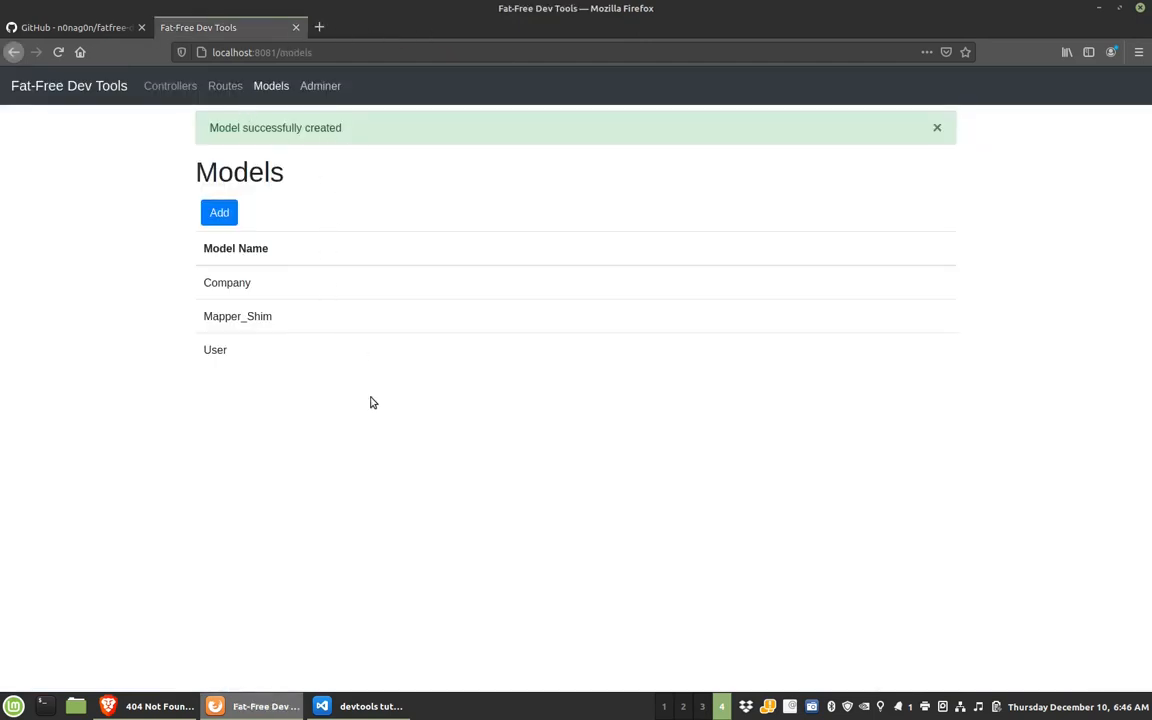
- In VS Code, open main_config.ini and routes.ini, highlighting the GET /companies route
{"action": "left_click", "coordinate": [360, 706]}
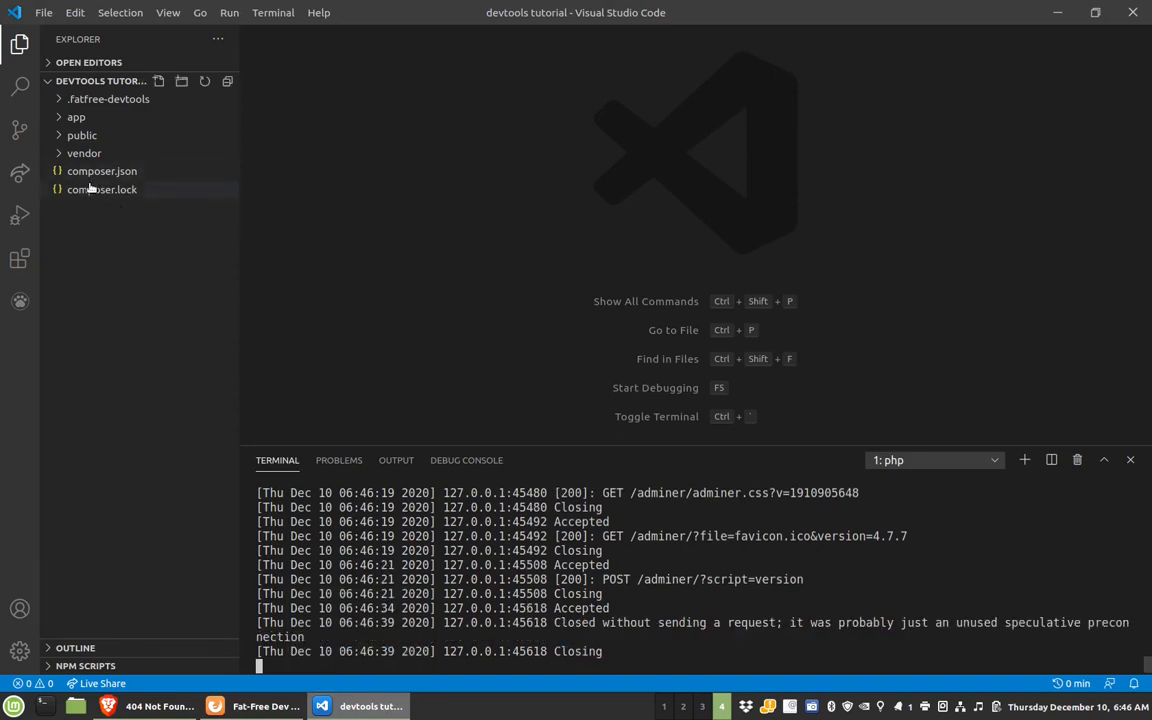
{"action": "left_click", "coordinate": [82, 135]}
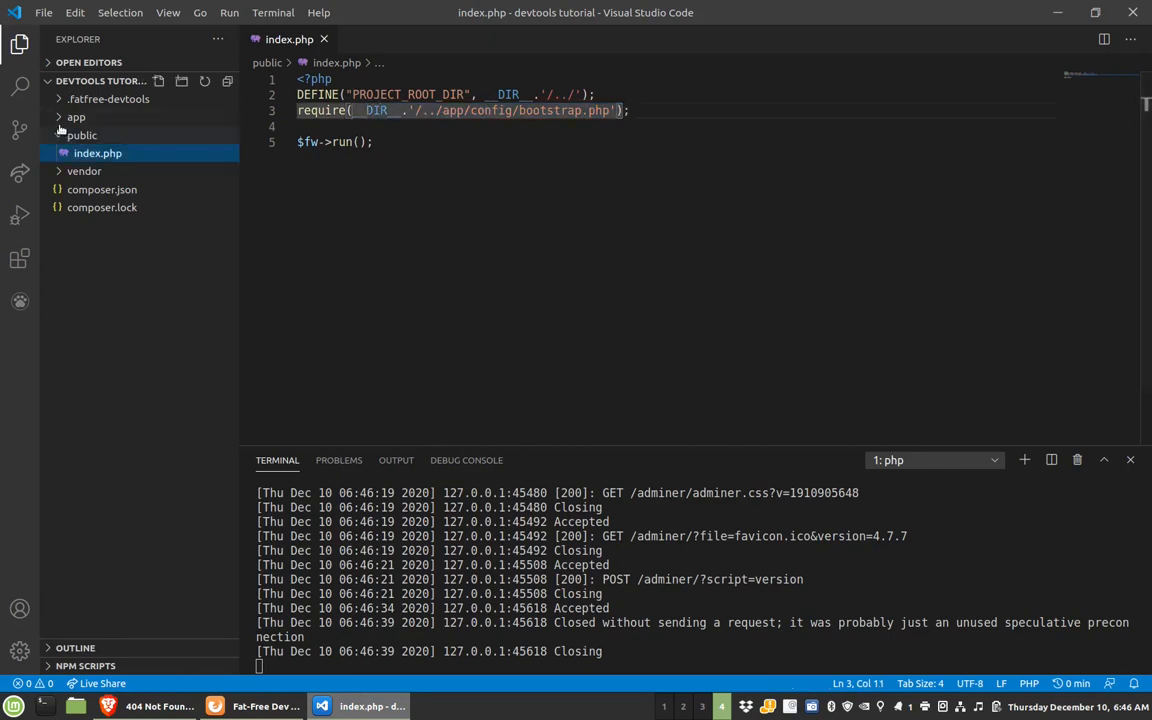
{"action": "left_click", "coordinate": [76, 117]}
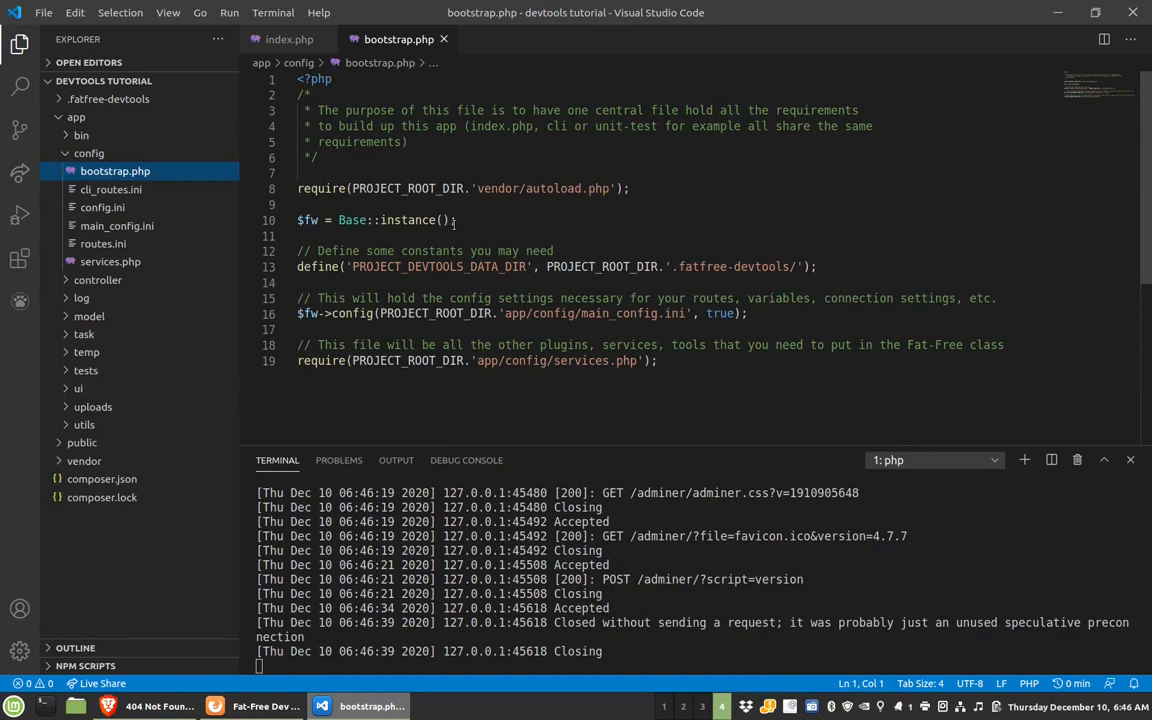
{"action": "mouse_move", "coordinate": [316, 266]}
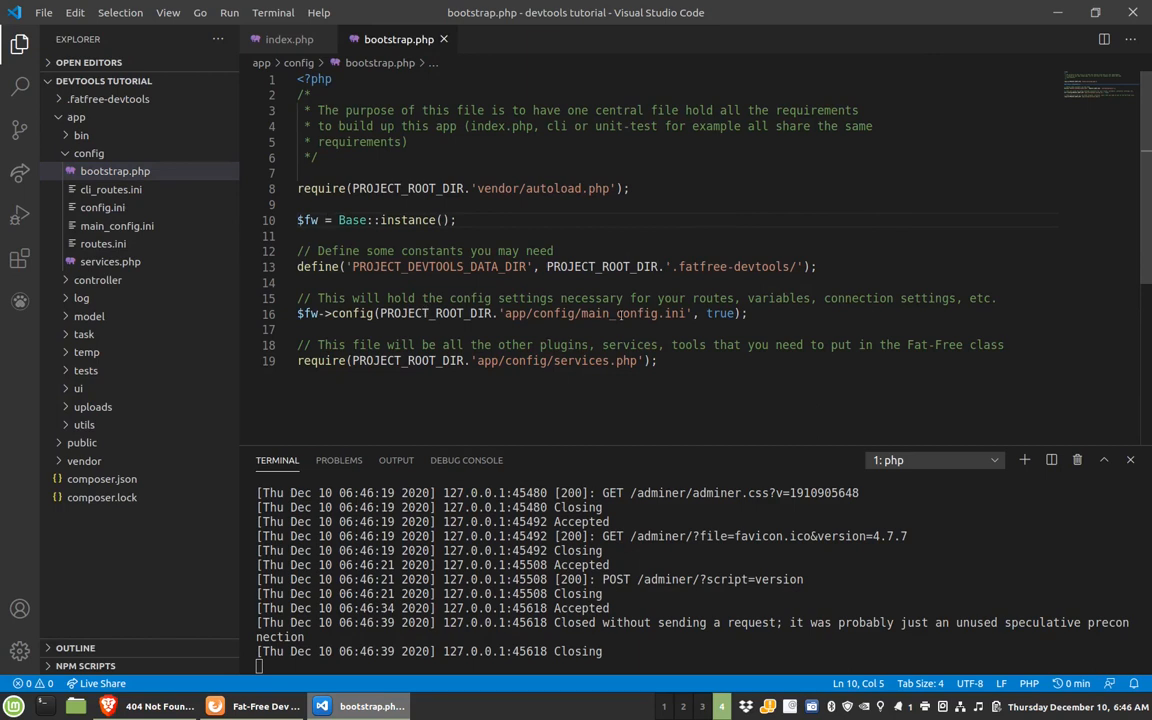
{"action": "left_click", "coordinate": [116, 225]}
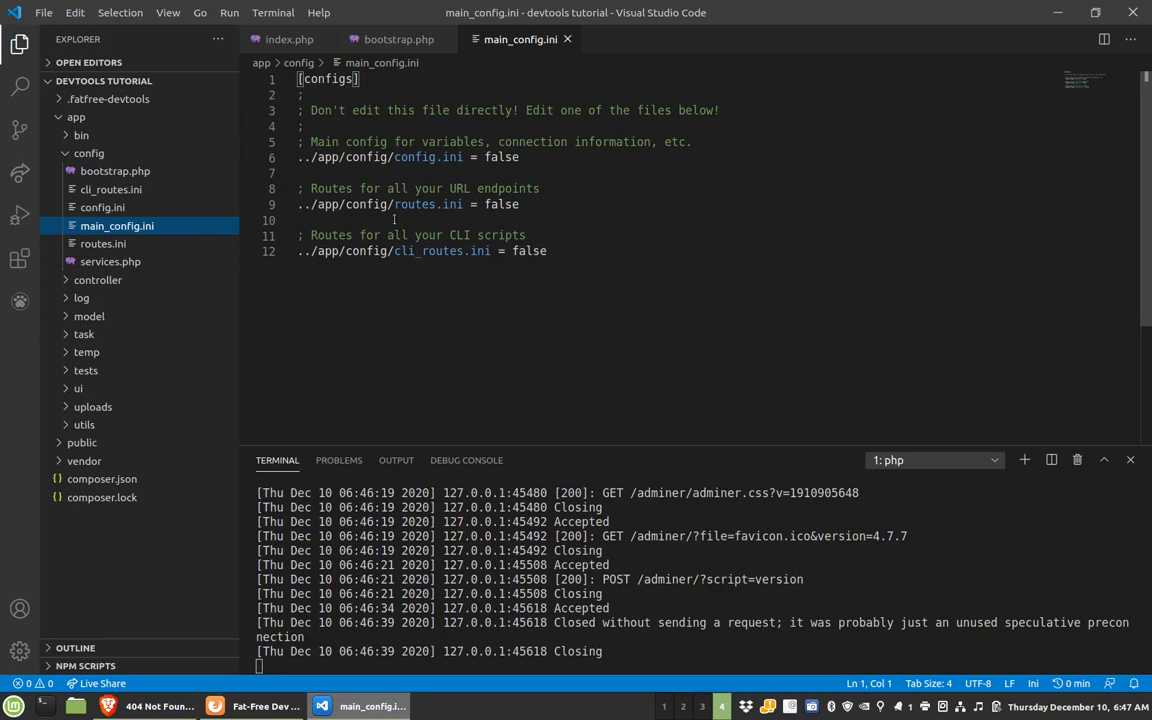
{"action": "left_click", "coordinate": [103, 243]}
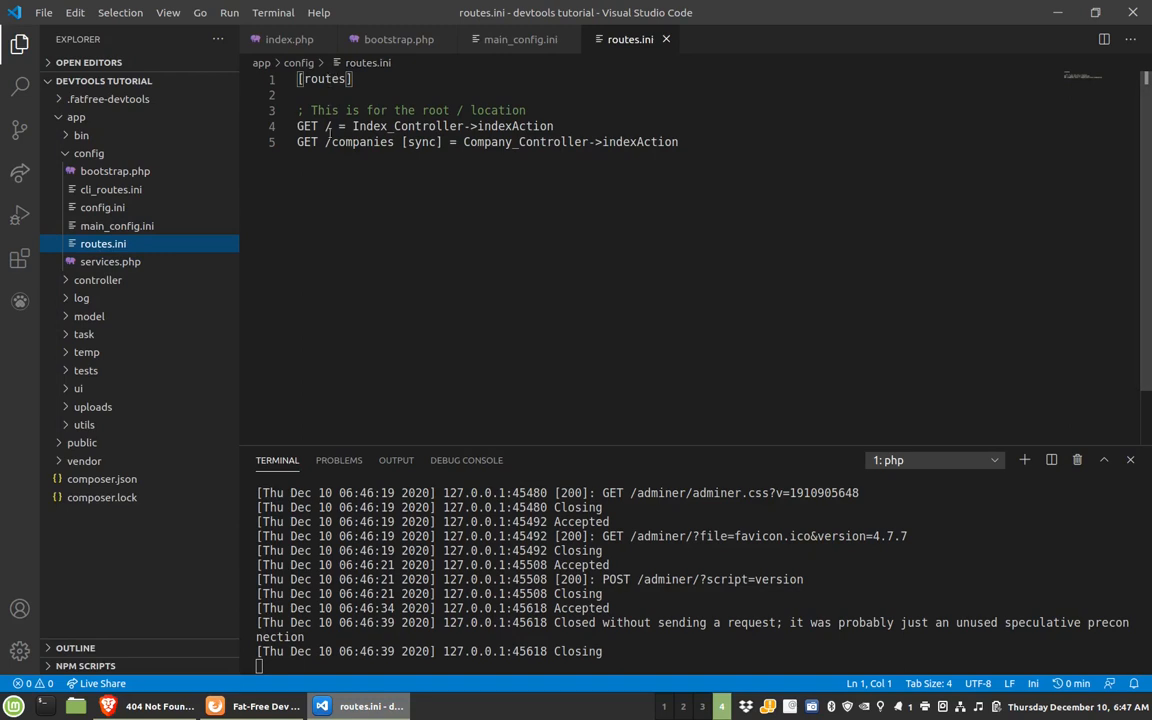
{"action": "left_click_drag", "start_coordinate": [316, 126], "coordinate": [554, 126]}
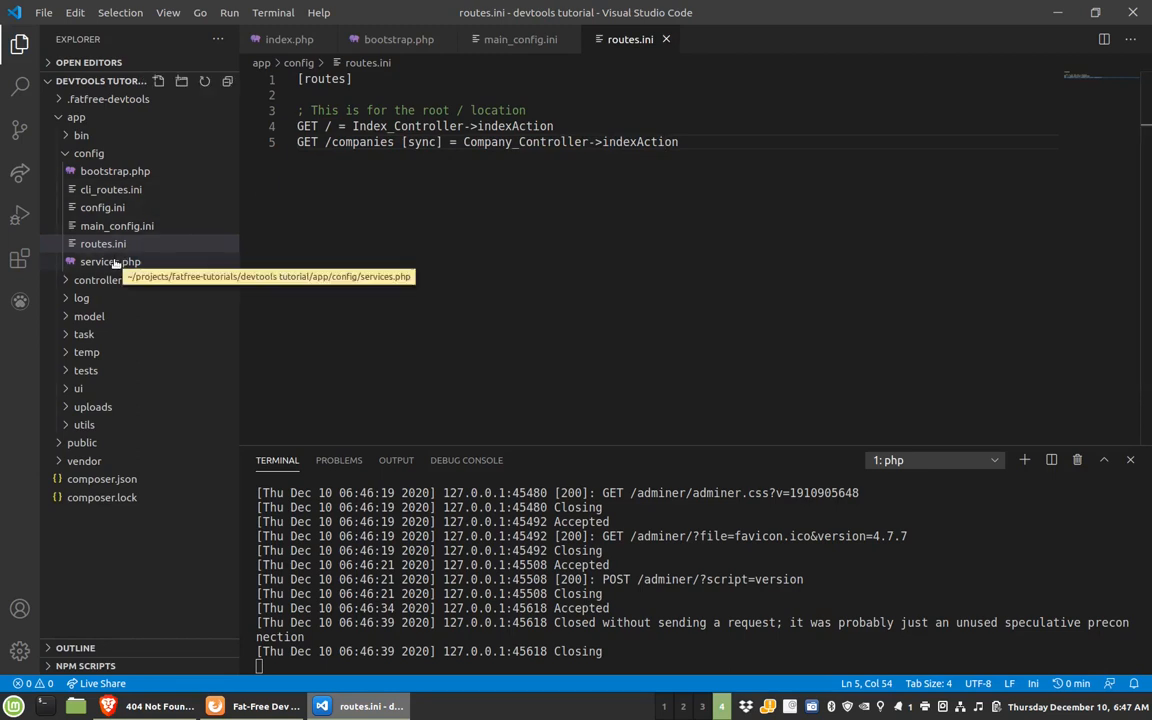
- Open services.php and highlight its database connection and template filter registrations
{"action": "left_click", "coordinate": [110, 261]}
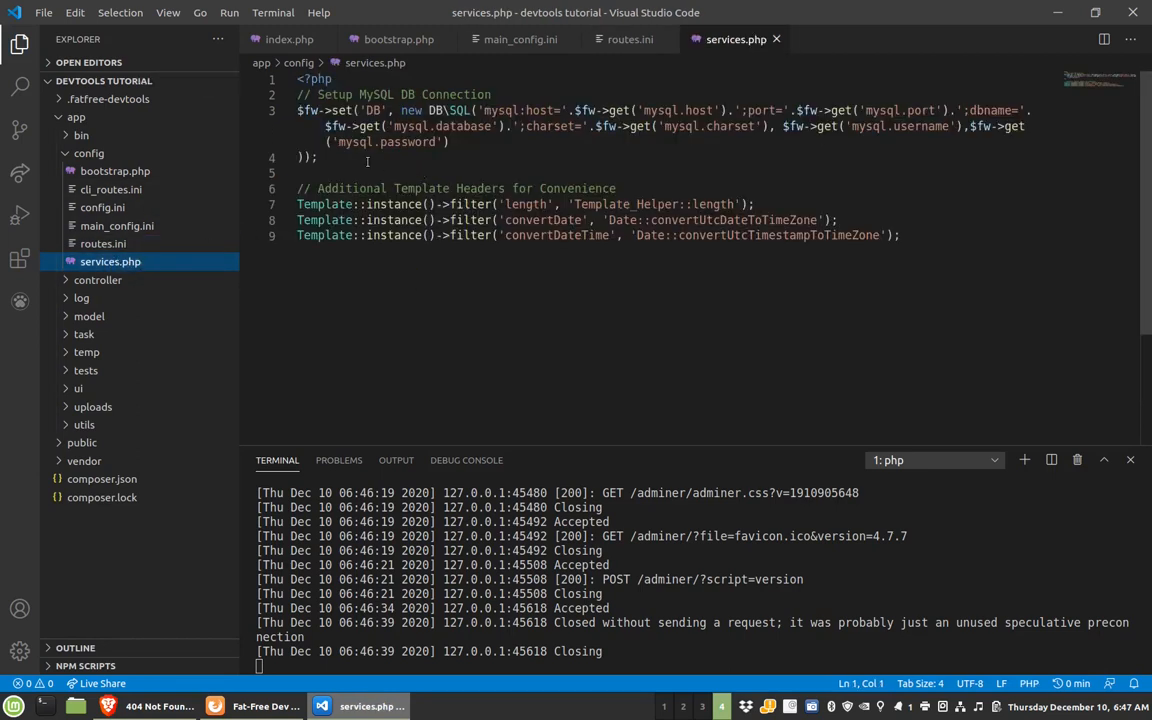
{"action": "left_click_drag", "start_coordinate": [297, 94], "coordinate": [318, 158]}
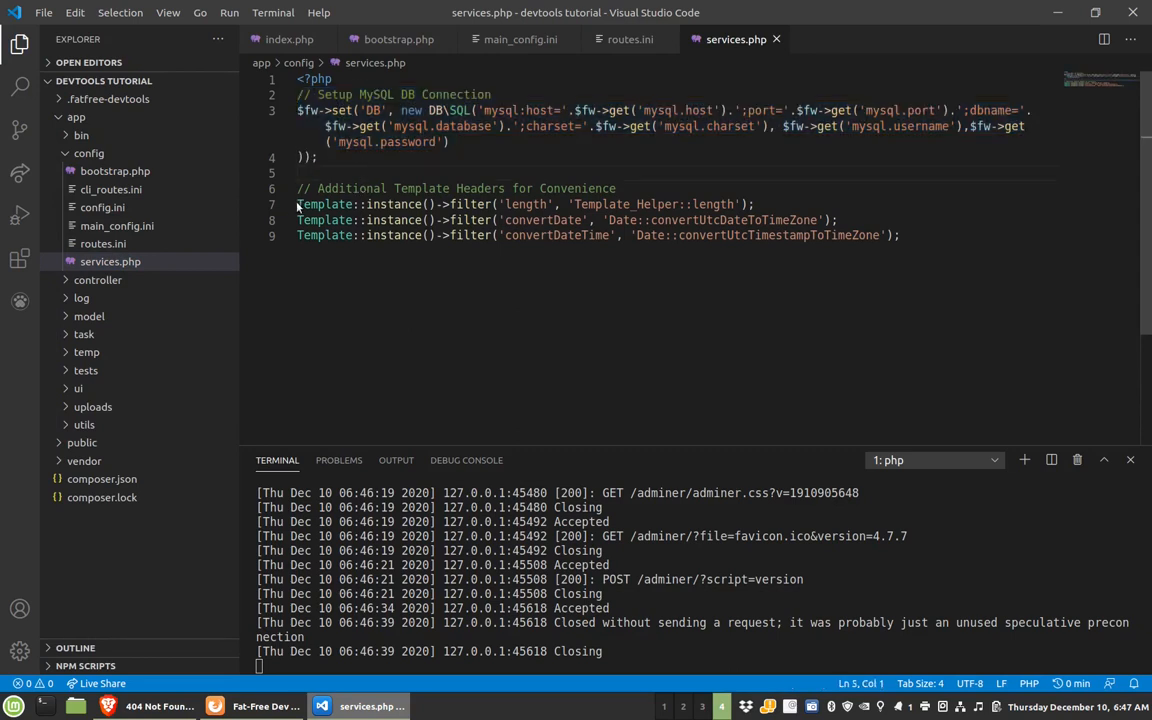
{"action": "left_click_drag", "start_coordinate": [297, 204], "coordinate": [831, 219]}
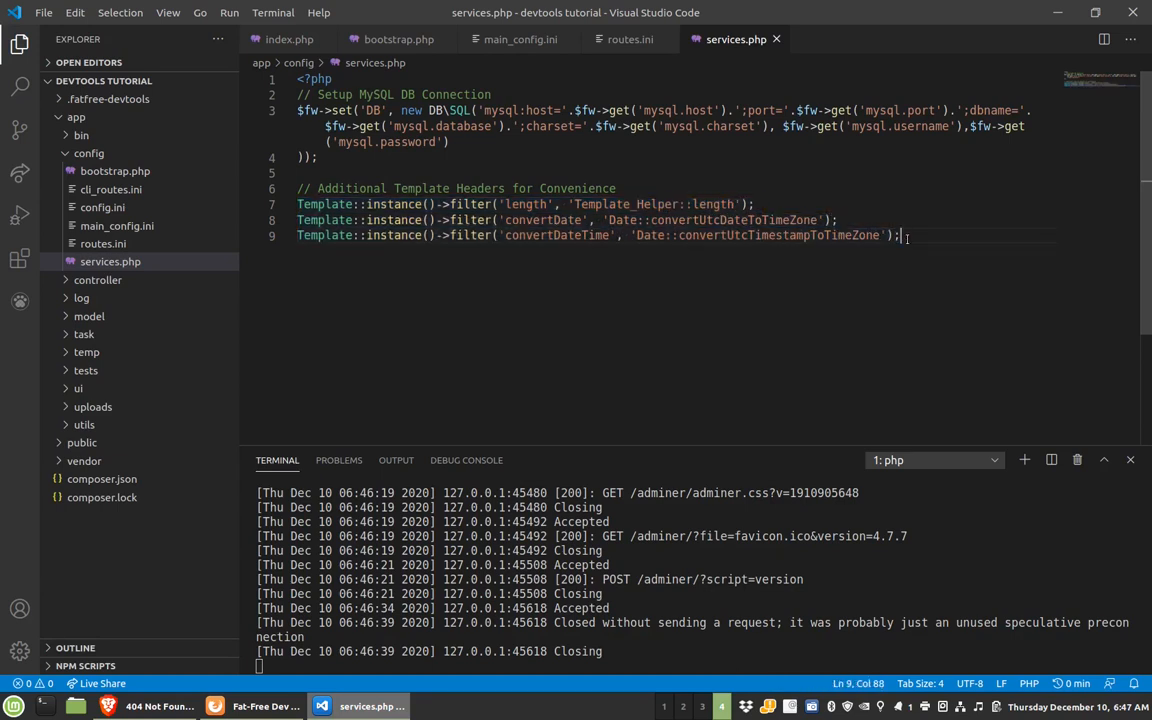
{"action": "mouse_move", "coordinate": [593, 273]}
{"action": "type", "text": "{{ @"}
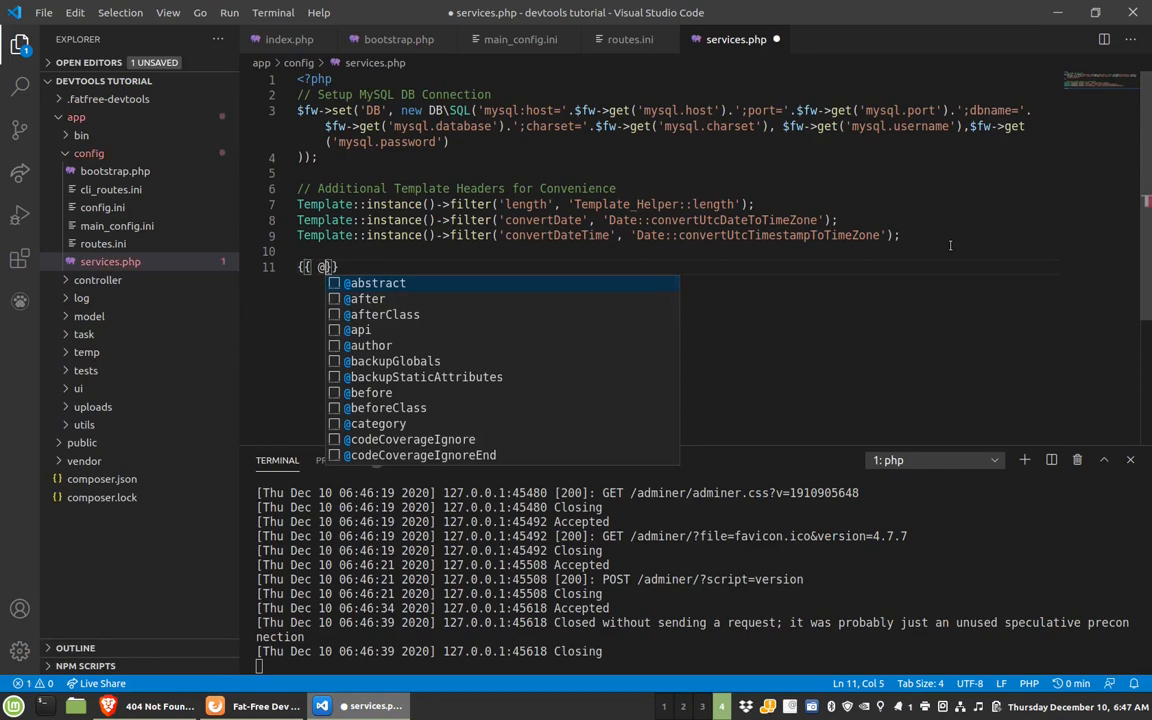
- Draft a <check if="..."> companies count expression below the filters
{"action": "type", "text": "companies | length"}
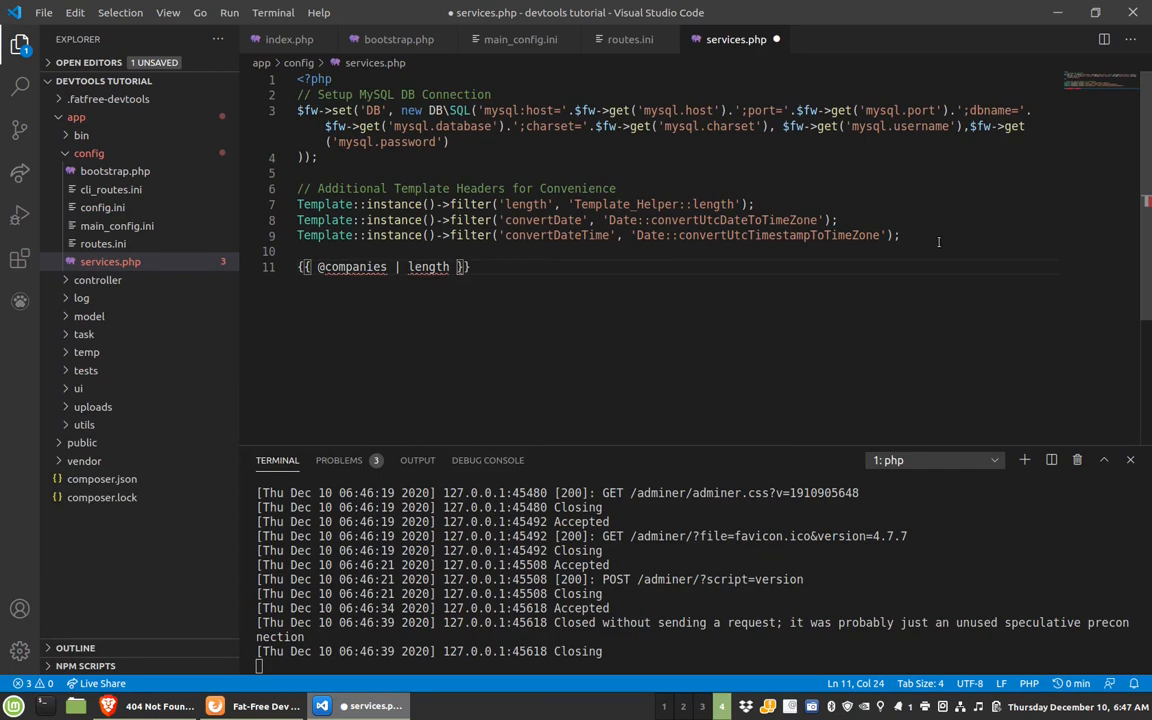
{"action": "double_click", "coordinate": [352, 266]}
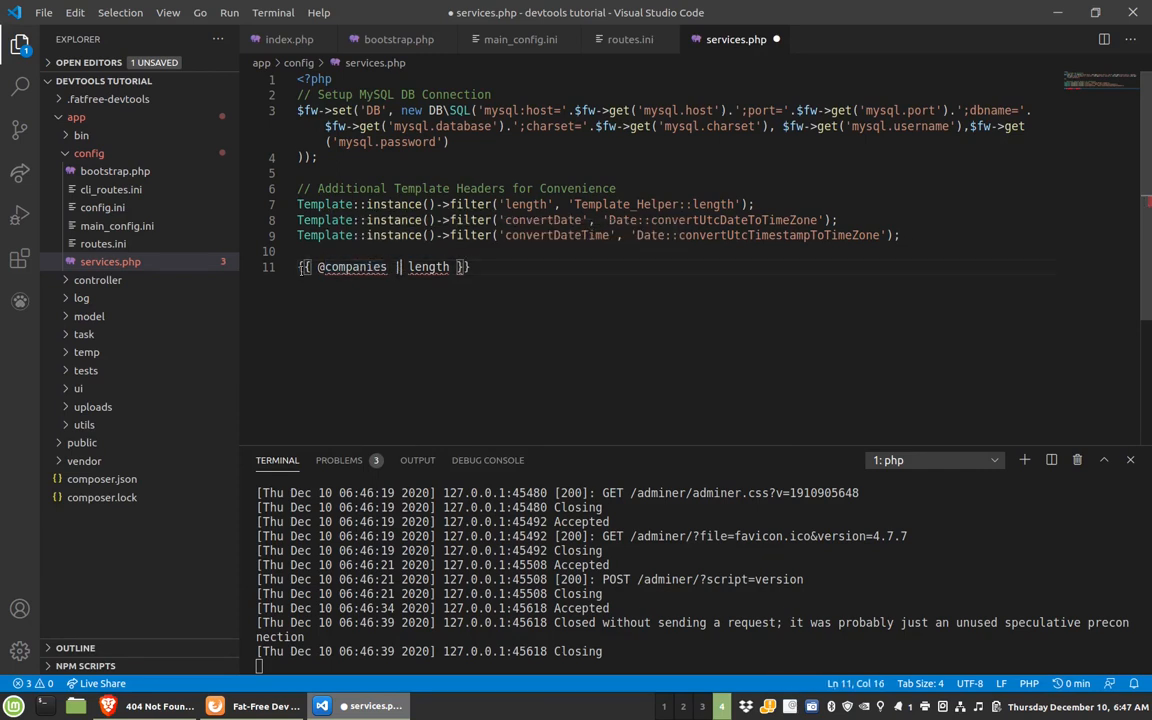
{"action": "type", "text": "<check"}
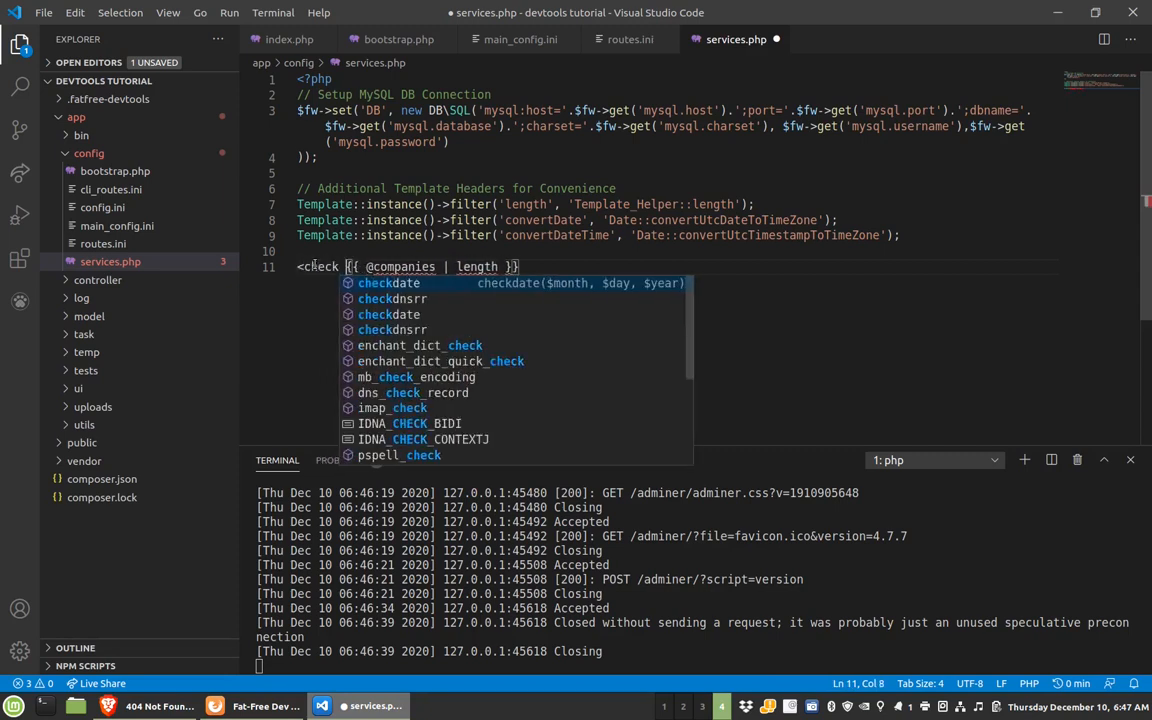
{"action": "type", "text": "if=\""}
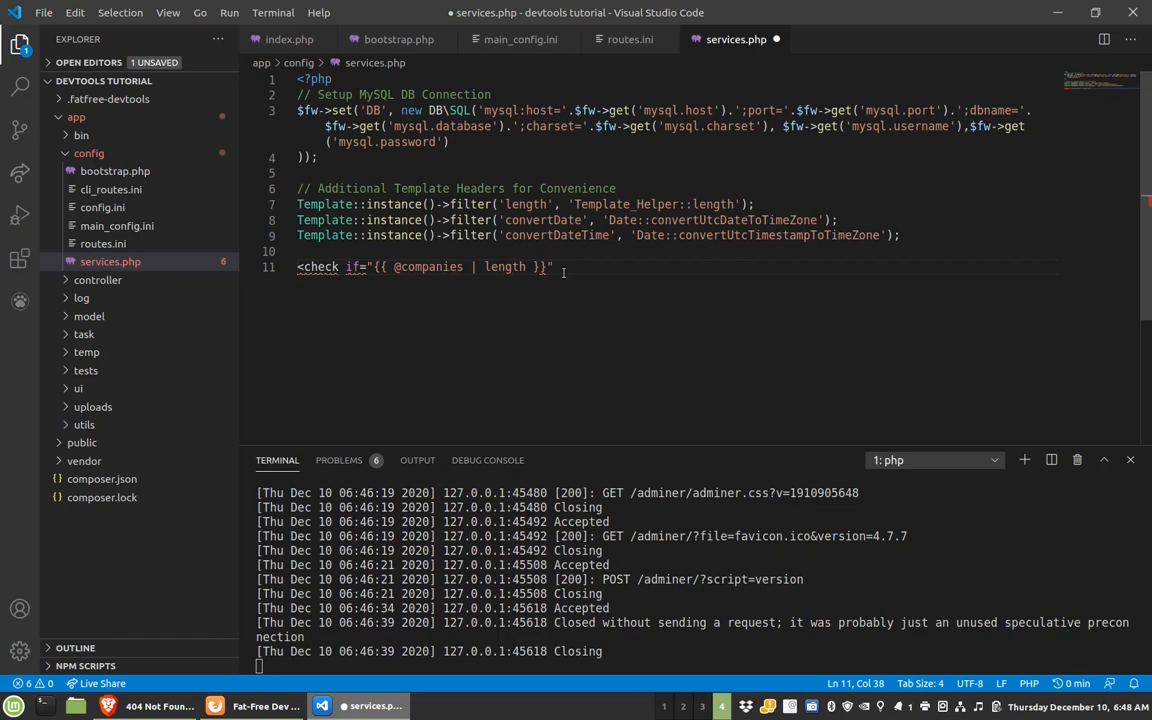
{"action": "type", "text": ">"}
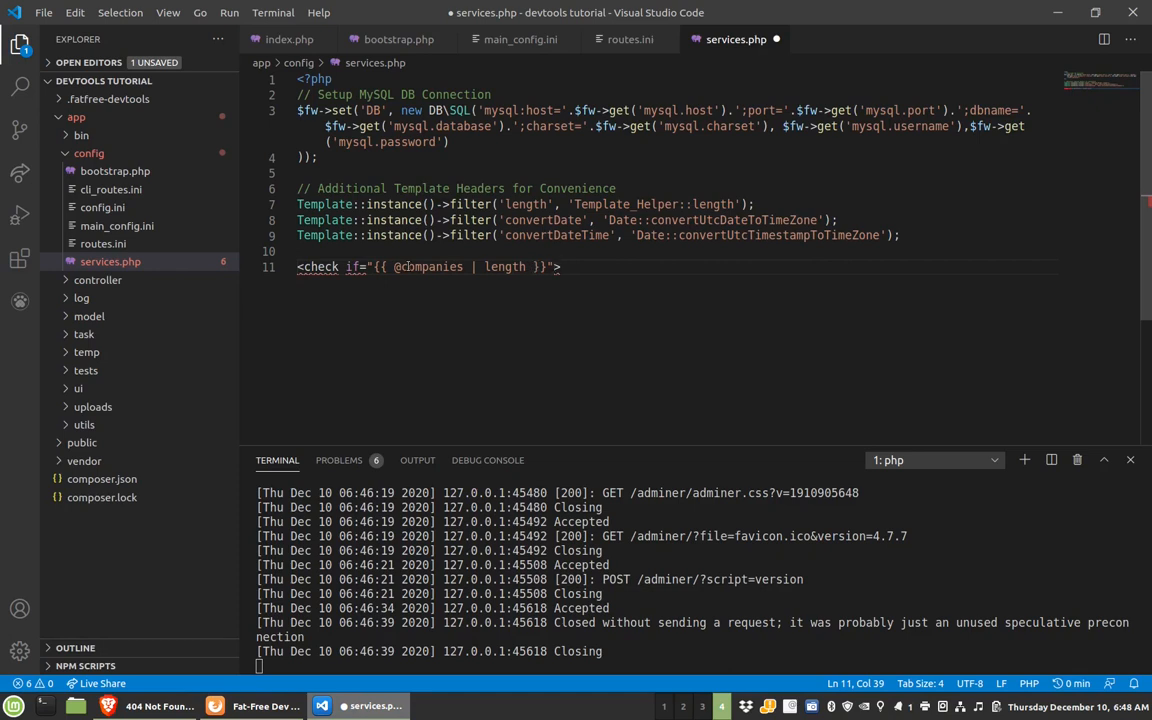
{"action": "type", "text": "count("}
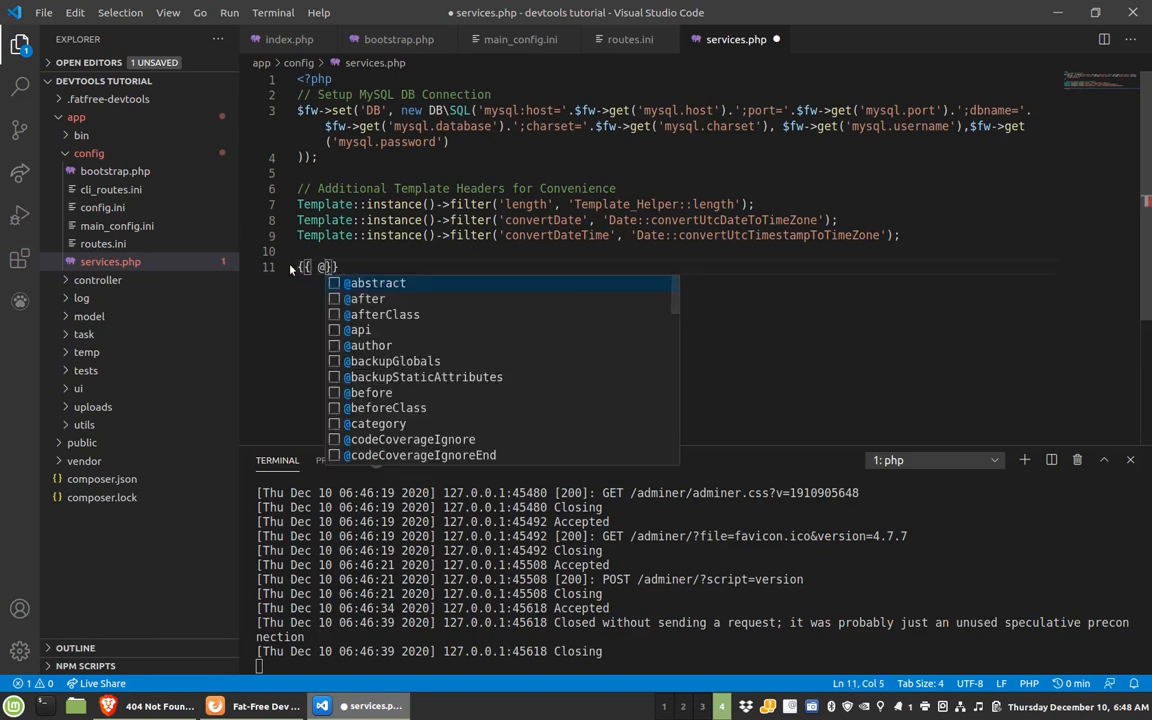
{"action": "type", "text": "added_date_time,"}
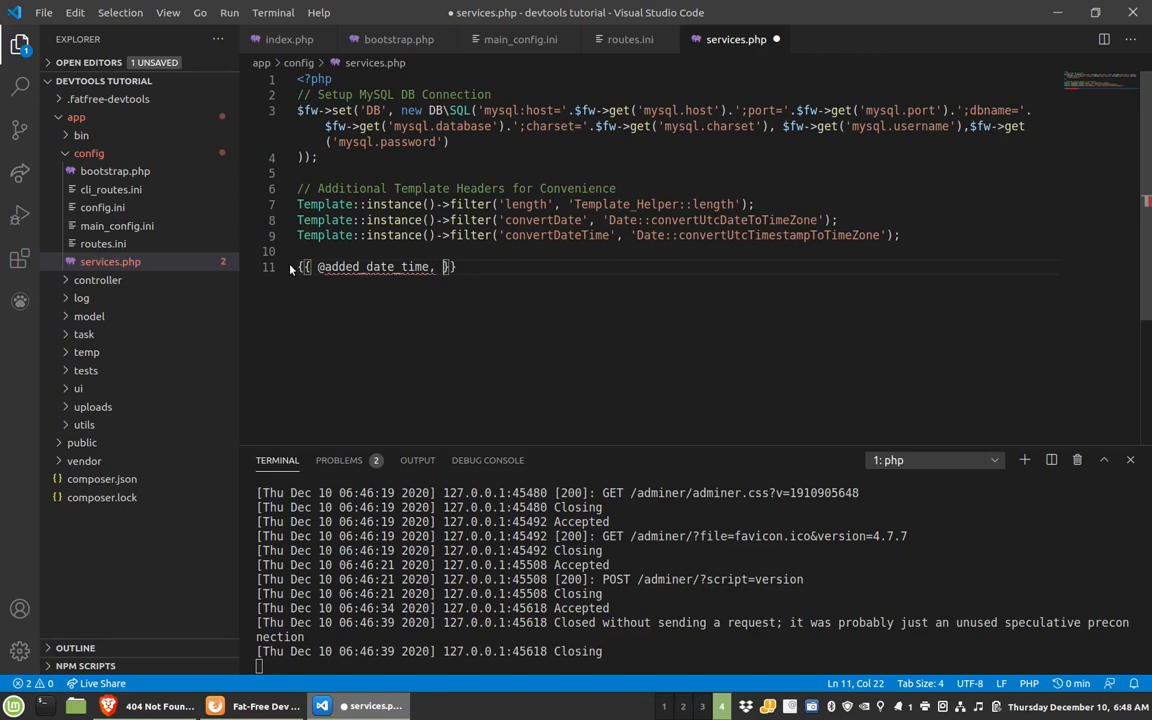
{"action": "type", "text": "'America'"}
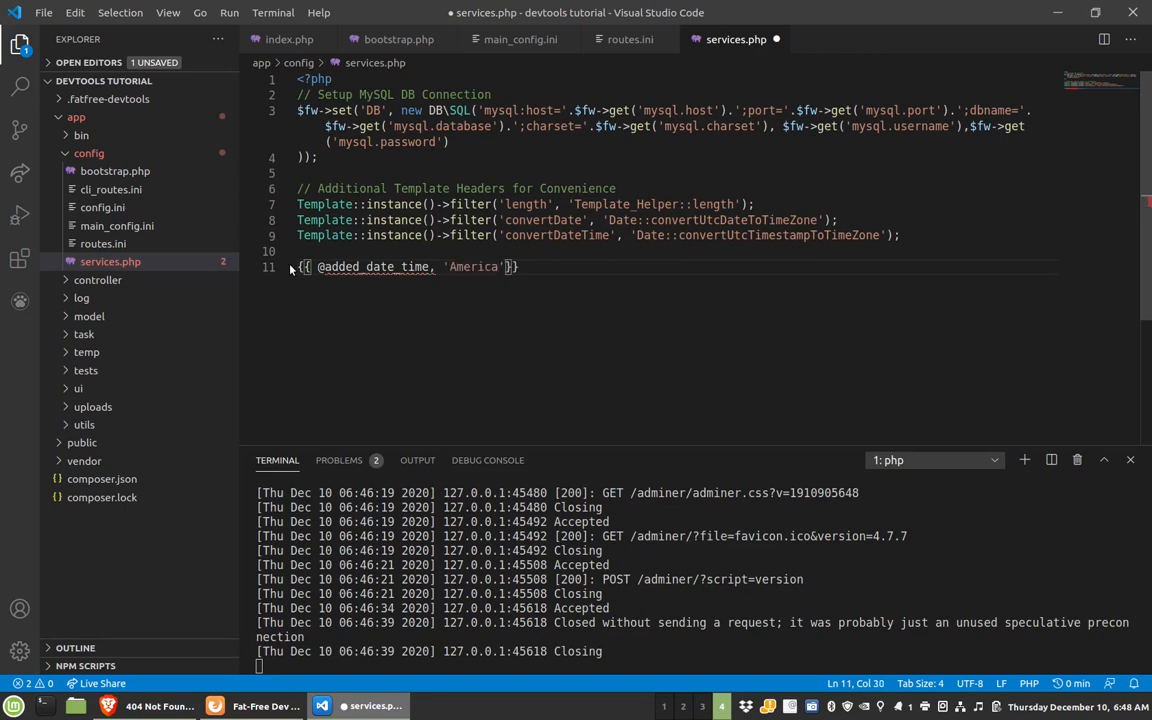
{"action": "type", "text": "/Denver"}
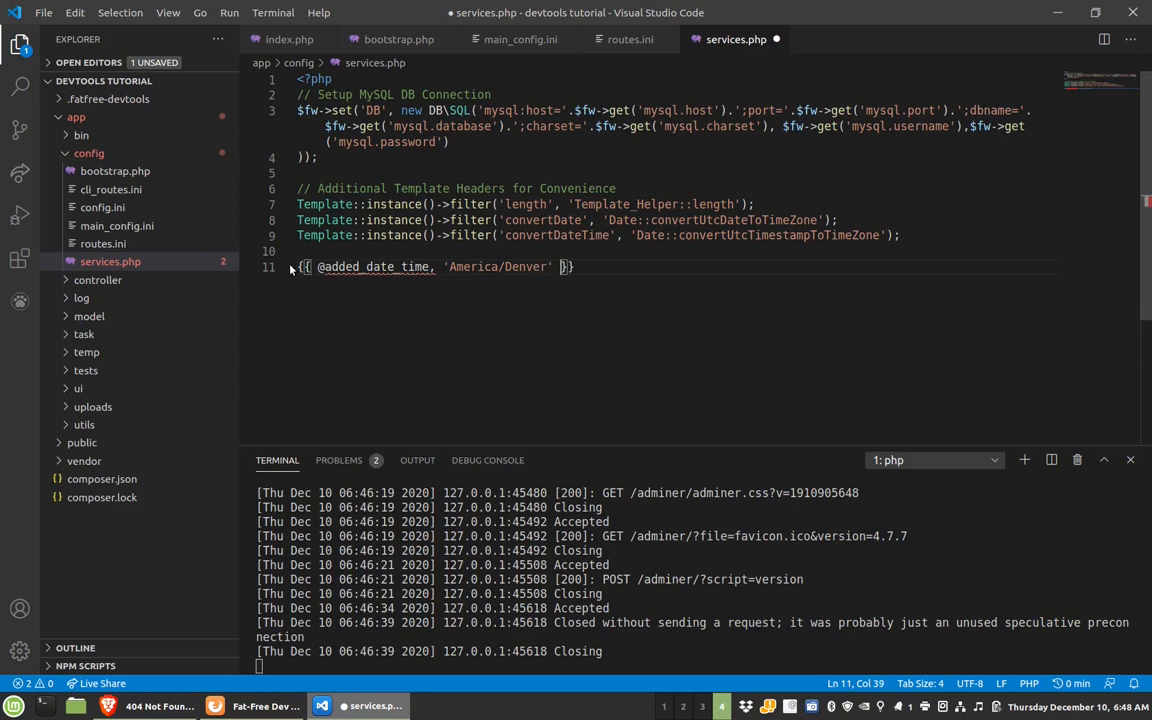
{"action": "type", "text": "| convertDate"}
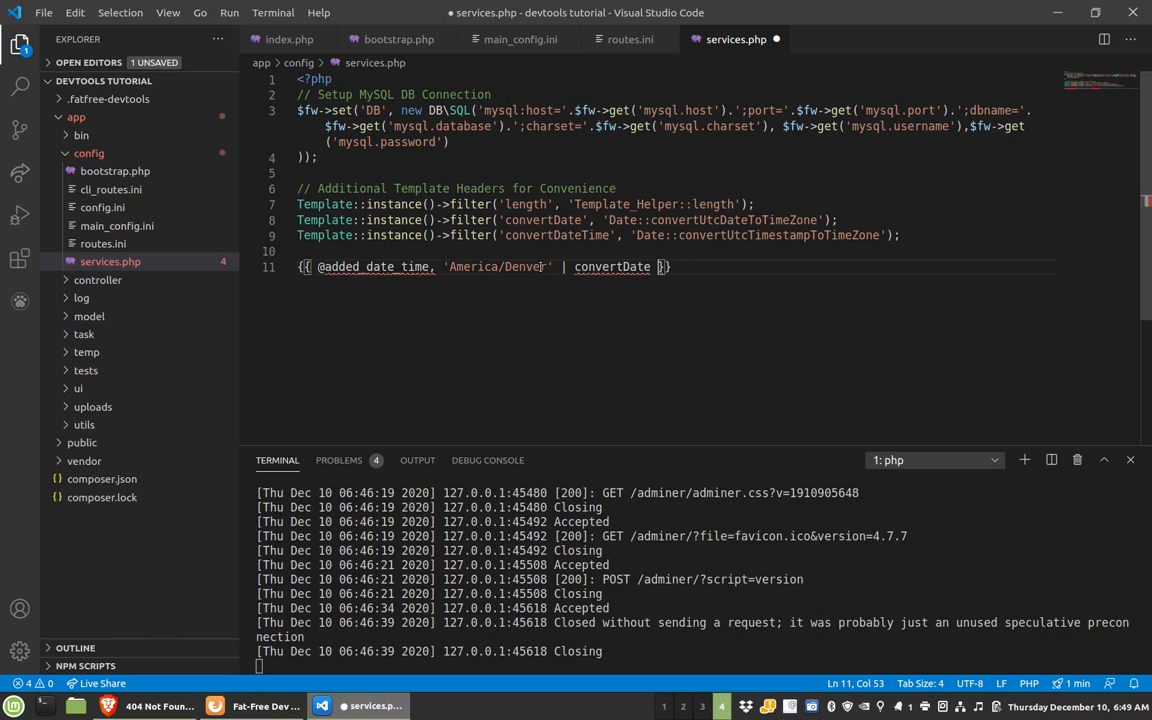
{"action": "mouse_move", "coordinate": [572, 266]}
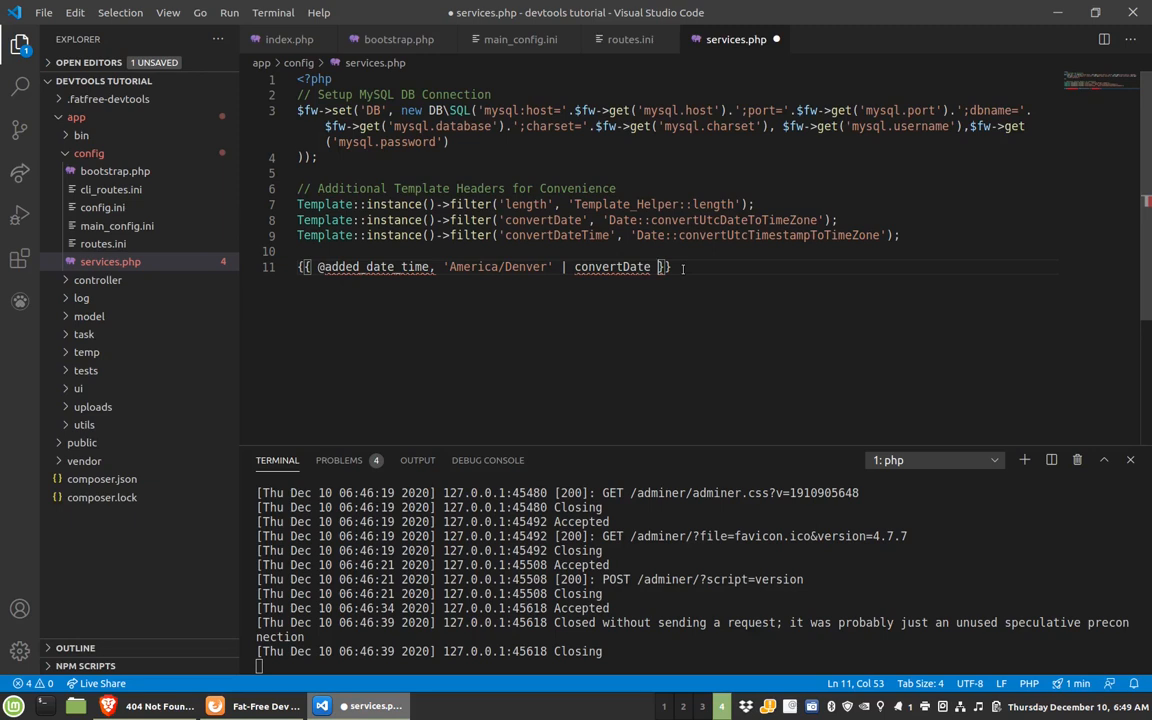
- Delete the example template expression from services.php
{"action": "left_click_drag", "start_coordinate": [362, 267], "coordinate": [670, 267]}
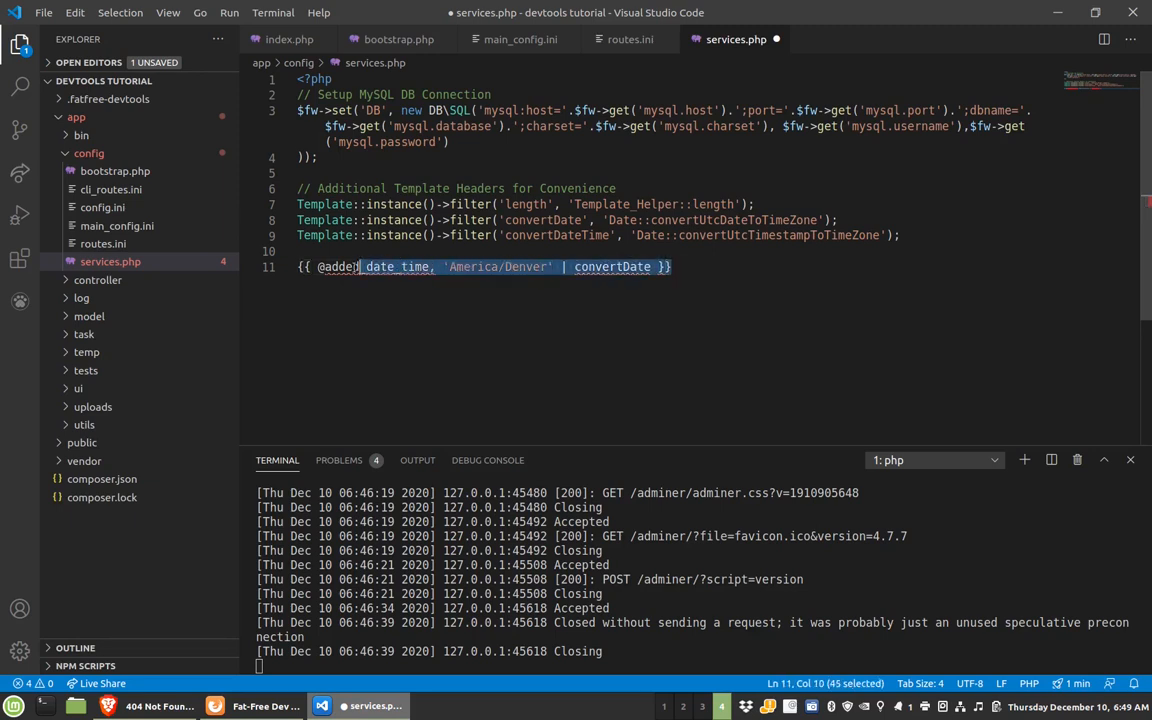
{"action": "key", "text": "Delete"}
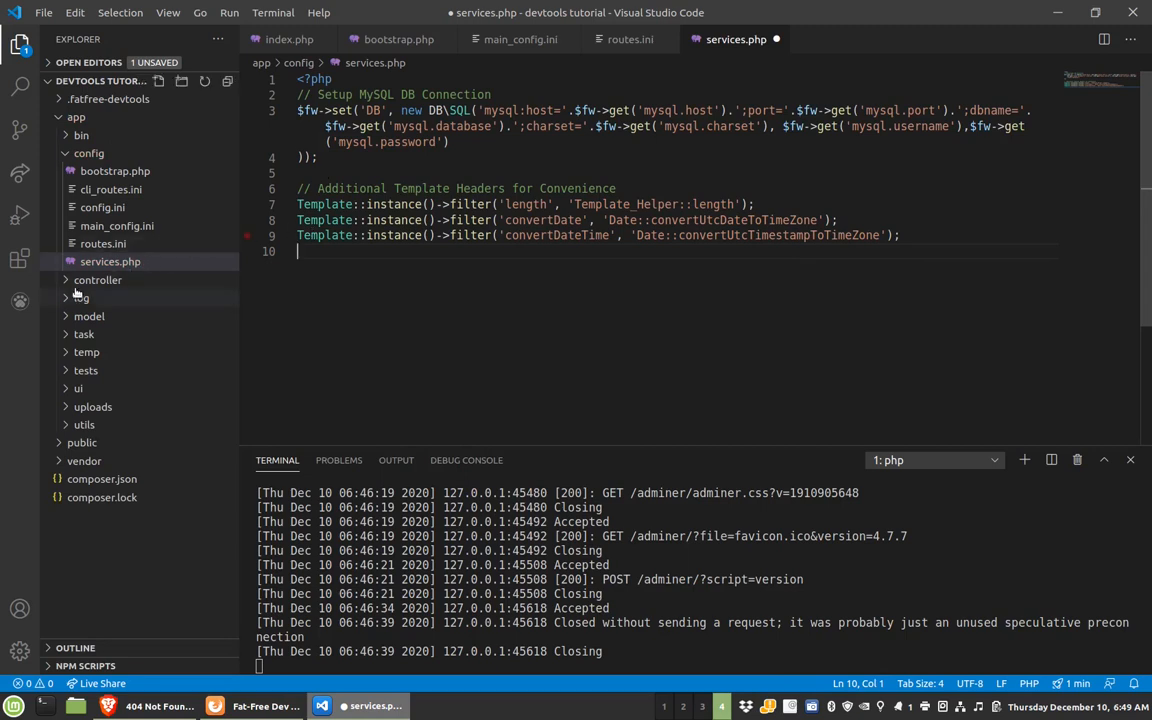
{"action": "left_click", "coordinate": [141, 316]}
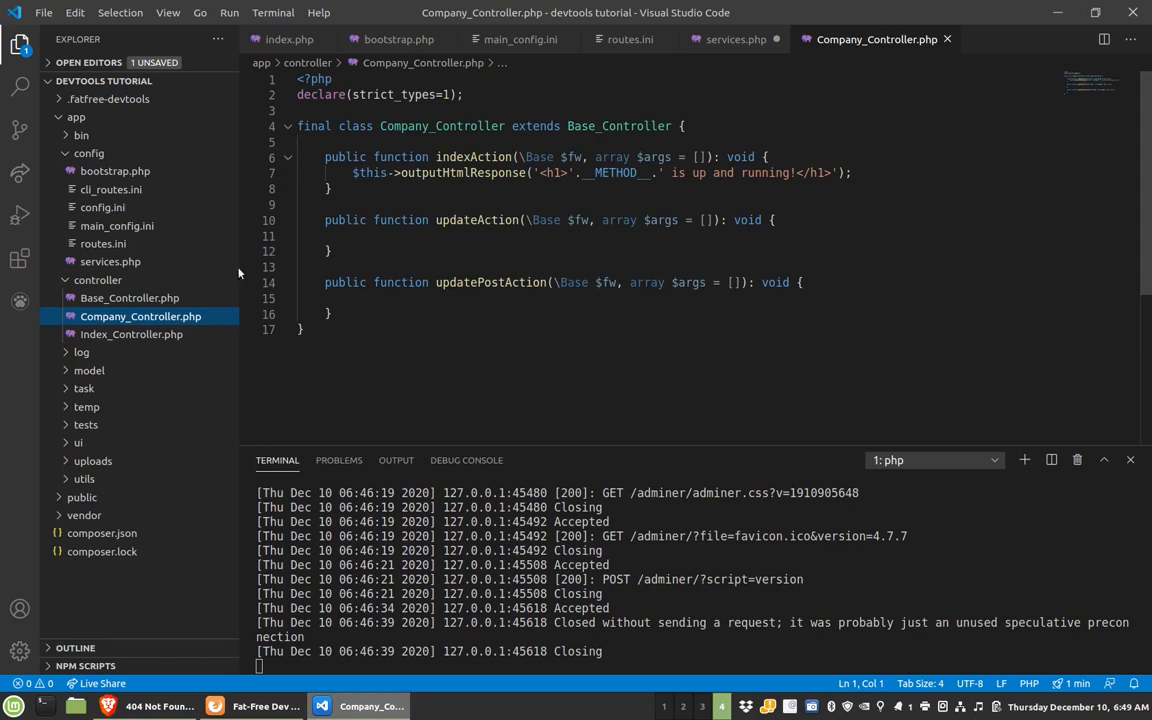
{"action": "mouse_move", "coordinate": [130, 297]}
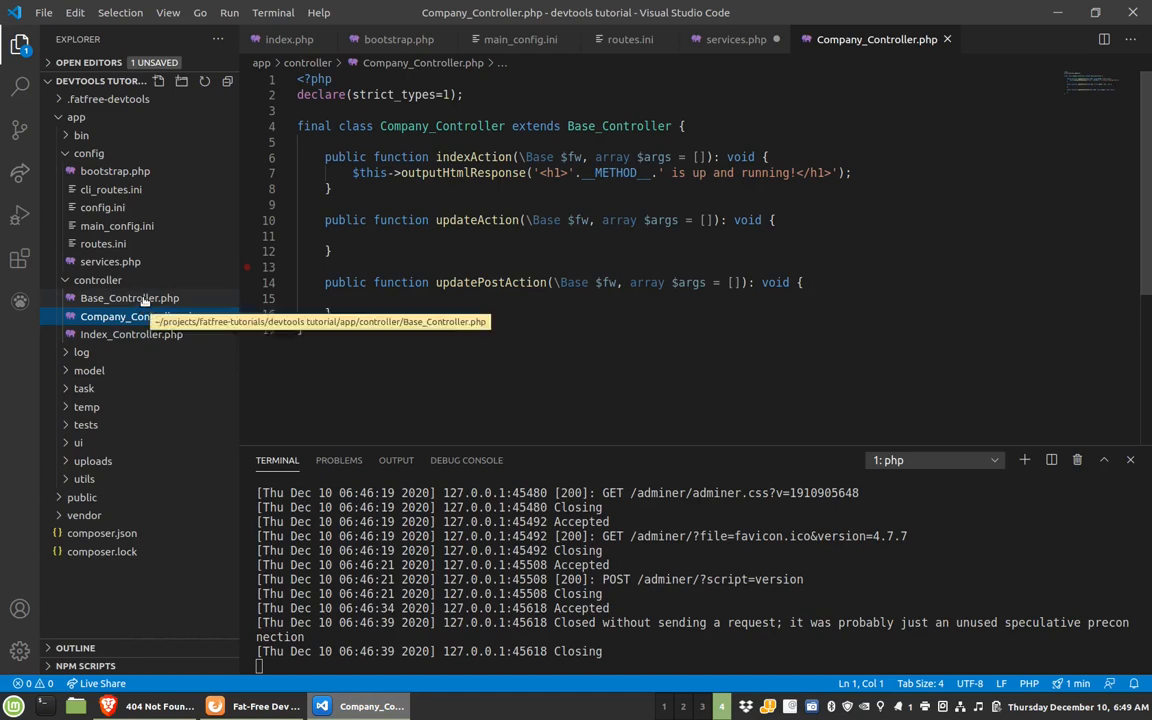
- Open Base_Controller.php and scroll down to outputHtmlResponse
{"action": "left_click", "coordinate": [129, 297]}
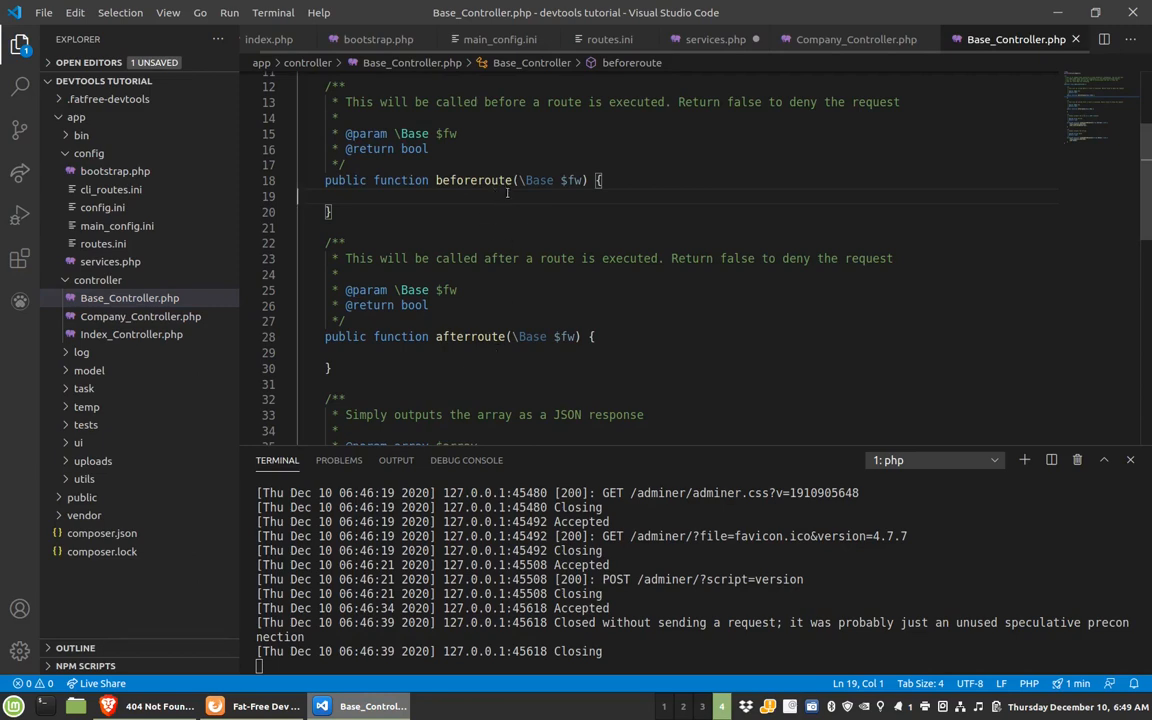
{"action": "scroll", "scroll_direction": "down", "scroll_amount": 3}
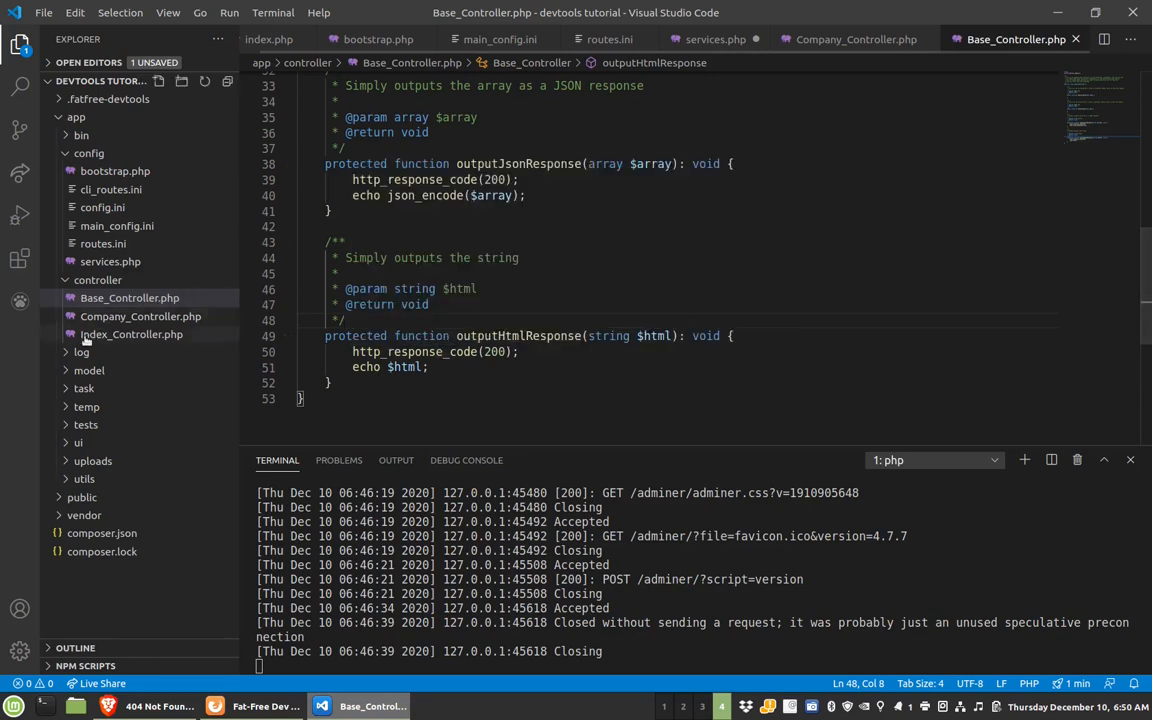
- Open Mapper_Shim.php and add $companies = DB\SQL\Mapper($db, 'companies'); below the class
{"action": "left_click", "coordinate": [89, 370]}
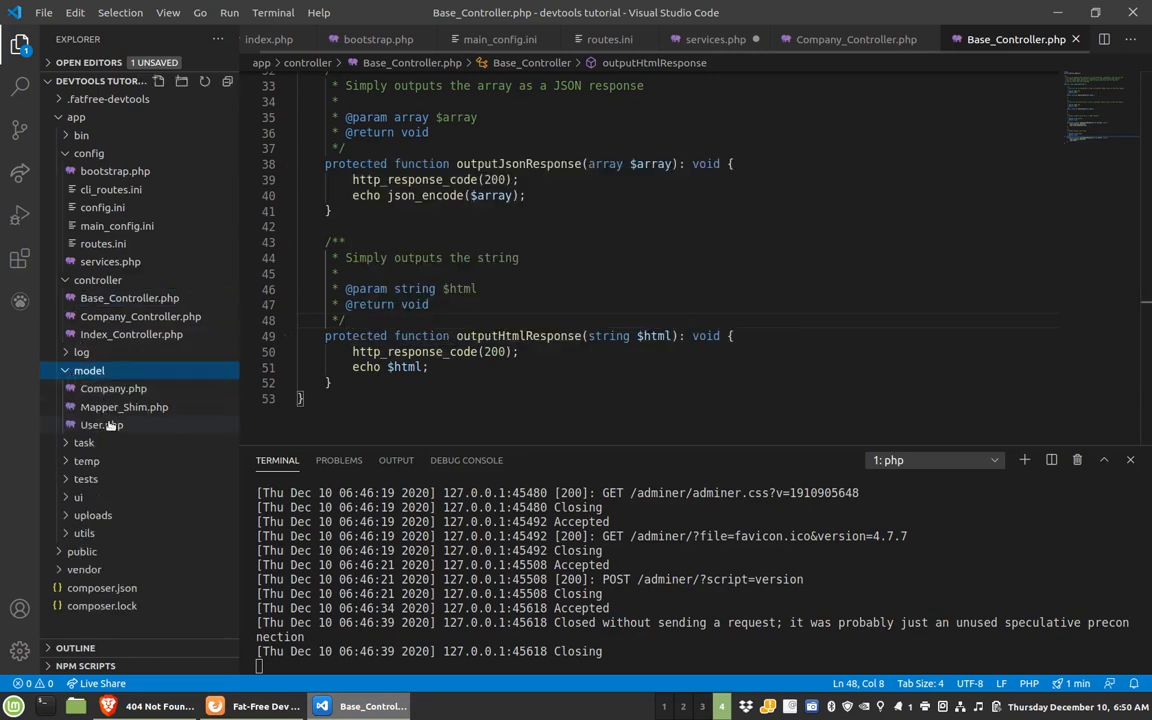
{"action": "left_click", "coordinate": [124, 406]}
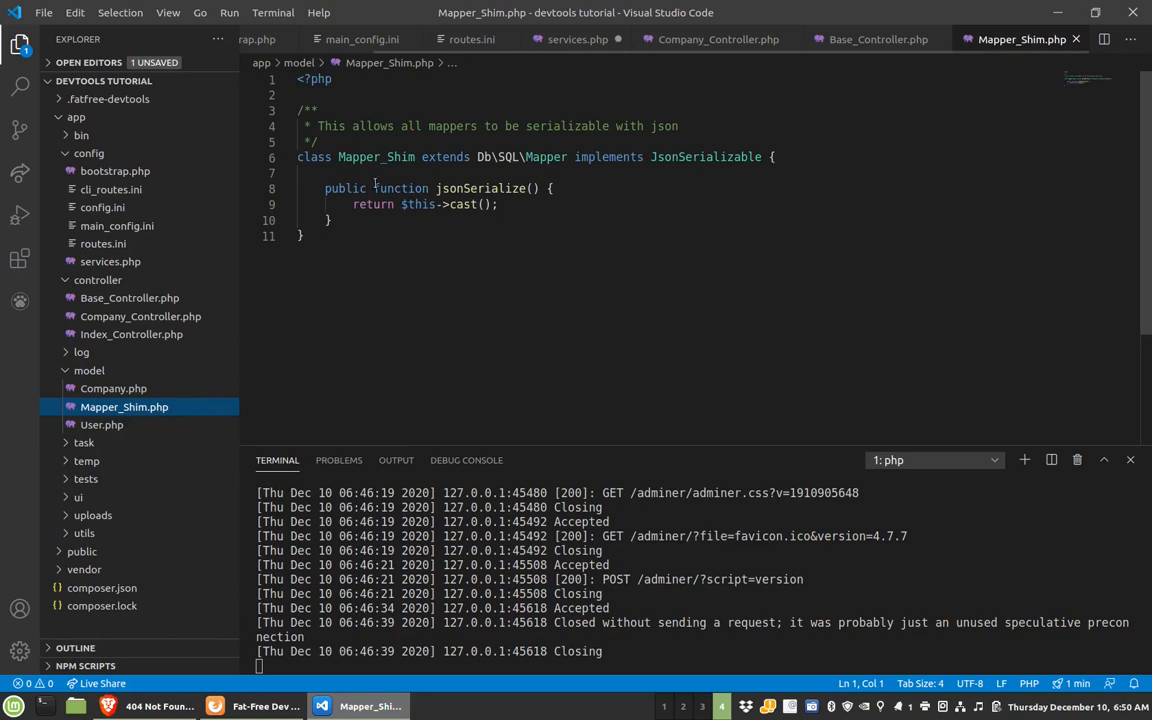
{"action": "left_click", "coordinate": [550, 188]}
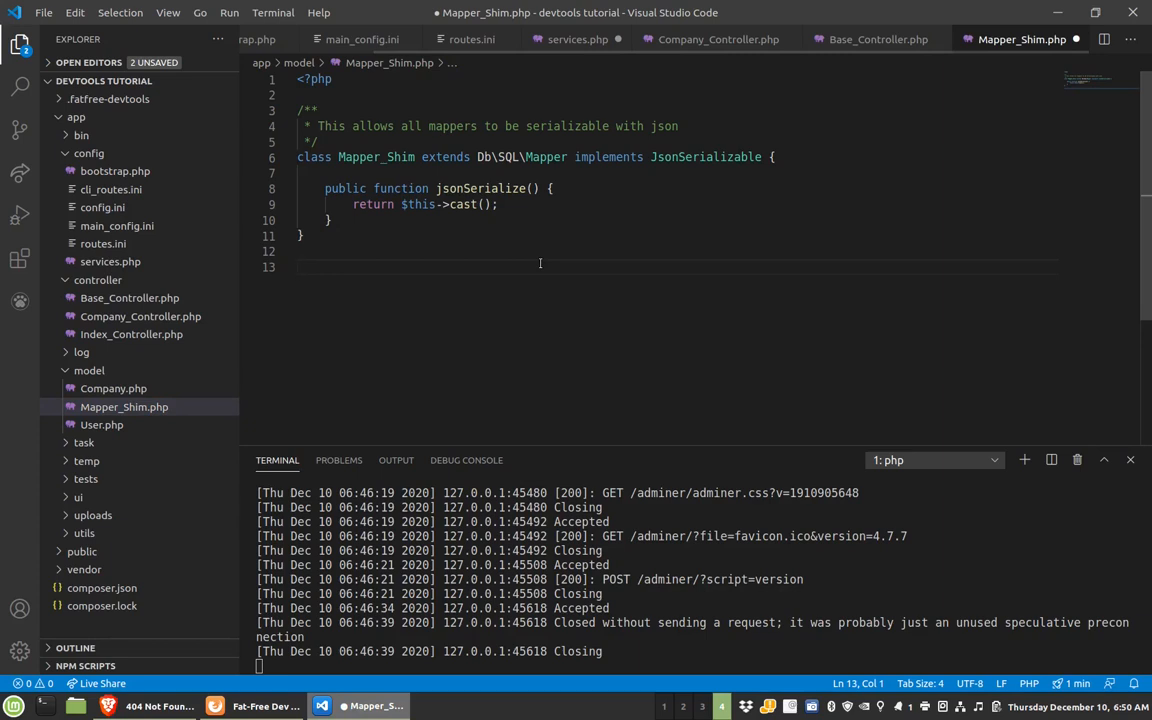
{"action": "type", "text": "$company"}
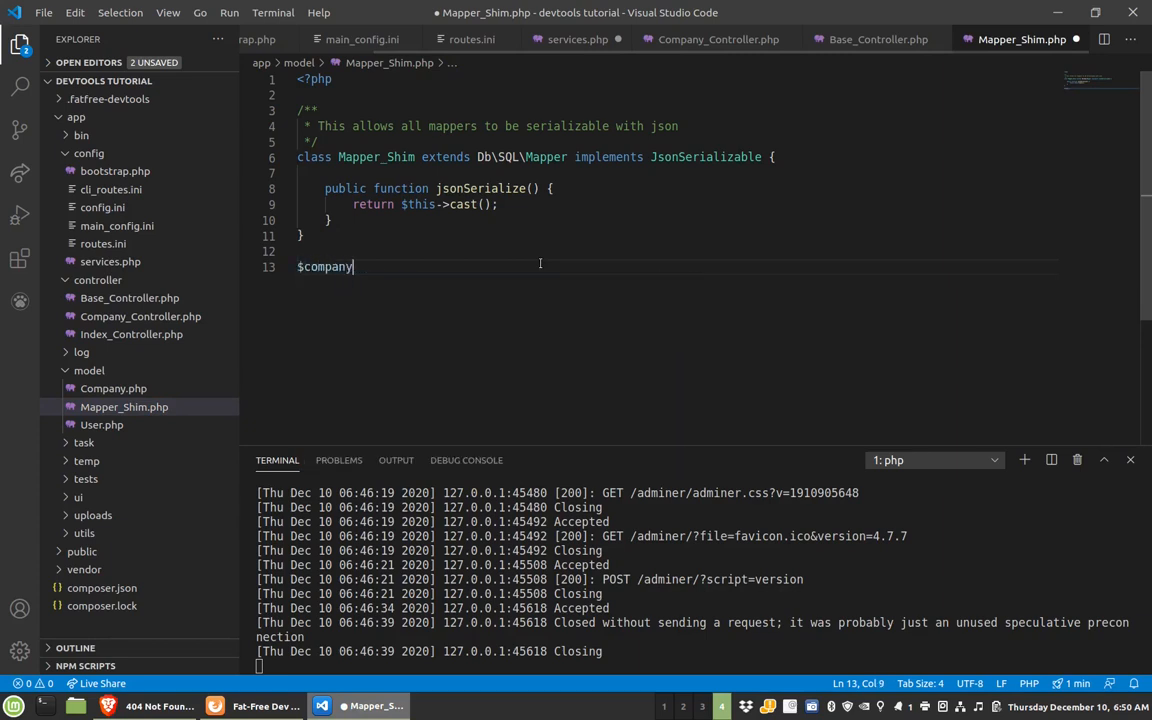
{"action": "type", "text": "ies ="}
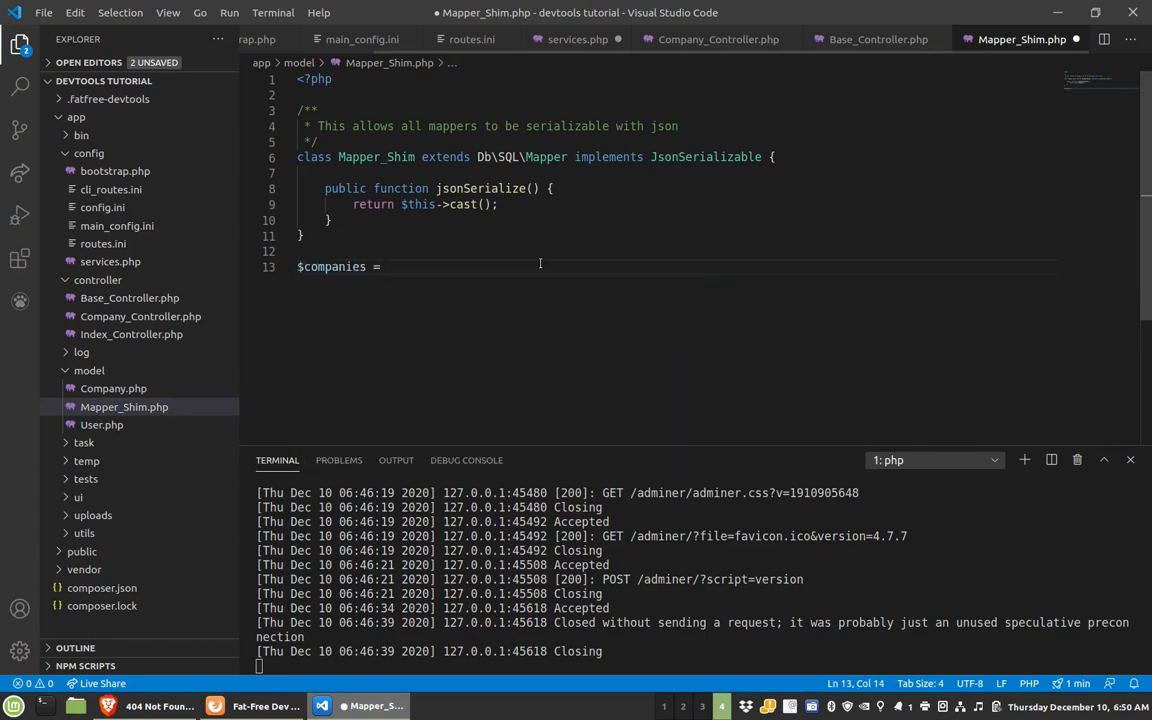
{"action": "type", "text": "DB\\SQL\\Mapper("}
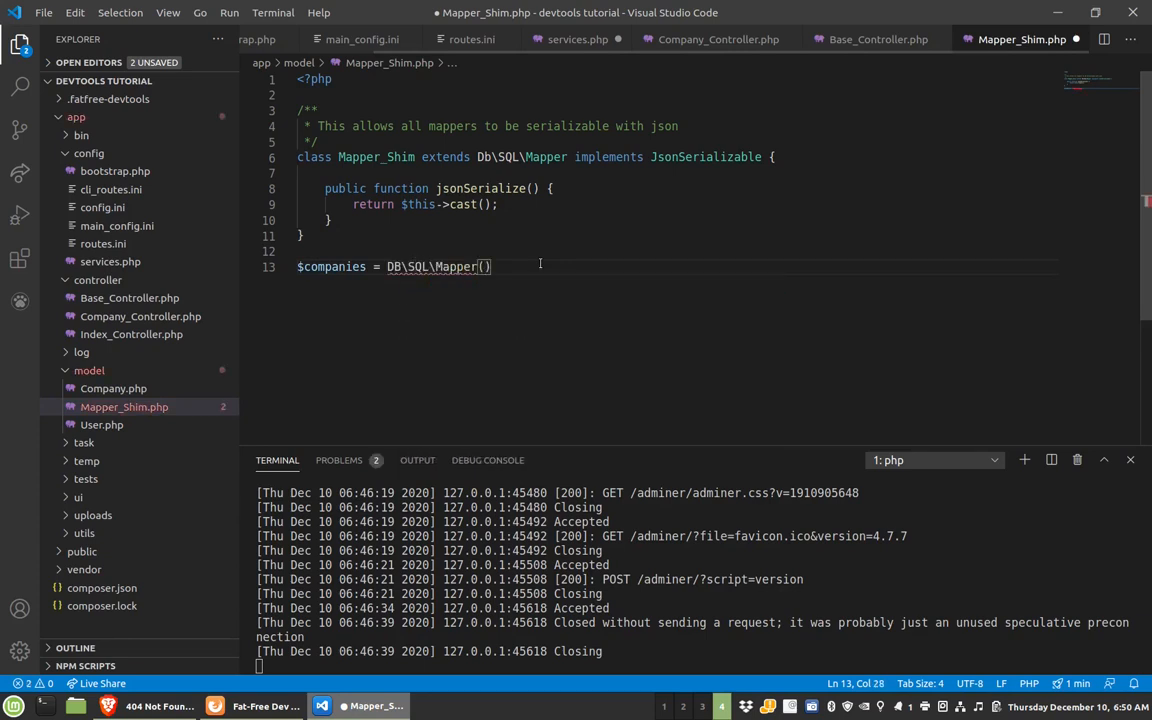
{"action": "type", "text": "$db"}
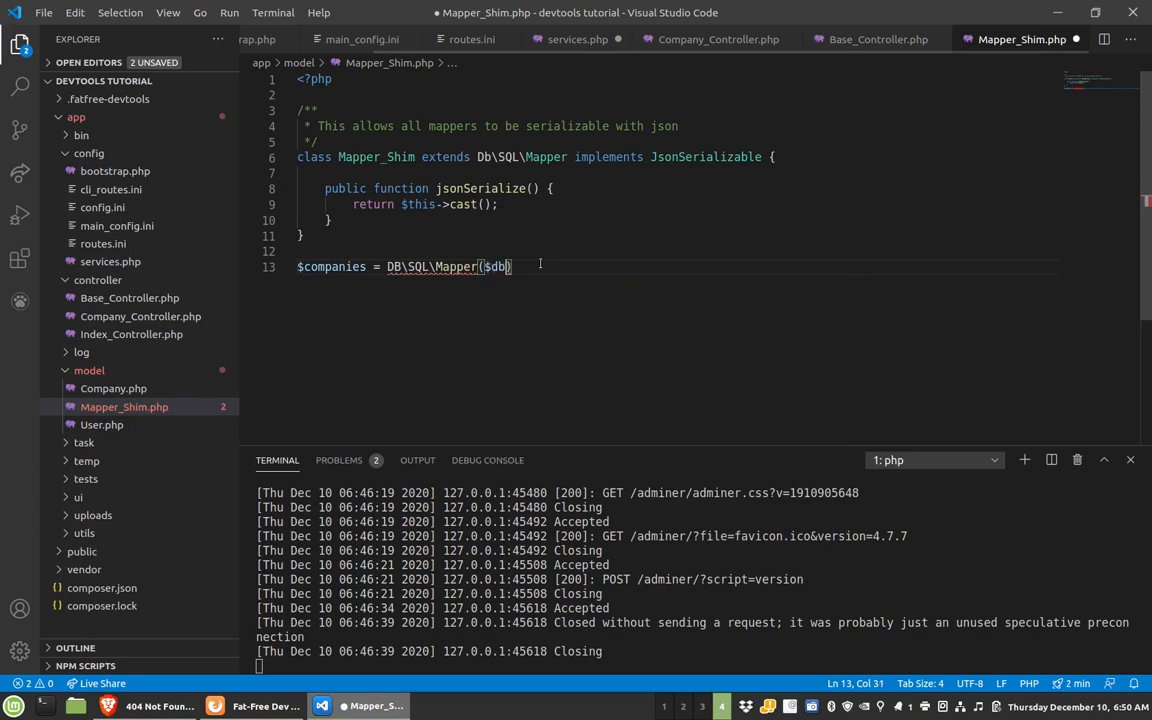
{"action": "type", "text": ", '"}
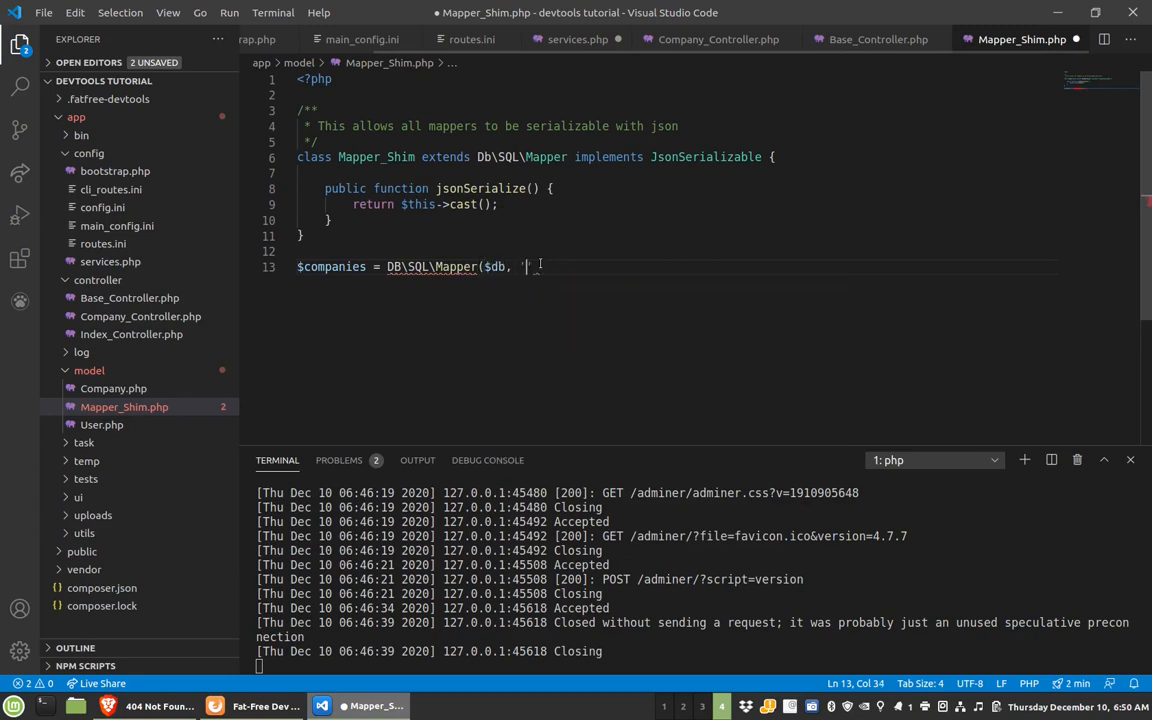
{"action": "type", "text": "companies');"}
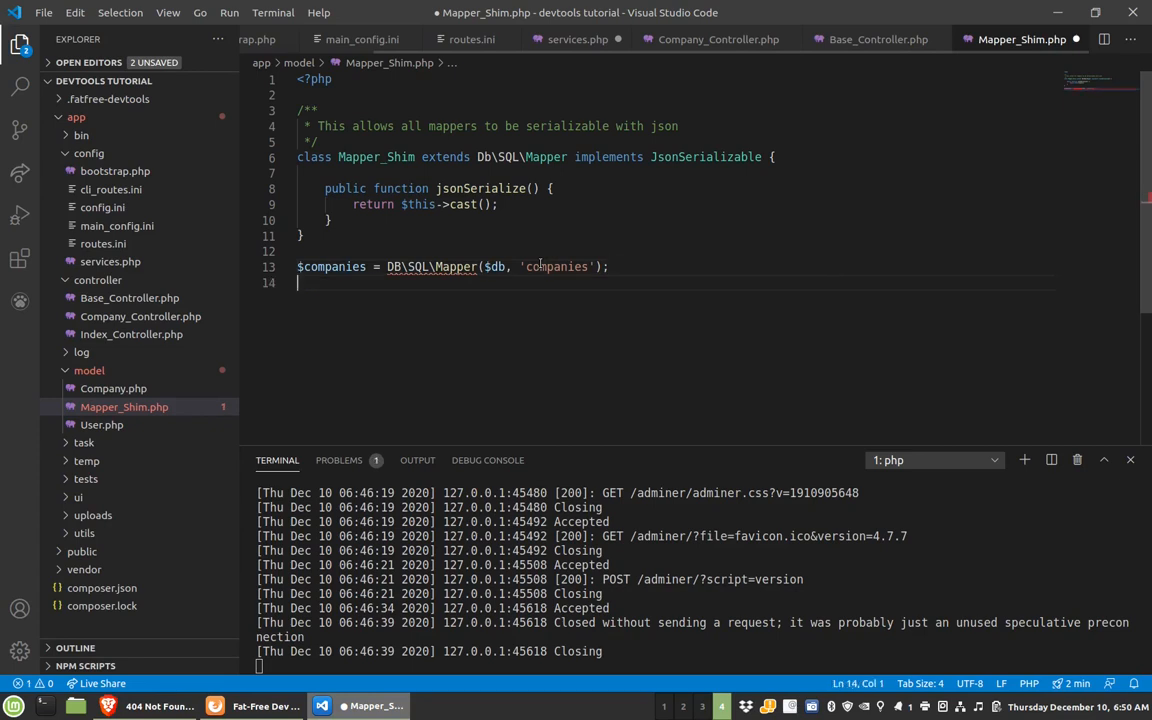
- Add $found_companies = $companies->find(); and a json_encode call on the results
{"action": "type", "text": "F"}
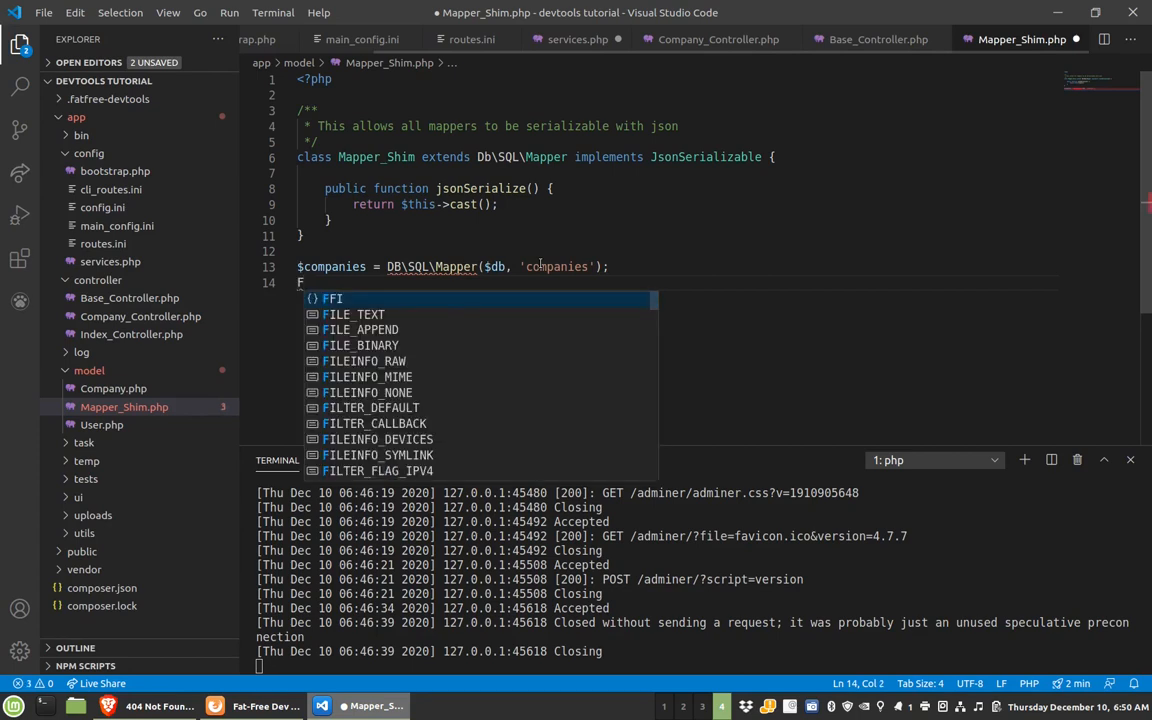
{"action": "type", "text": "$found_comapn"}
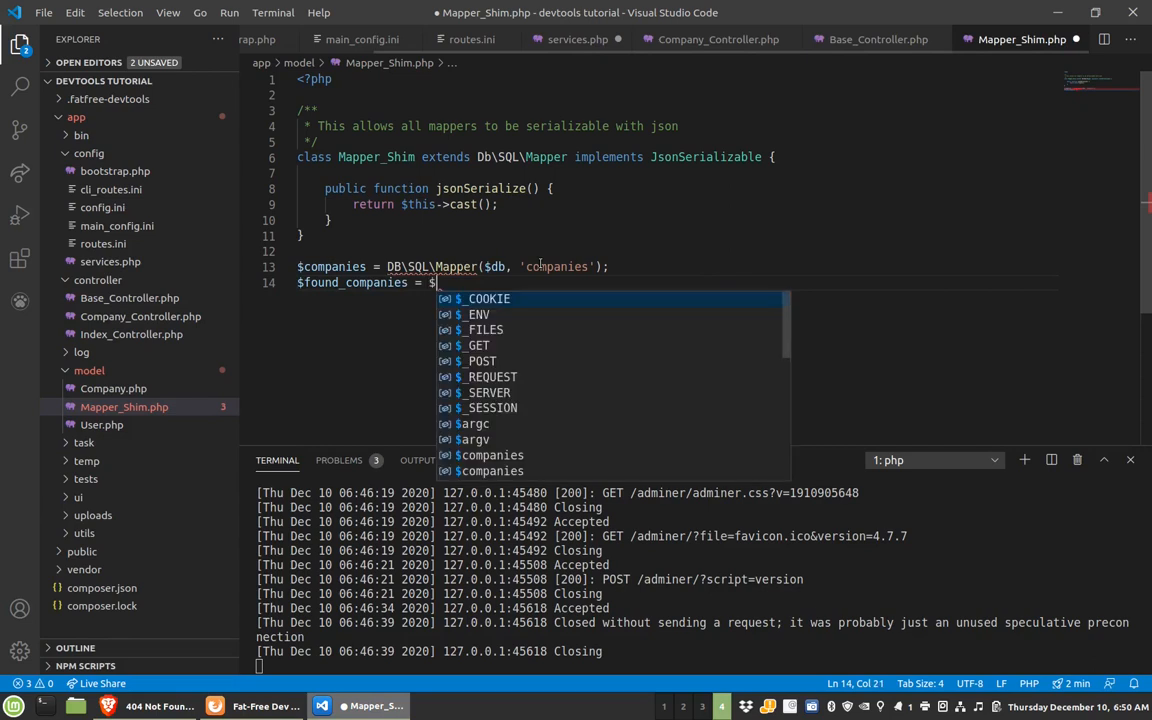
{"action": "type", "text": "companies->find()"}
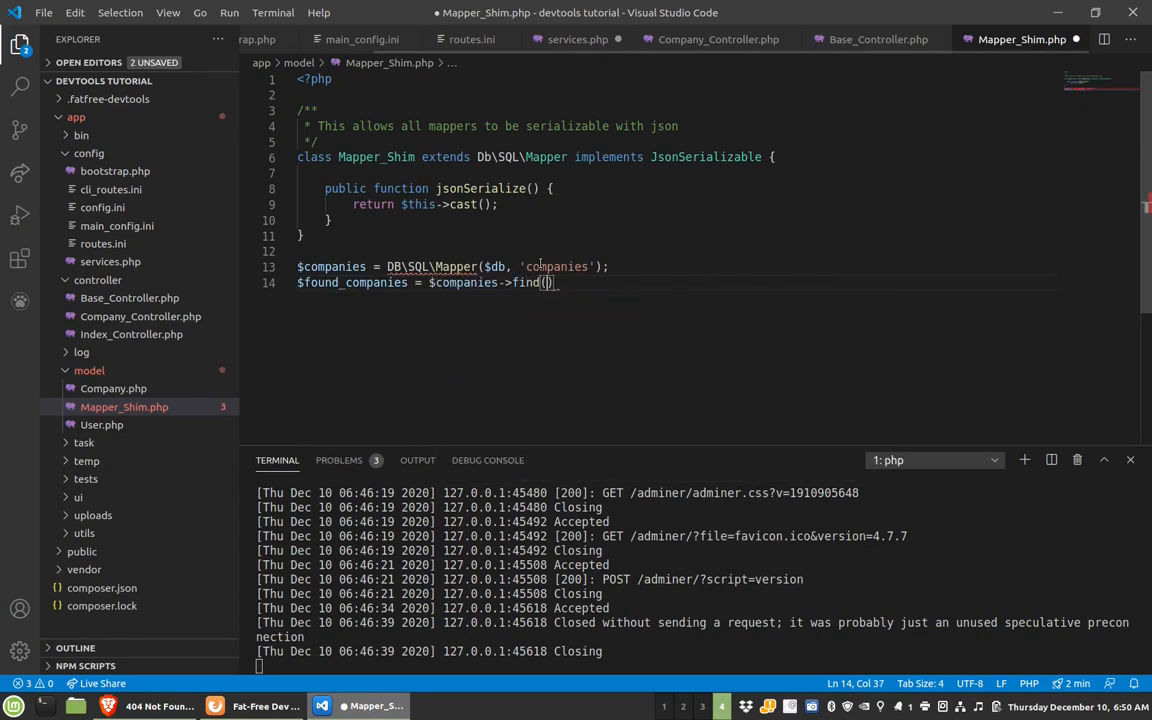
{"action": "type", "text": ";"}
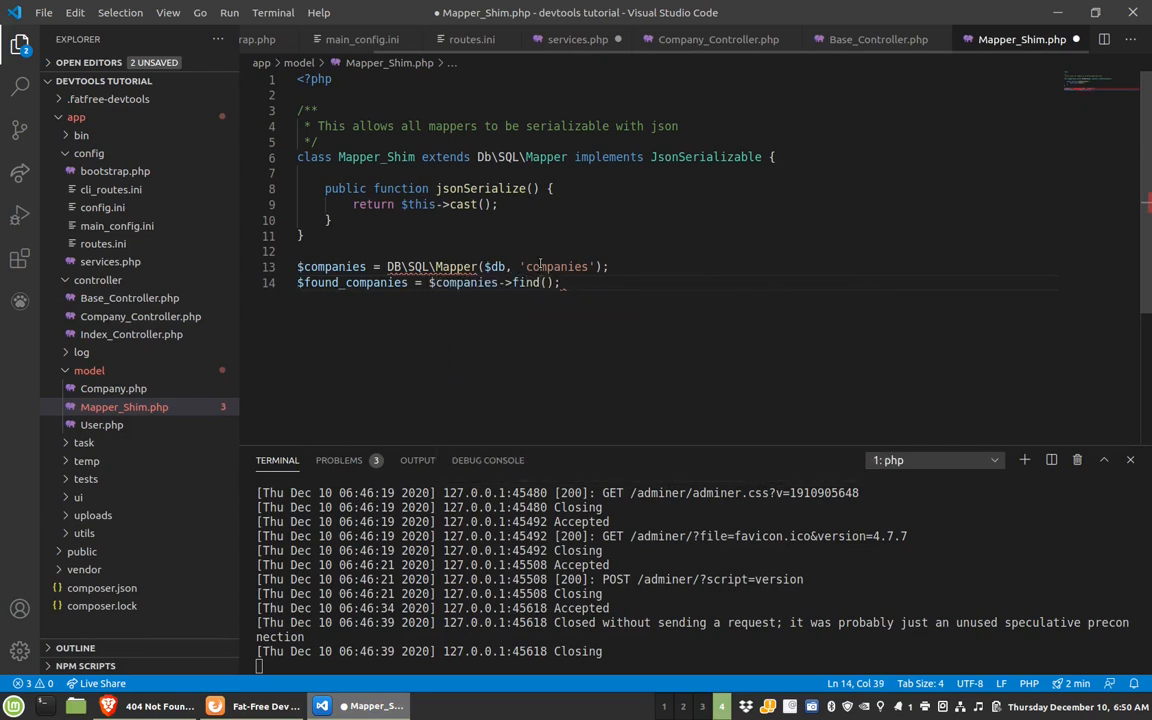
{"action": "type", "text": "json"}
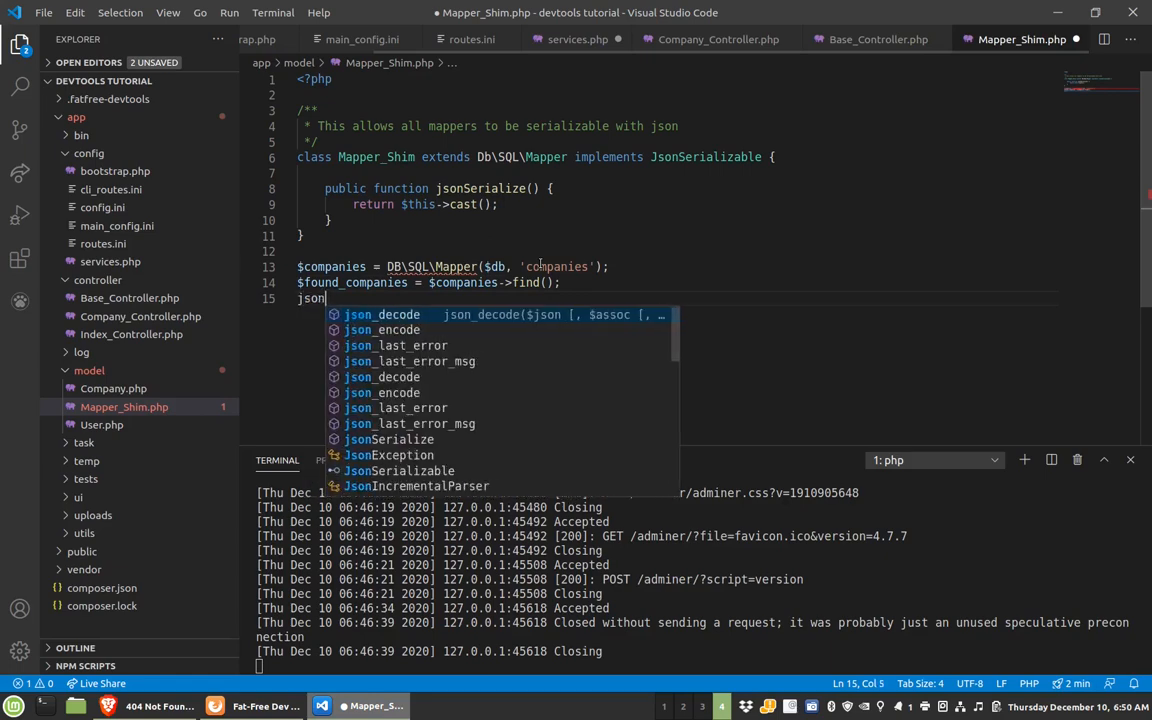
{"action": "type", "text": "_e"}
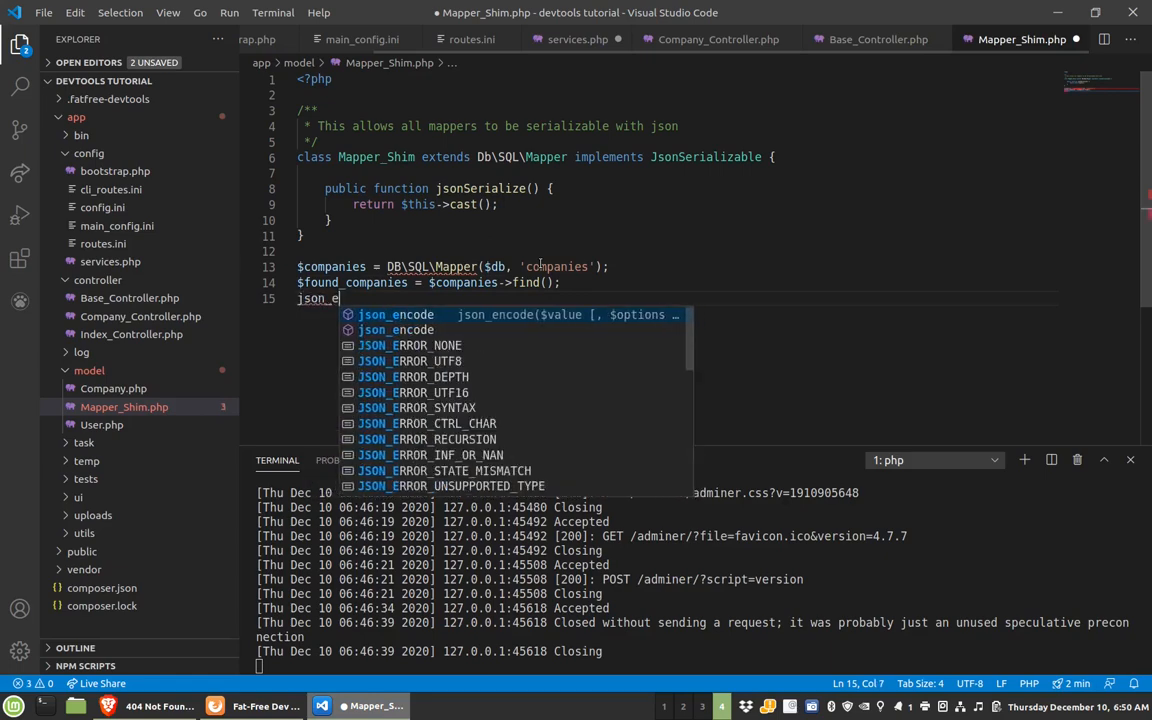
{"action": "type", "text": "ncode(found_companies);"}
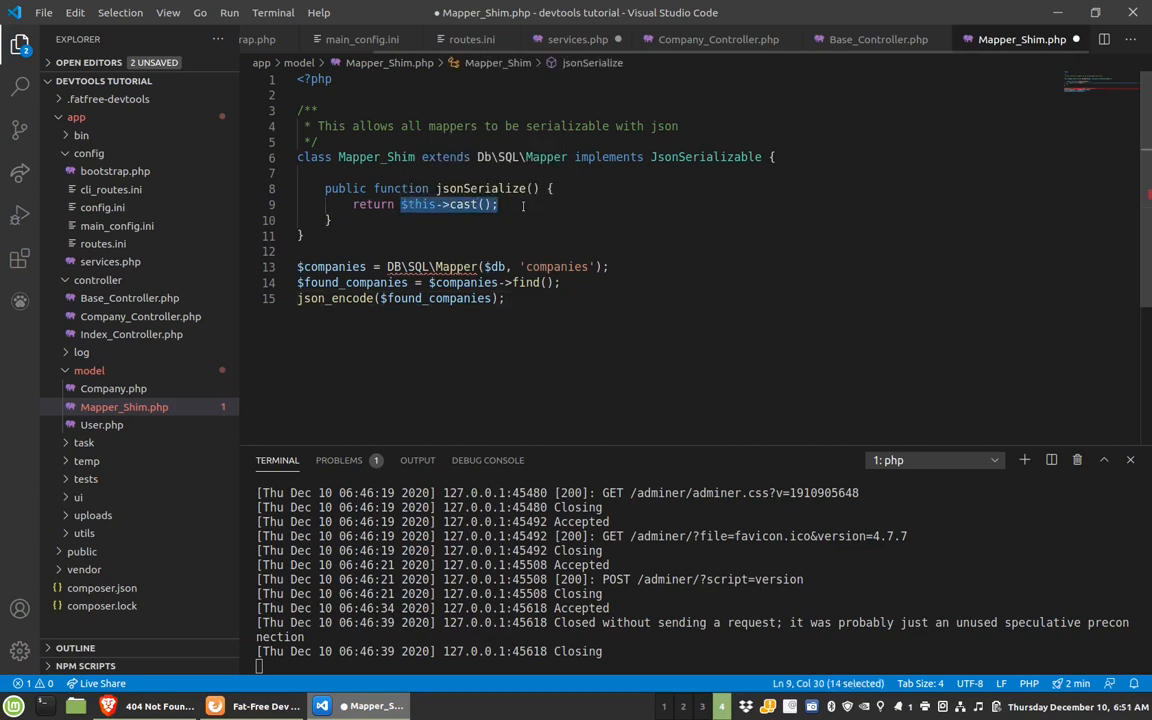
{"action": "left_click", "coordinate": [435, 298]}
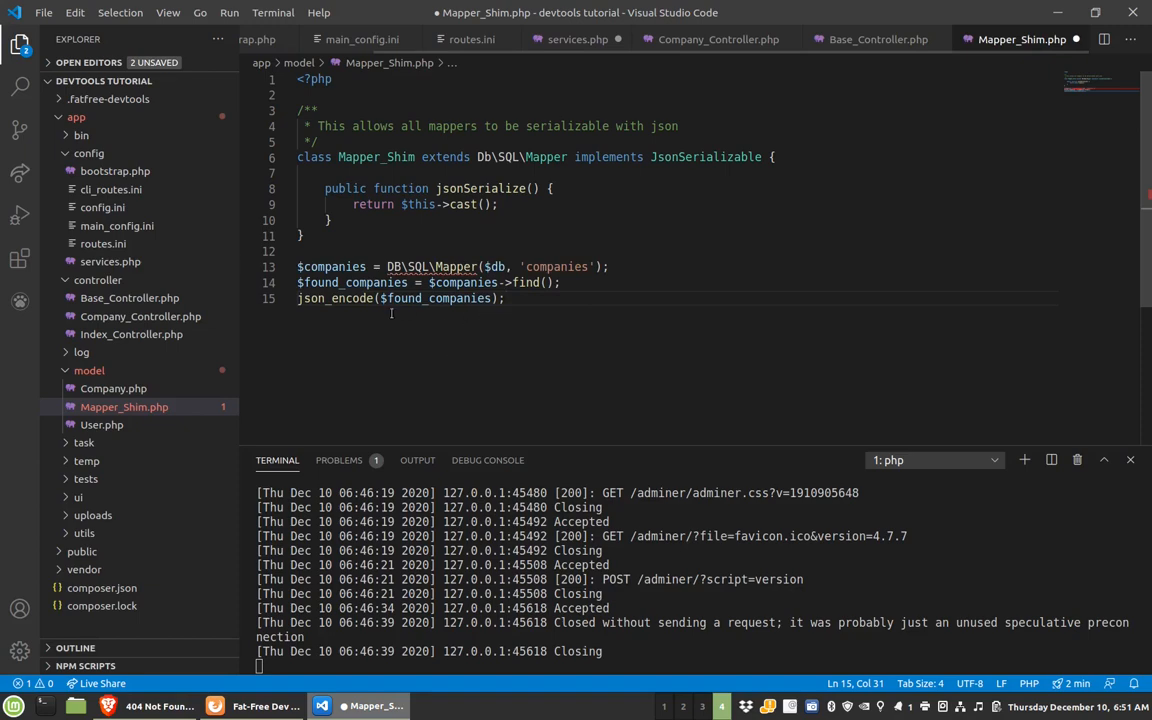
- Open Company.php to view its companies constructor and beforeInsert/beforeUpdate hooks
{"action": "left_click", "coordinate": [113, 388]}
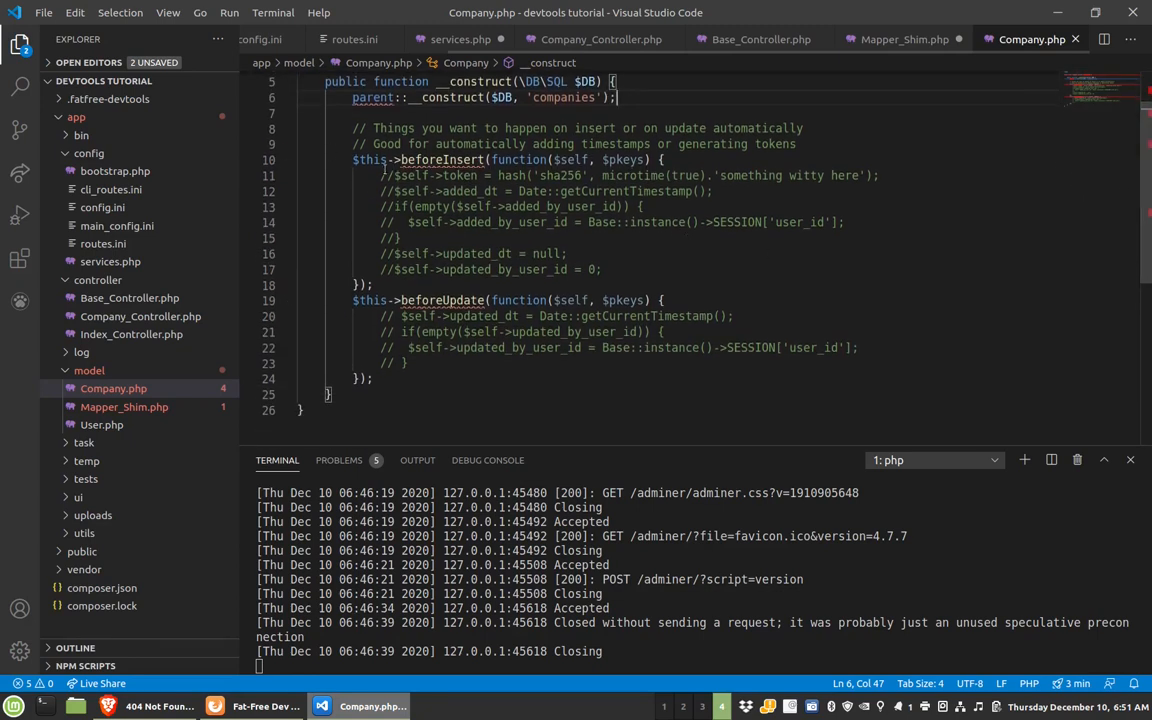
{"action": "mouse_move", "coordinate": [442, 159]}
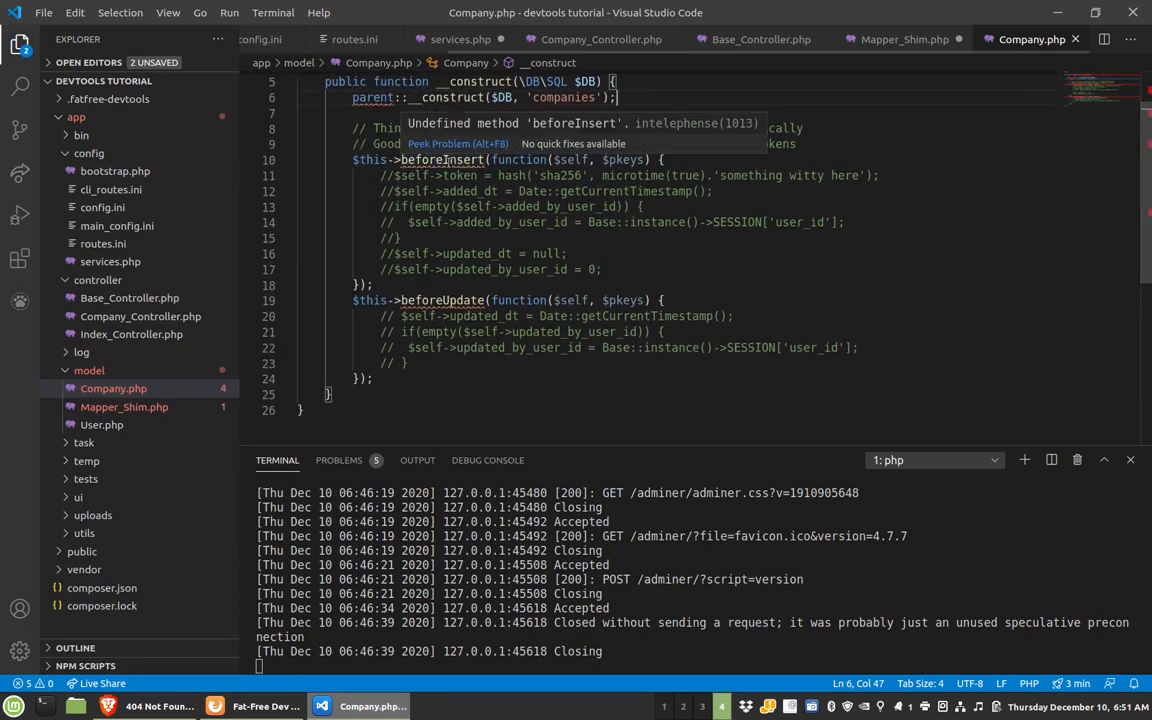
{"action": "mouse_move", "coordinate": [443, 159]}
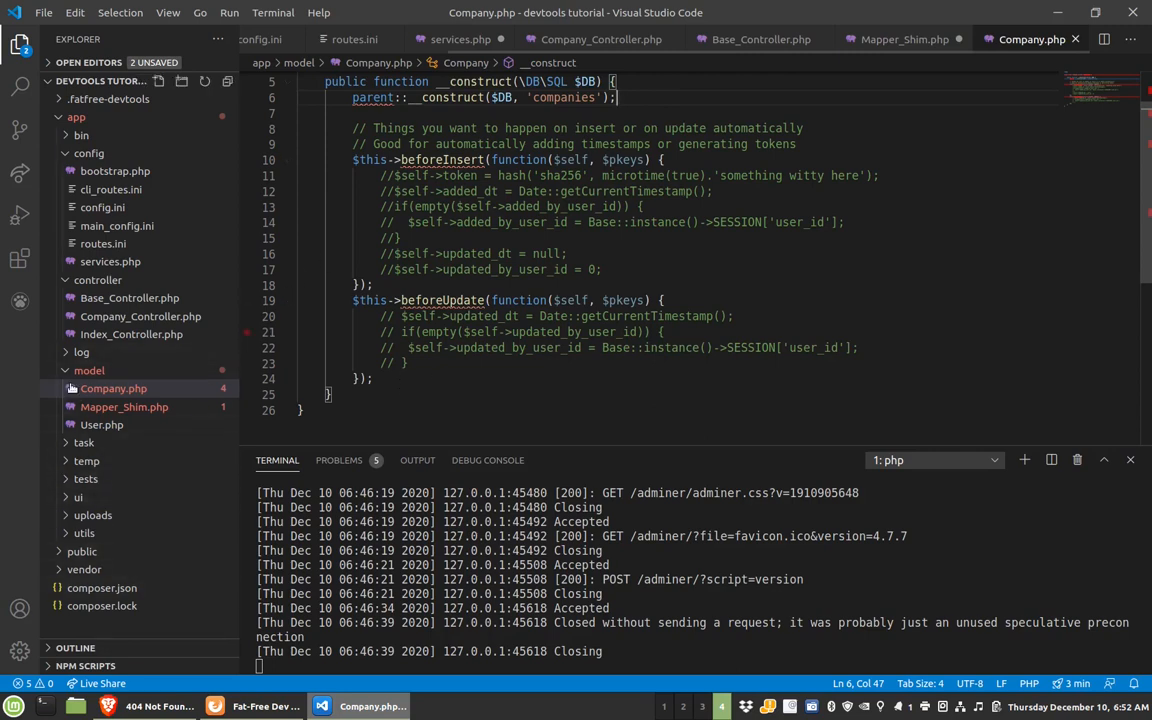
- Expand the task, temp, tests and utils folders in the Explorer to see their files
{"action": "left_click", "coordinate": [84, 388]}
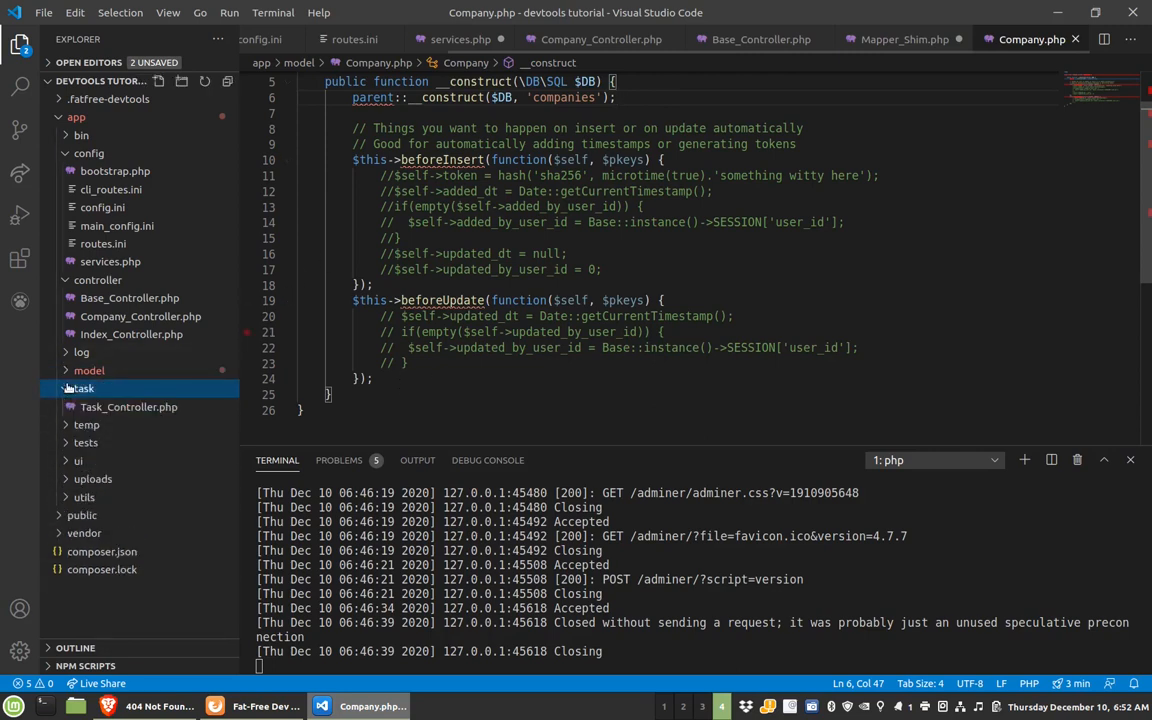
{"action": "mouse_move", "coordinate": [129, 406]}
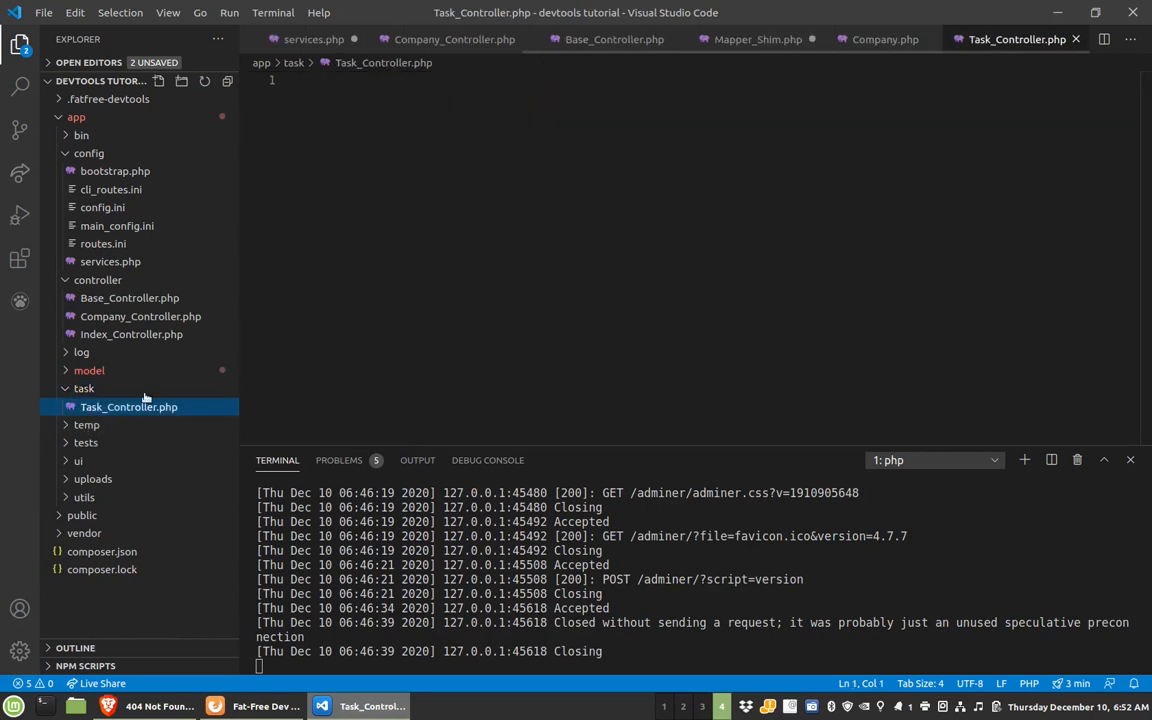
{"action": "left_click", "coordinate": [87, 424]}
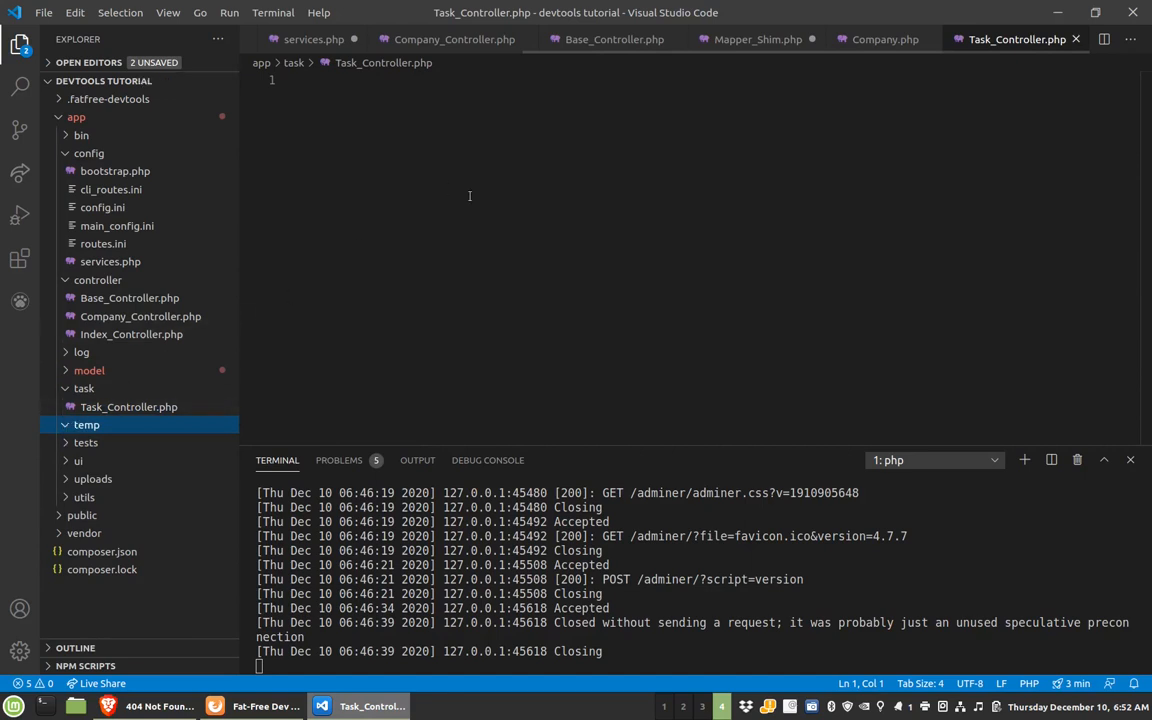
{"action": "mouse_move", "coordinate": [1048, 47]}
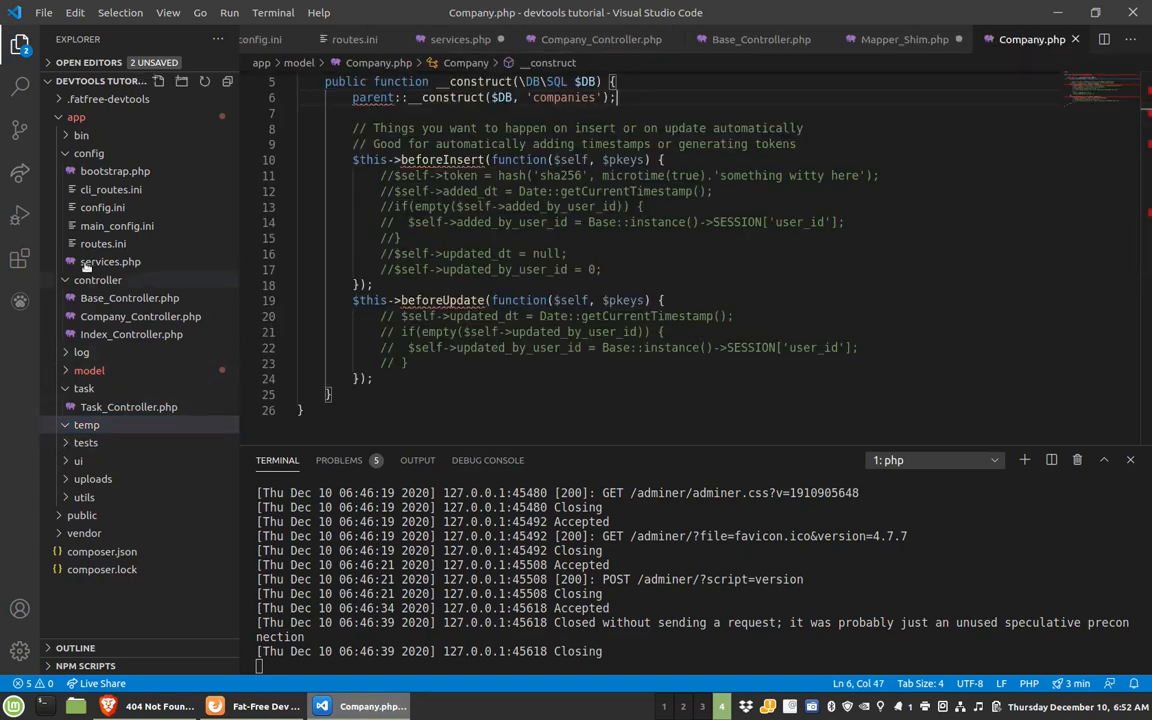
{"action": "left_click", "coordinate": [85, 442]}
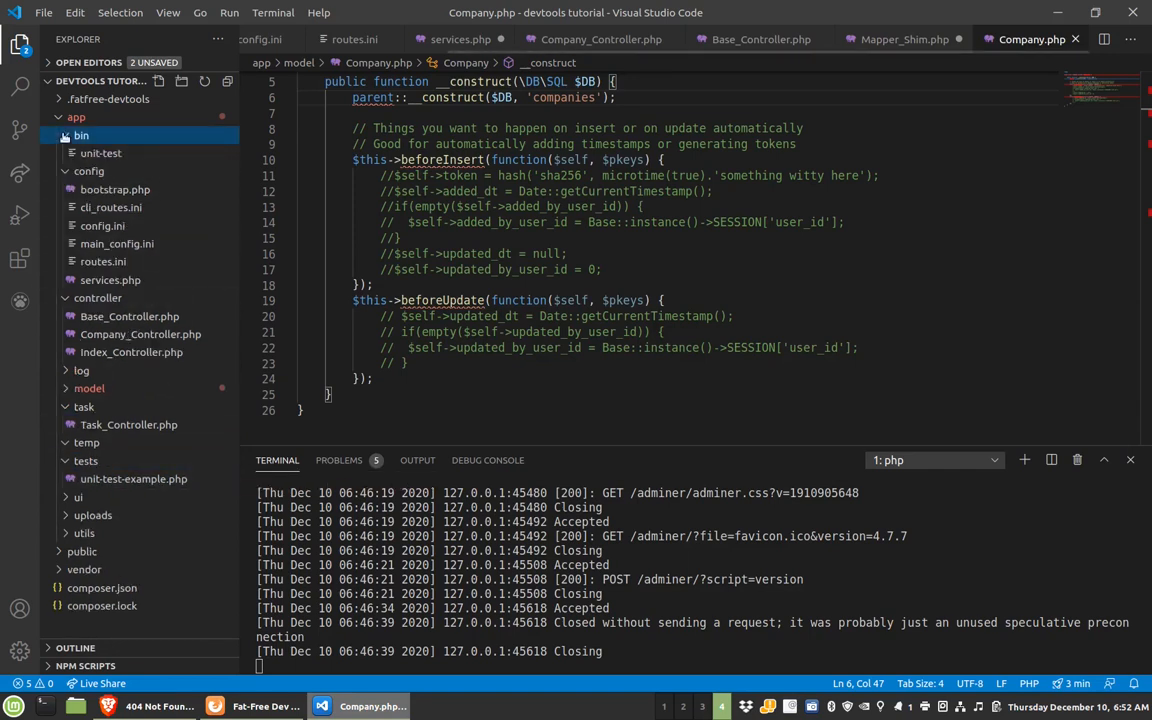
{"action": "mouse_move", "coordinate": [100, 153]}
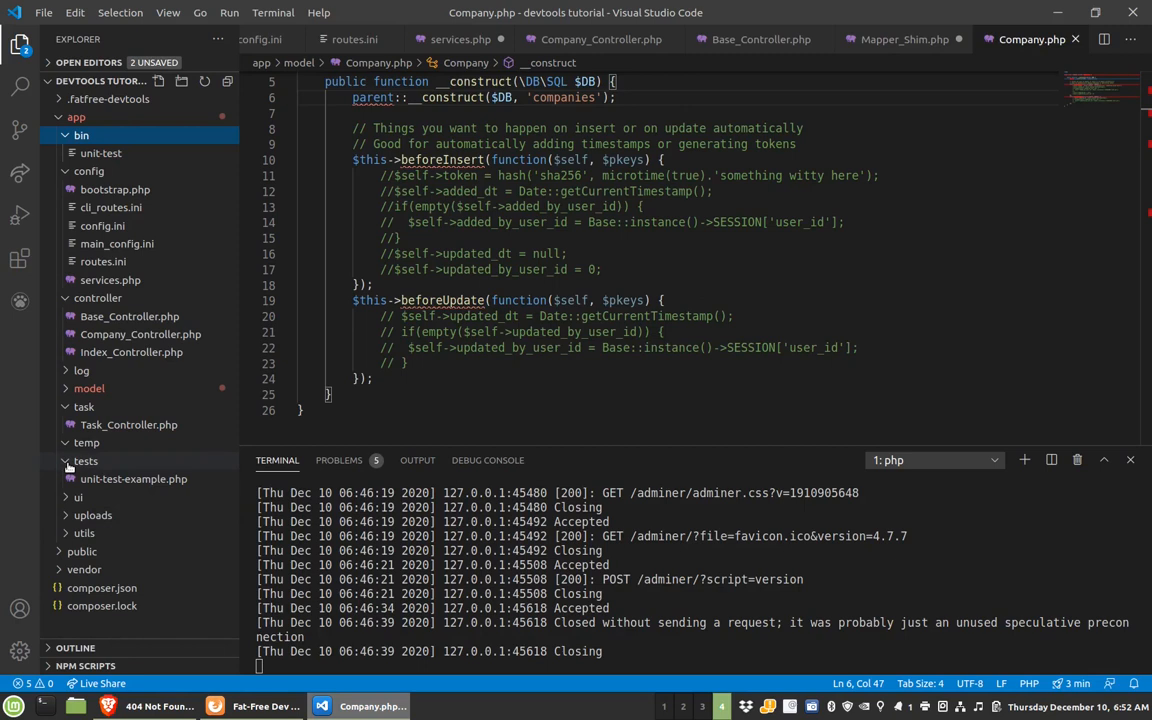
{"action": "left_click", "coordinate": [85, 460]}
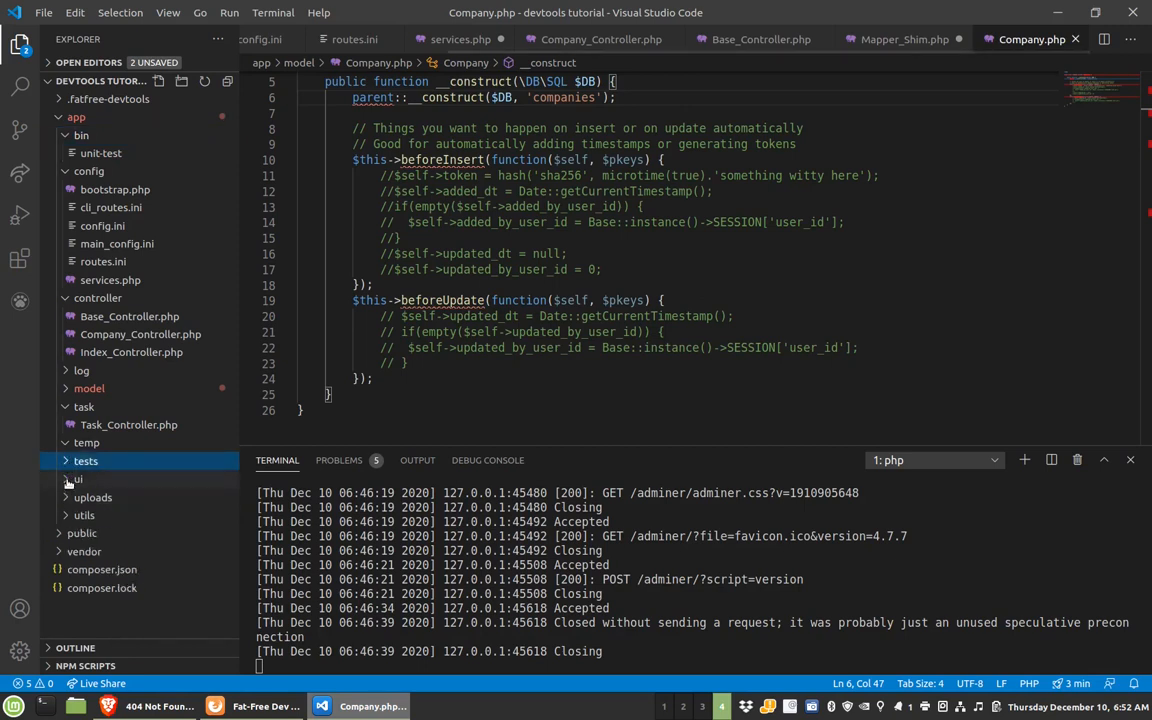
{"action": "left_click", "coordinate": [84, 515]}
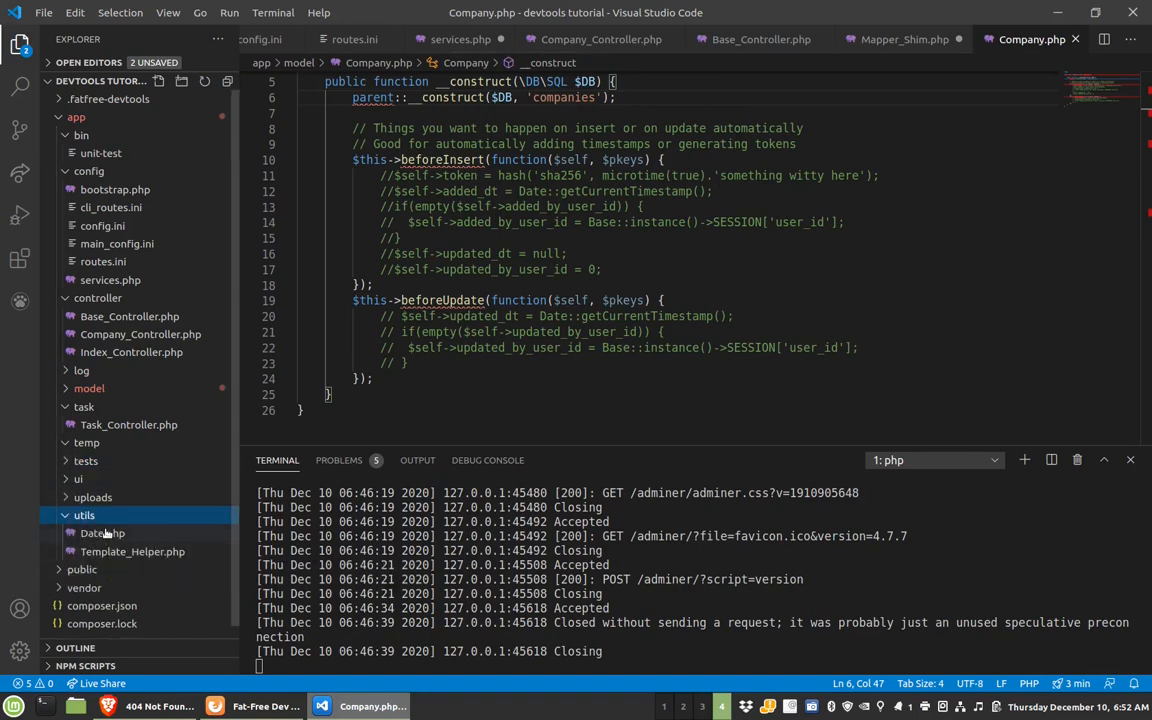
- Open Date.php to review its time helpers, then return to Fat-Free Dev Tools
{"action": "left_click", "coordinate": [103, 532]}
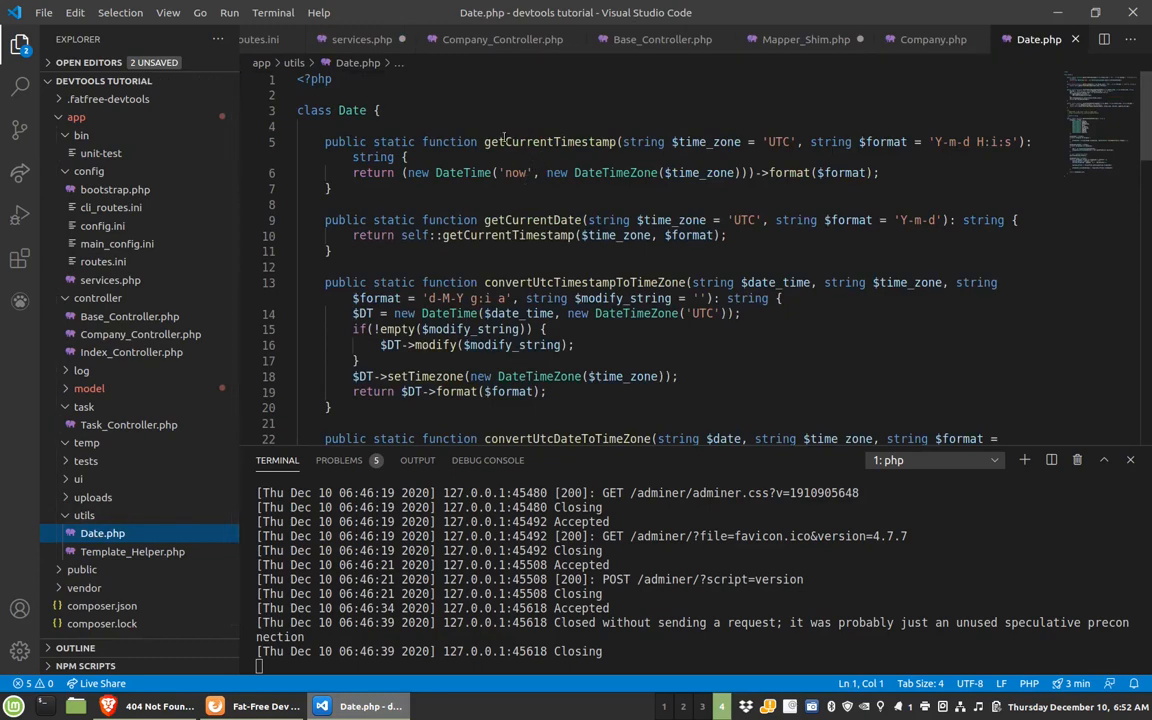
{"action": "mouse_move", "coordinate": [605, 337]}
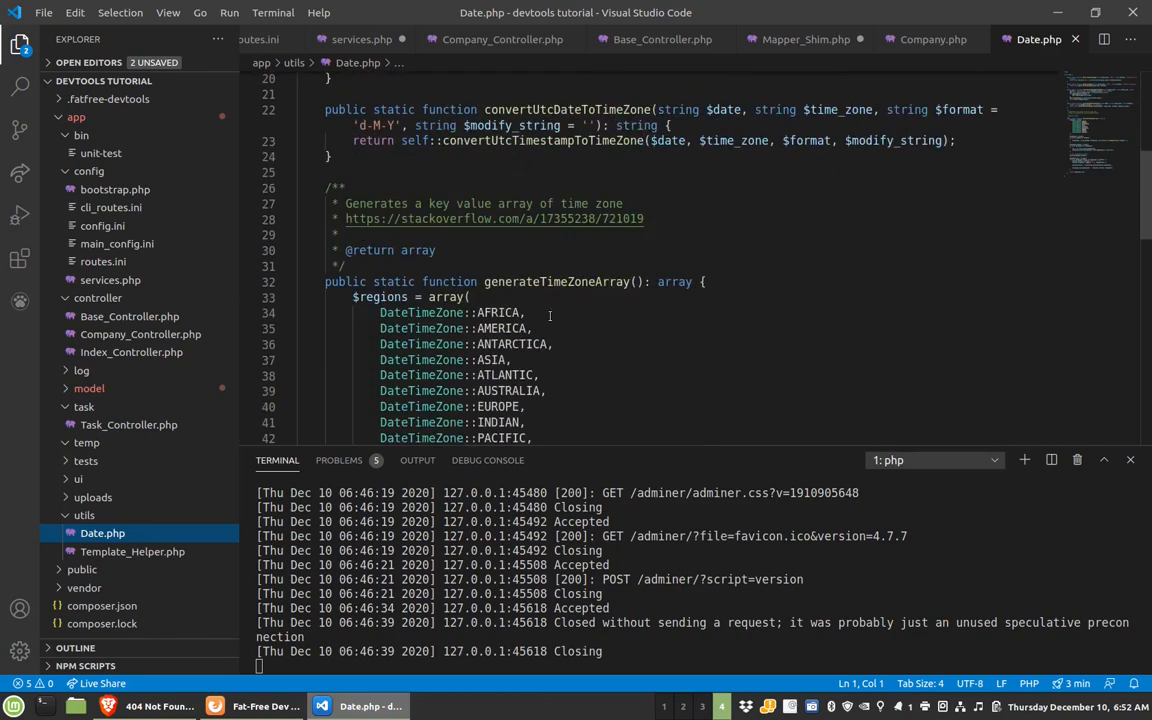
{"action": "mouse_move", "coordinate": [487, 285]}
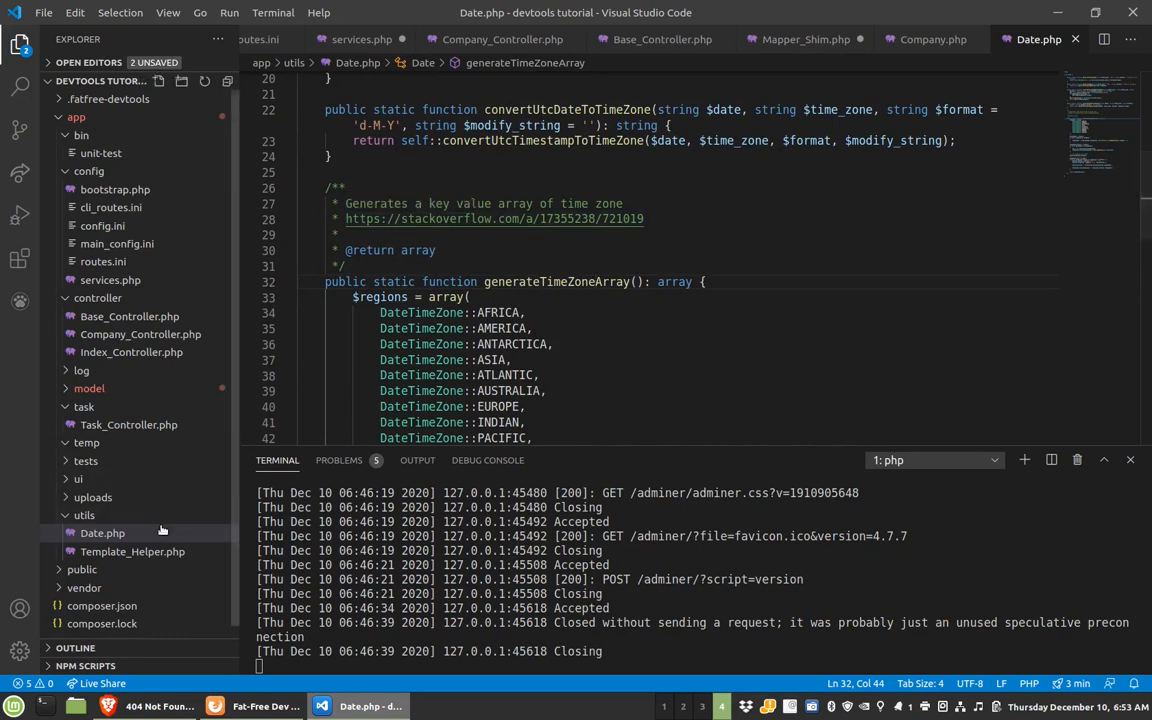
{"action": "mouse_move", "coordinate": [81, 569]}
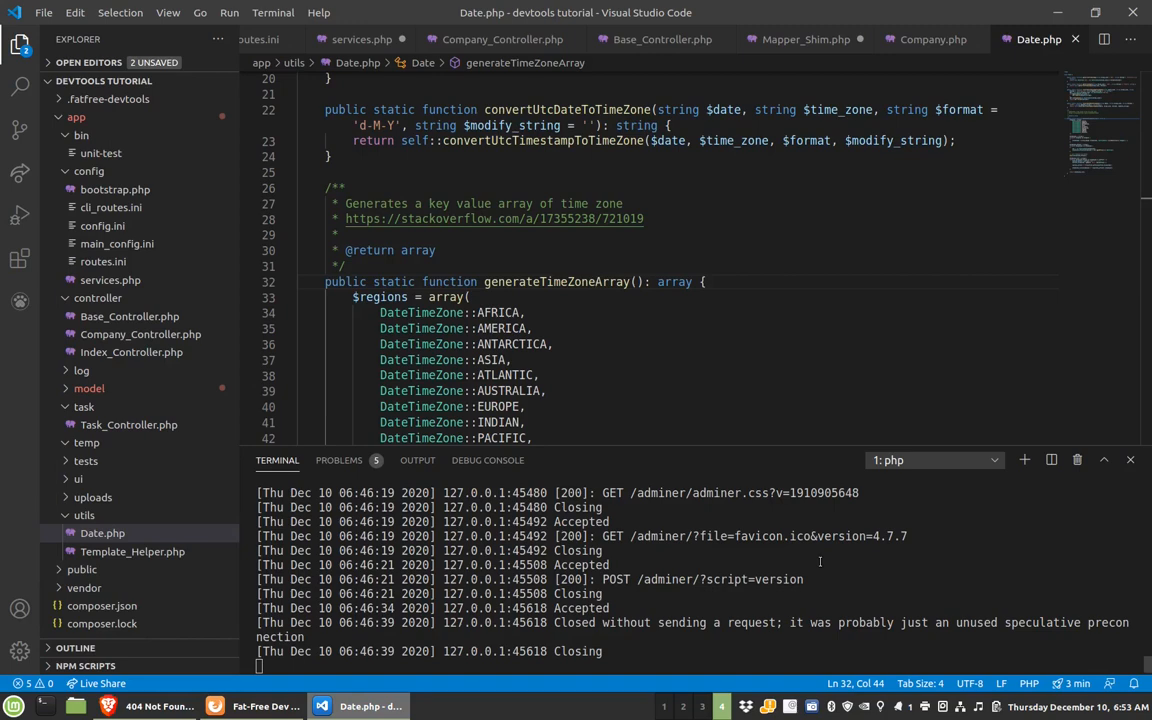
{"action": "left_click", "coordinate": [250, 705]}
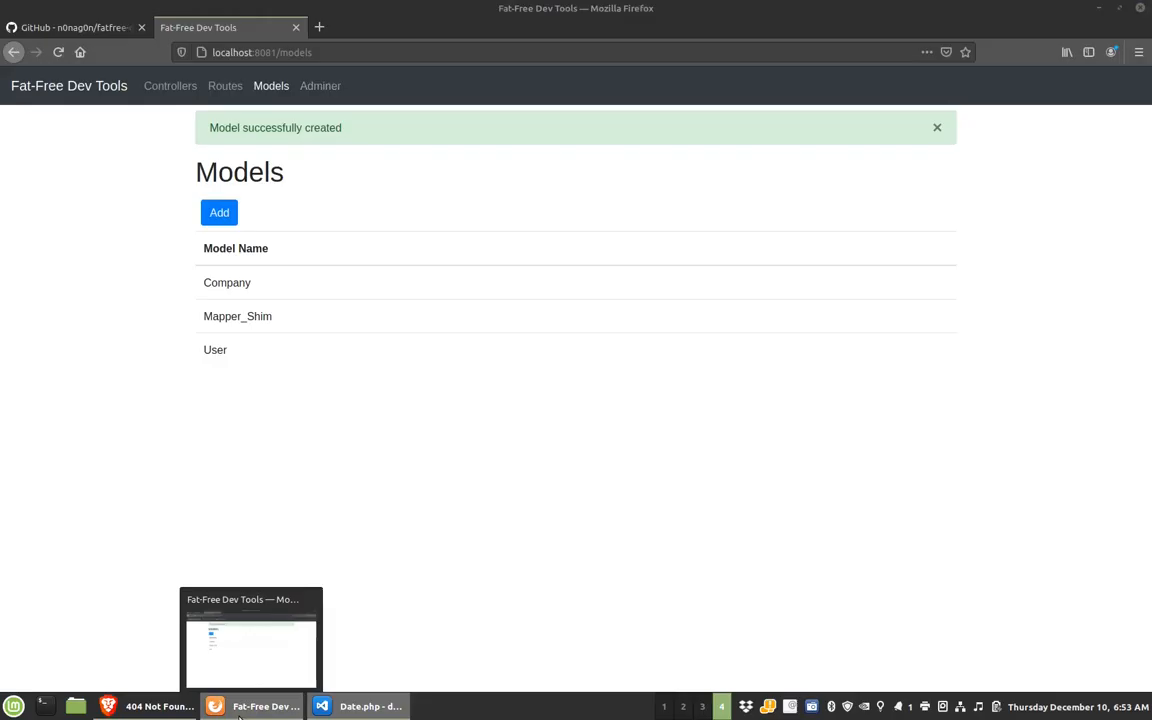